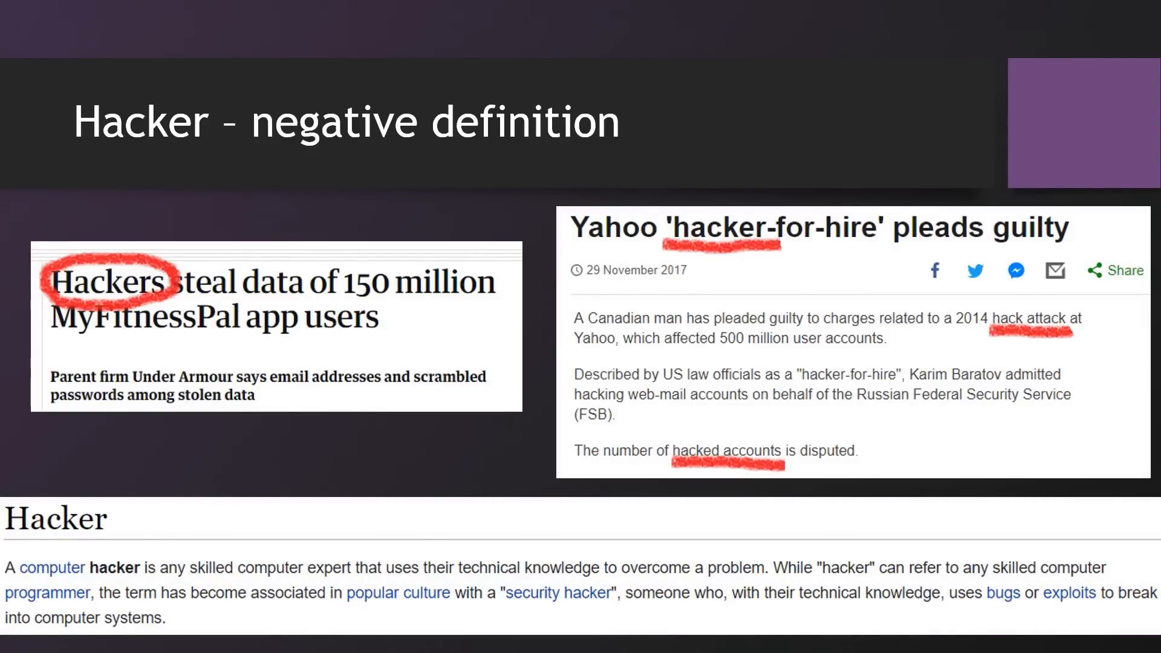
- Advance through the pre-game presentation slides before the match begins
scroll("down", 3)
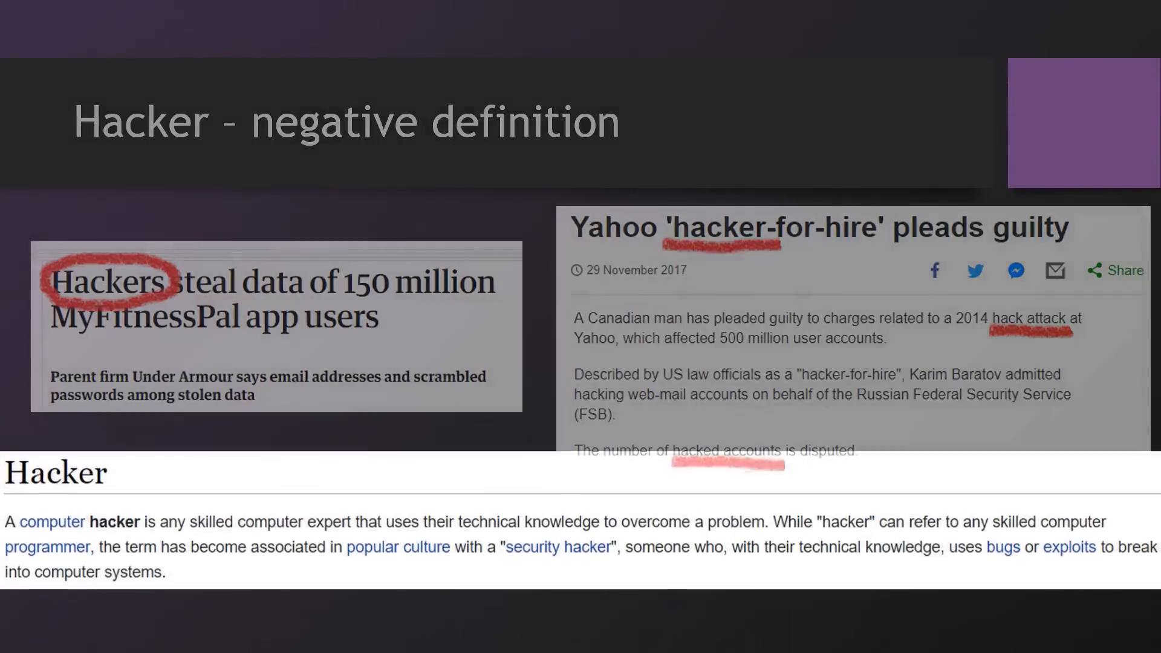
key("Right")
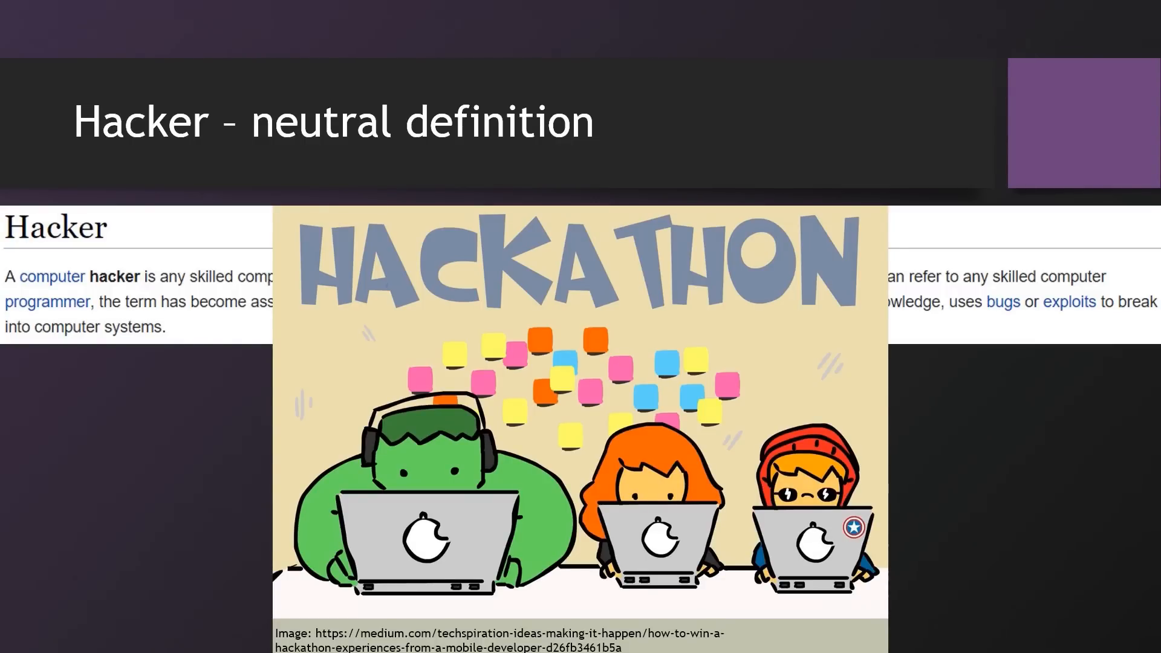
key("Right")
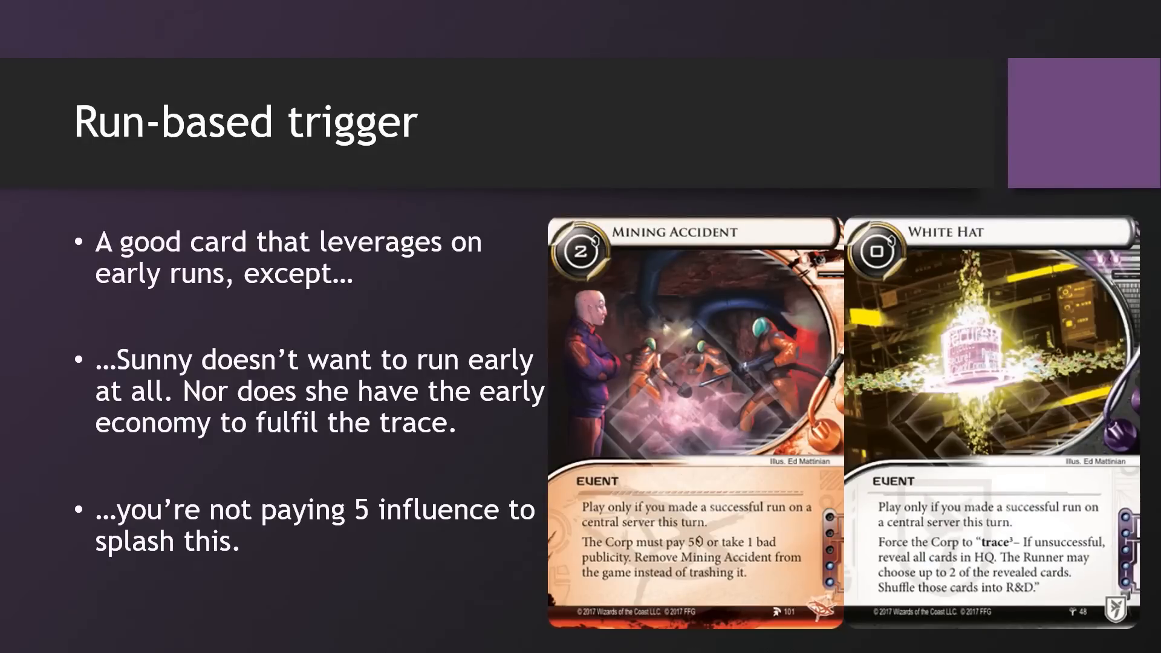
key("Right")
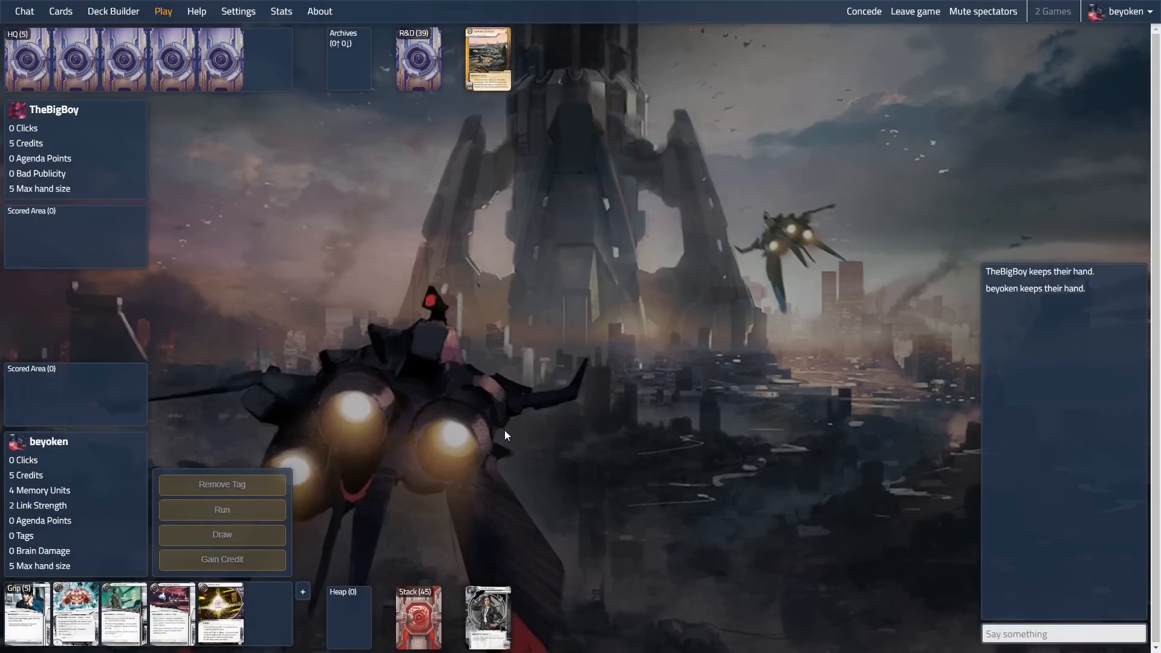
mouse_move(504, 423)
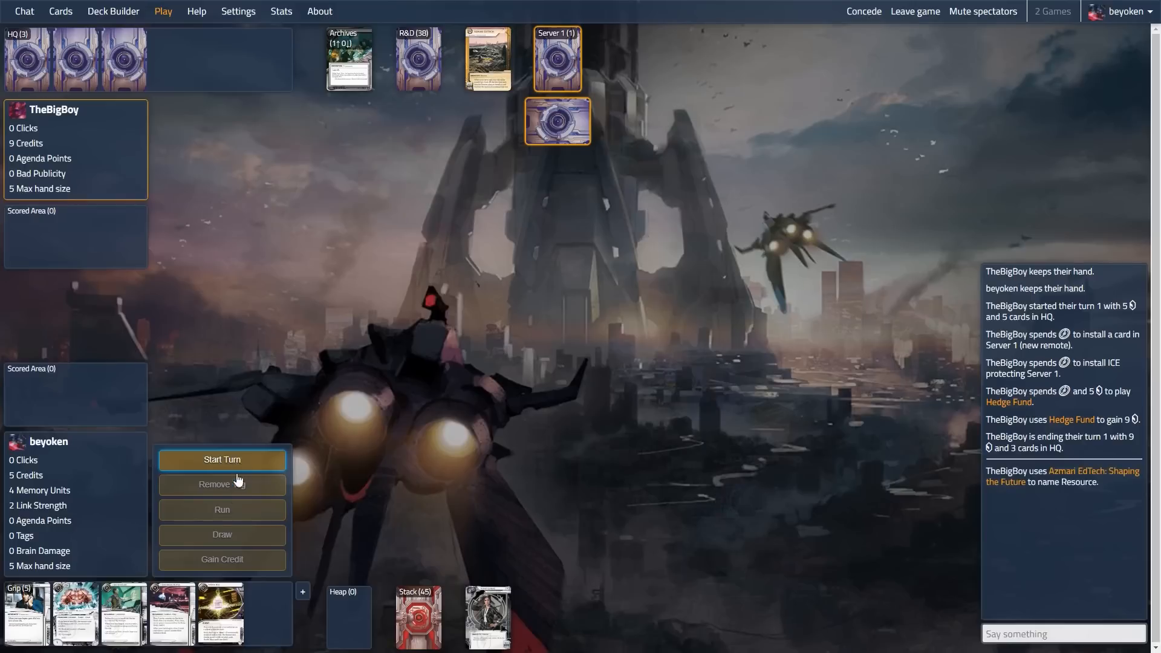
- Start the runner's turn and play Peace in Our Time from hand
left_click(221, 459)
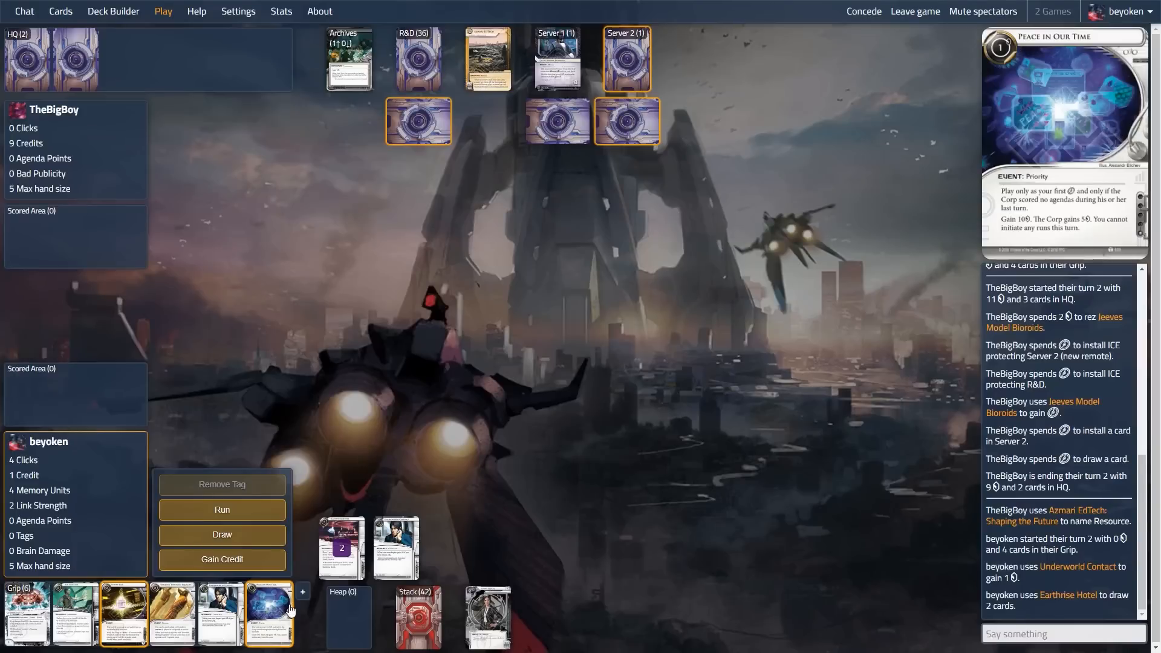
left_click(221, 533)
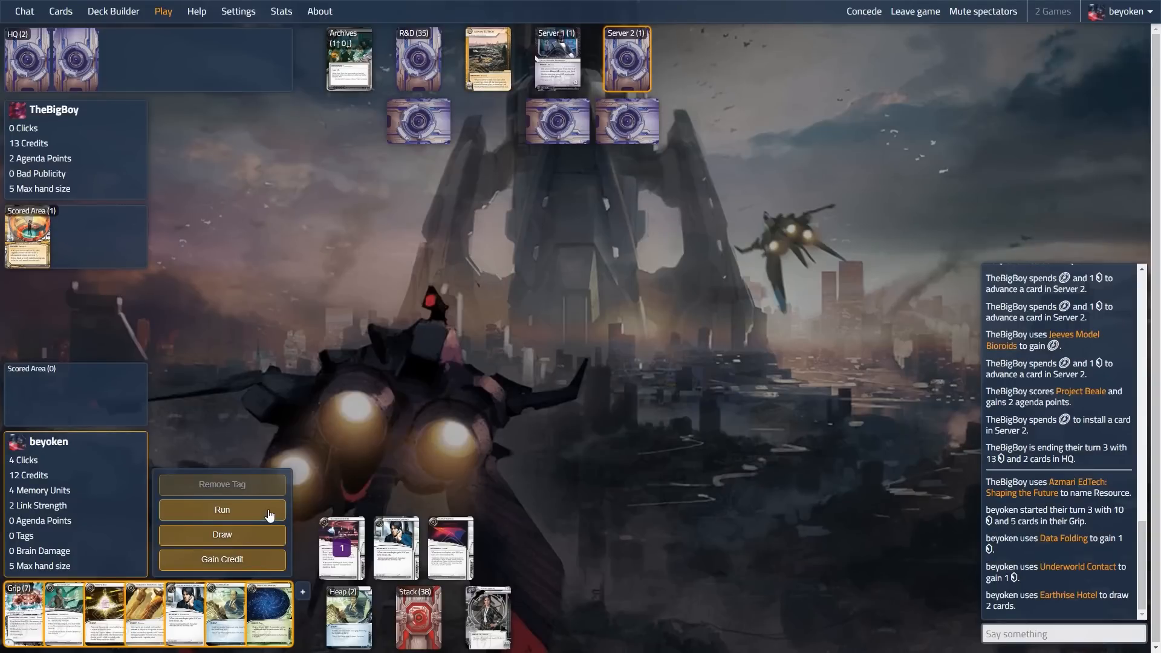
- Draw, then use Deuces Wild's expose-and-run ability for a successful run on HQ
left_click(221, 510)
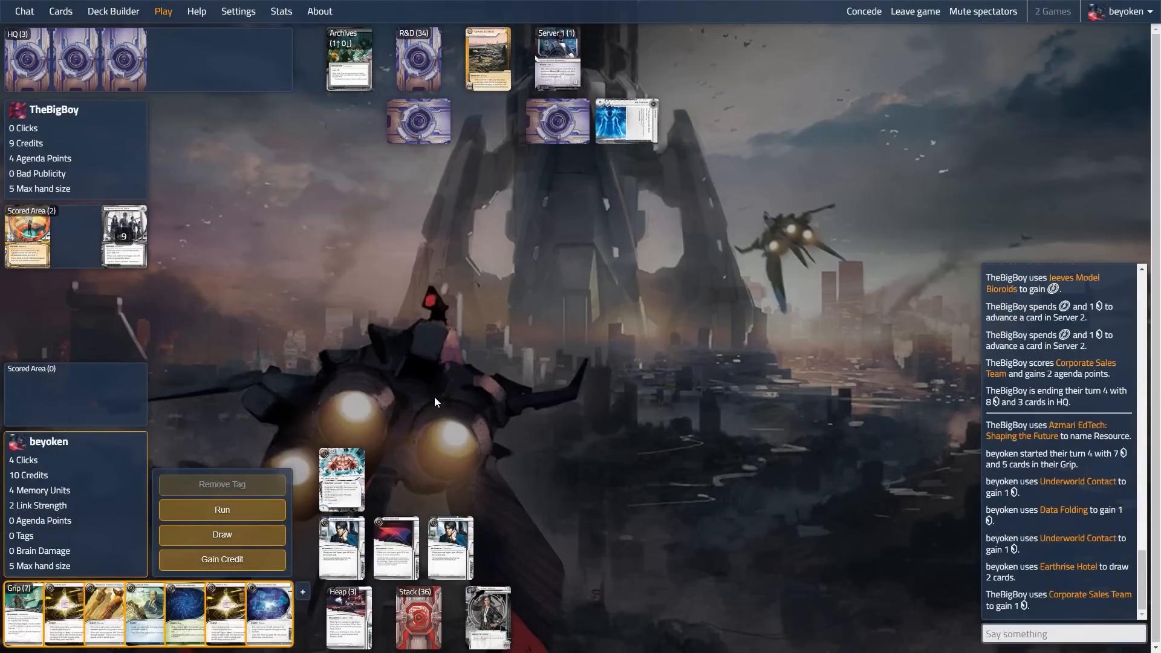
mouse_move(743, 549)
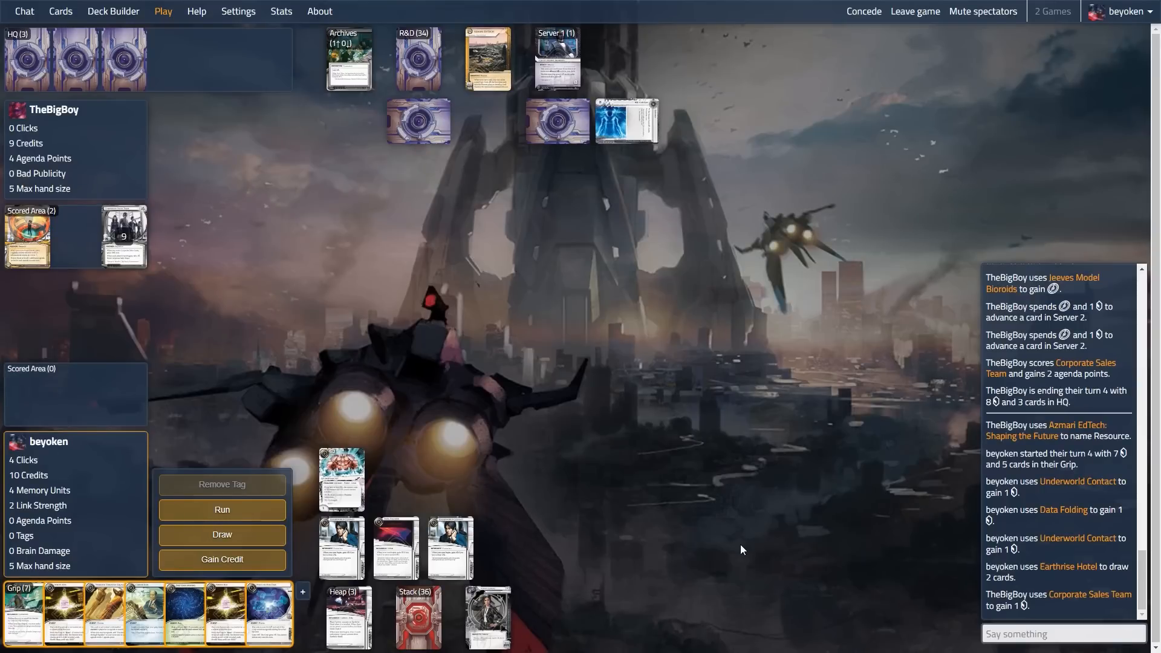
mouse_move(743, 548)
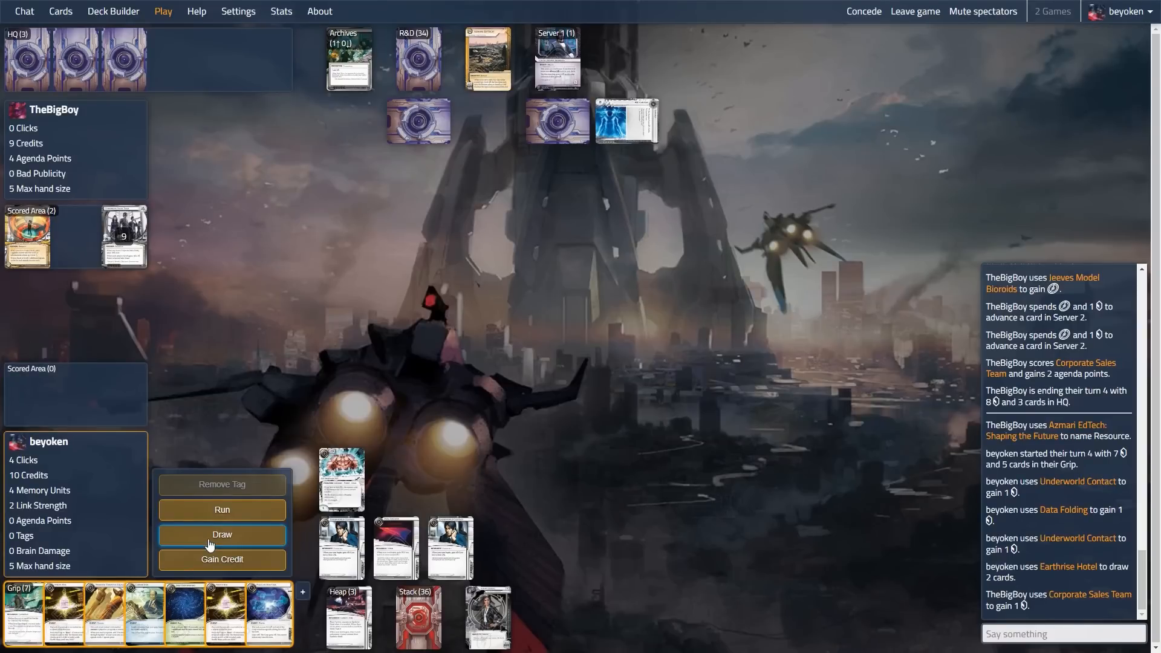
left_click(221, 533)
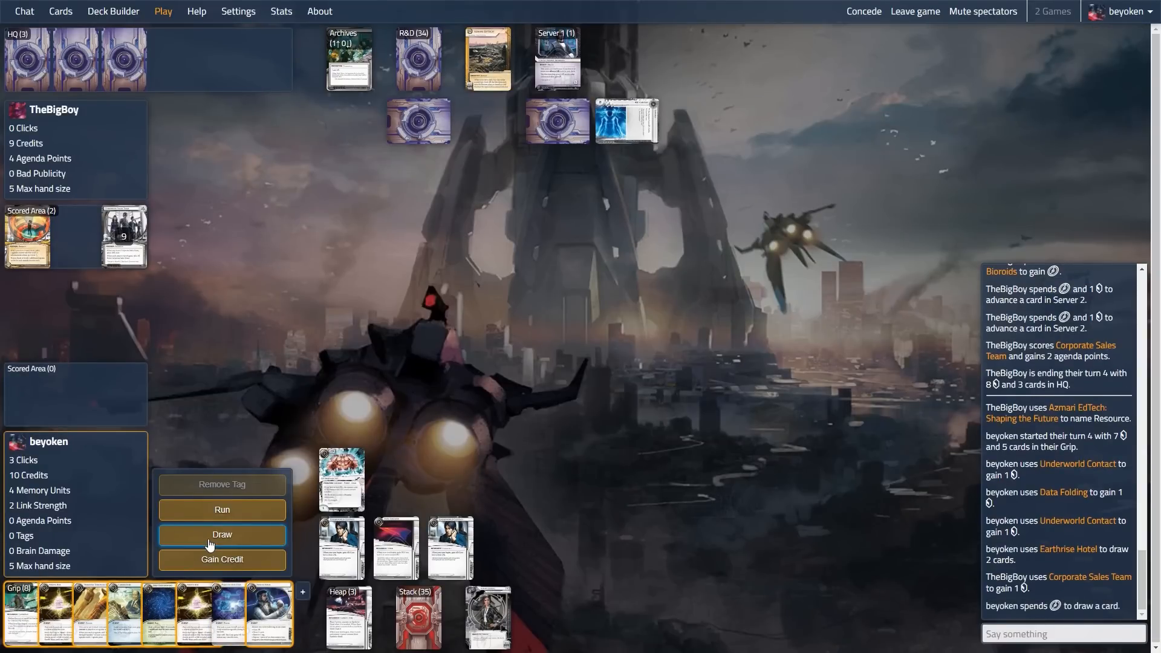
mouse_move(270, 610)
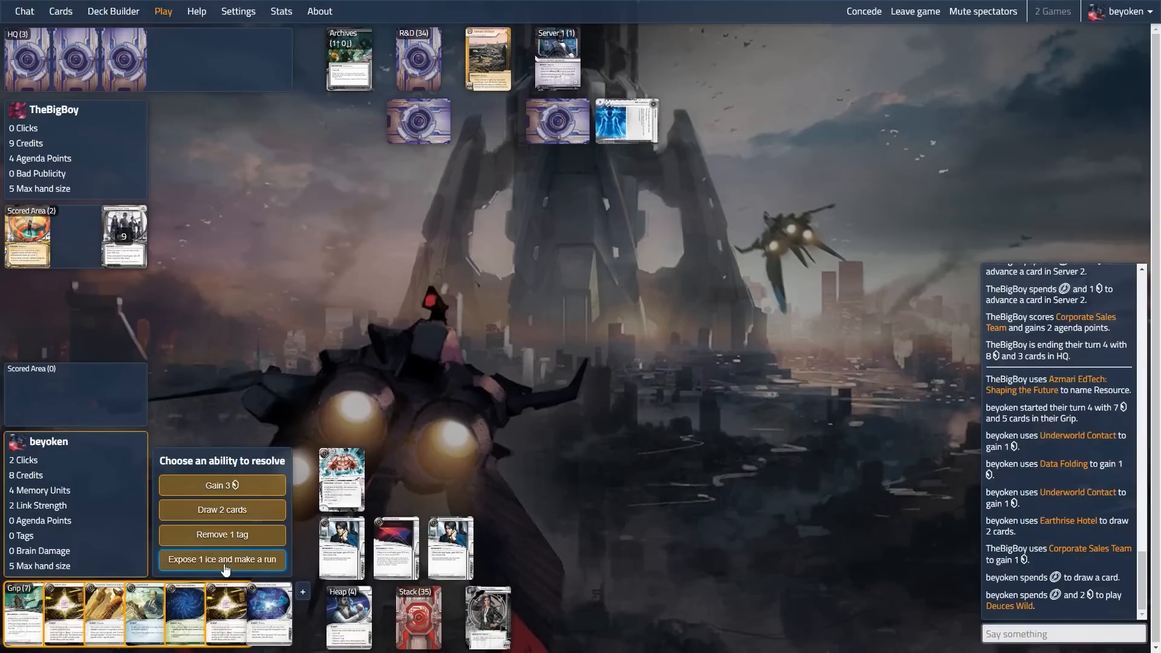
mouse_move(221, 510)
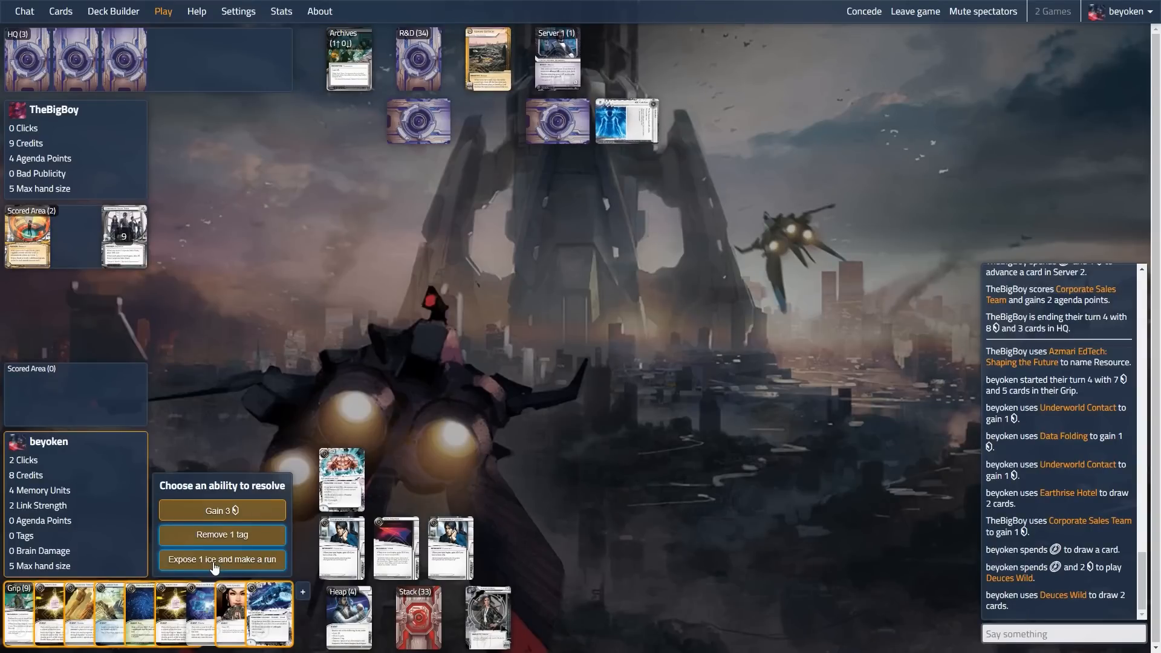
left_click(221, 559)
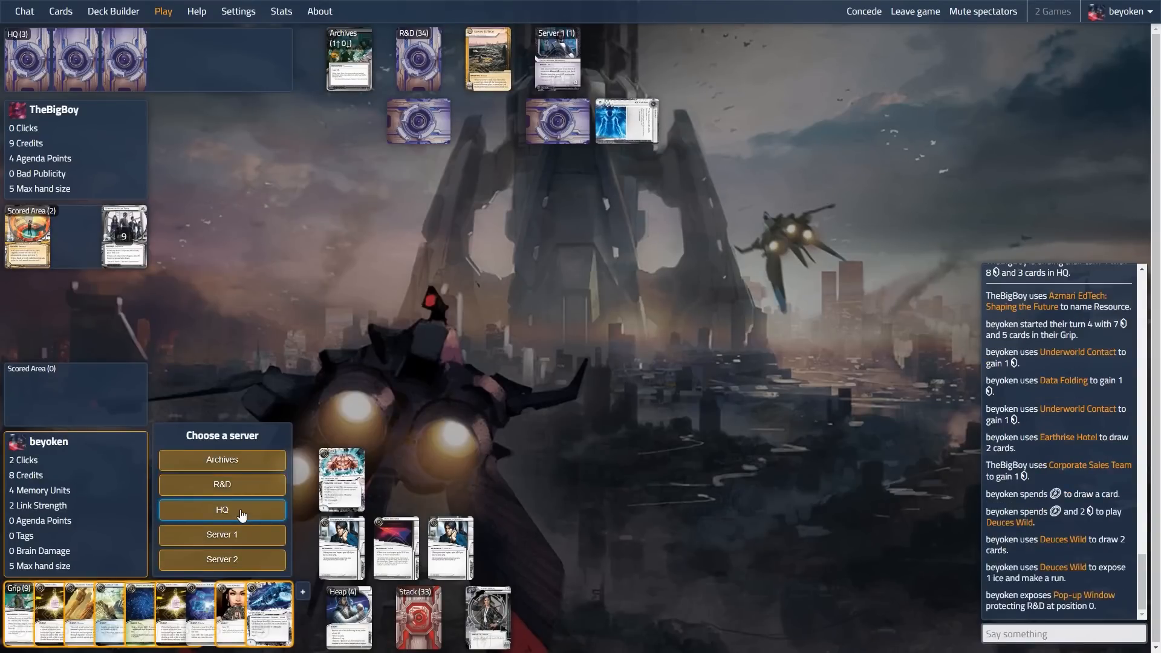
left_click(221, 509)
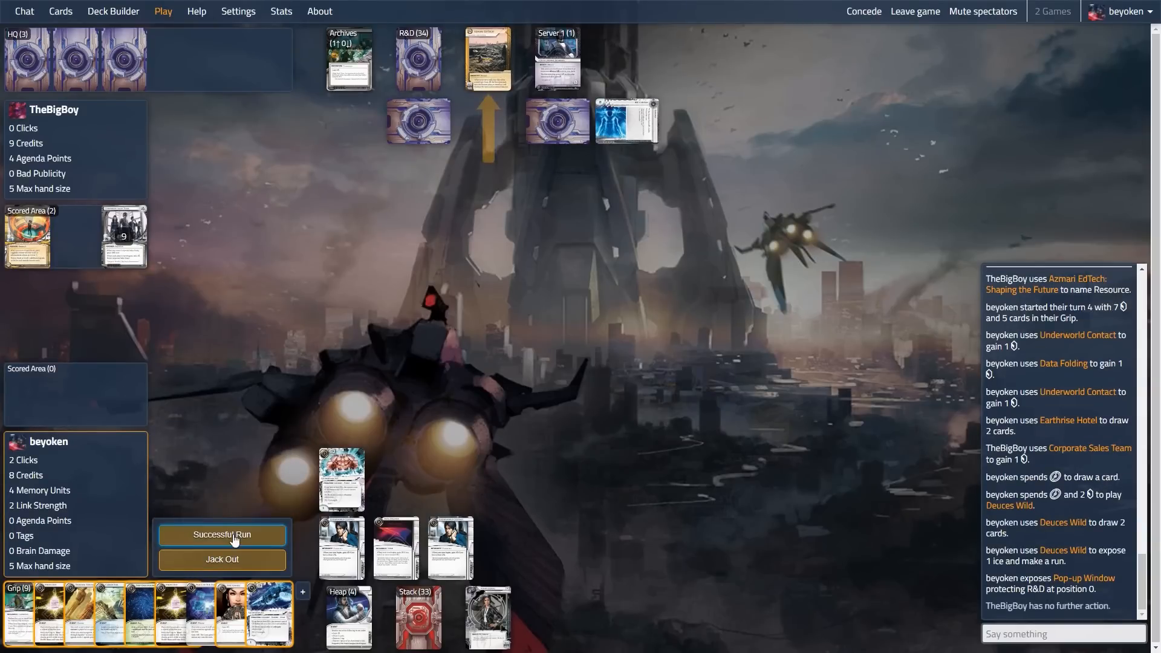
left_click(222, 533)
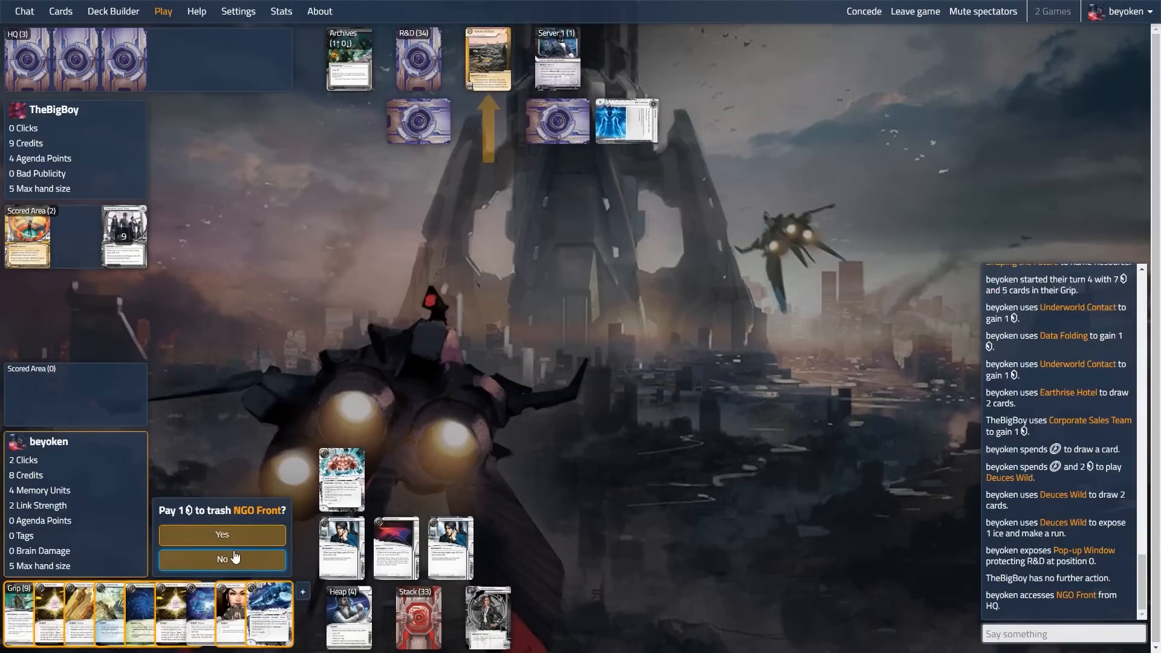
mouse_move(237, 614)
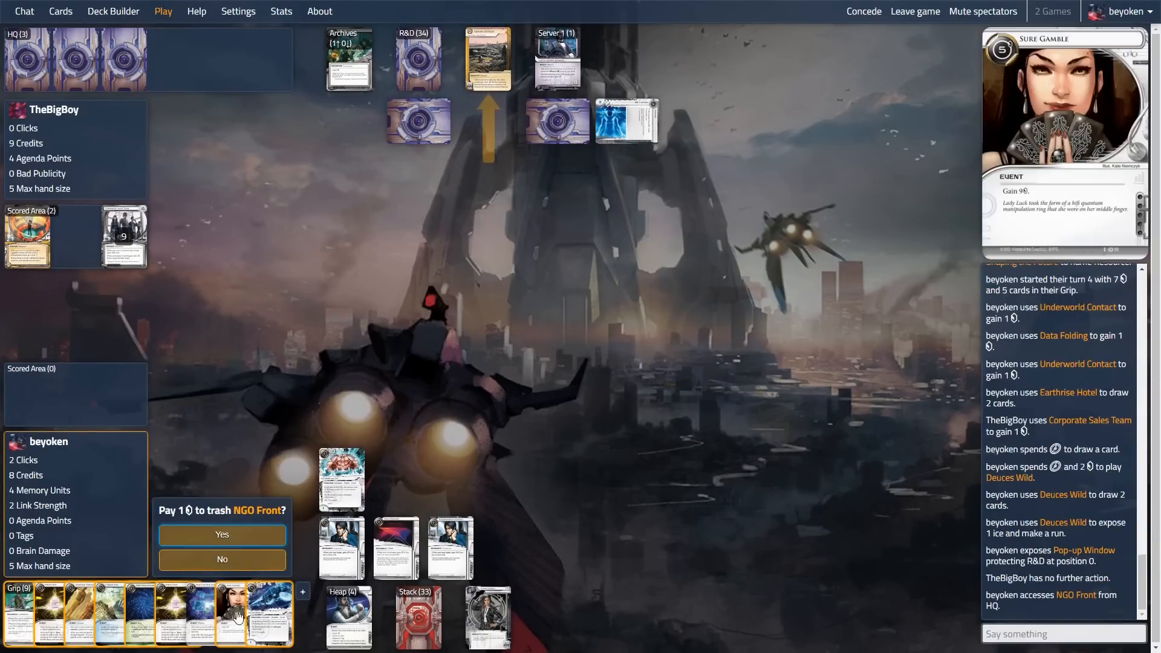
- Trash the accessed NGO Front and carry the R&D run through to success
left_click(221, 533)
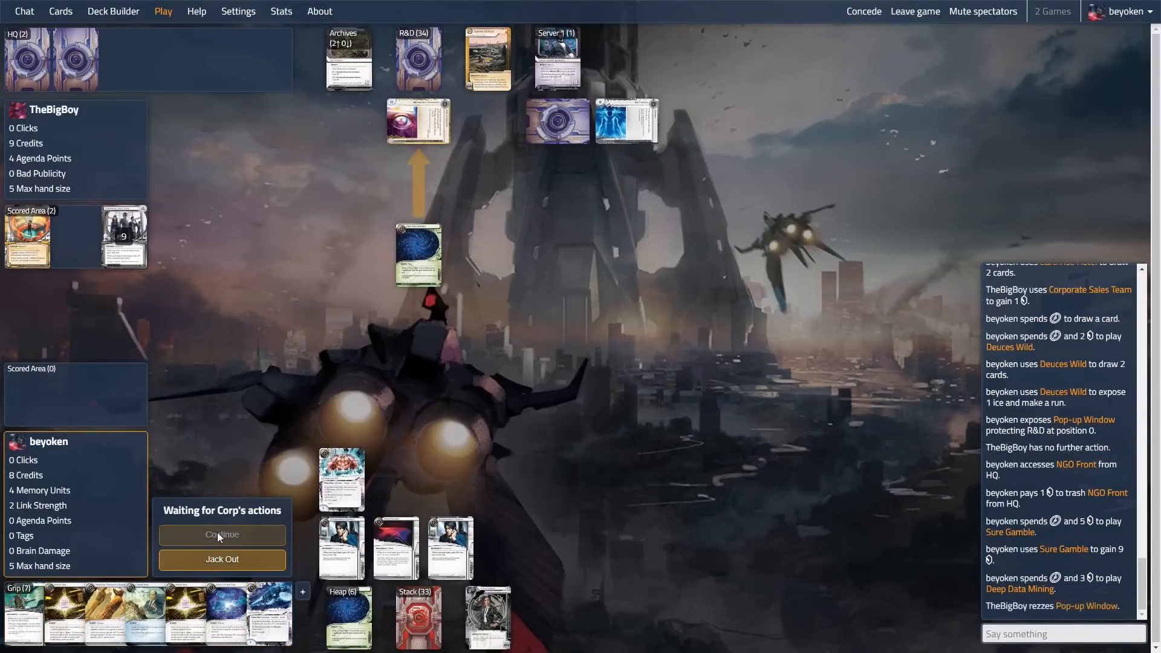
left_click(221, 535)
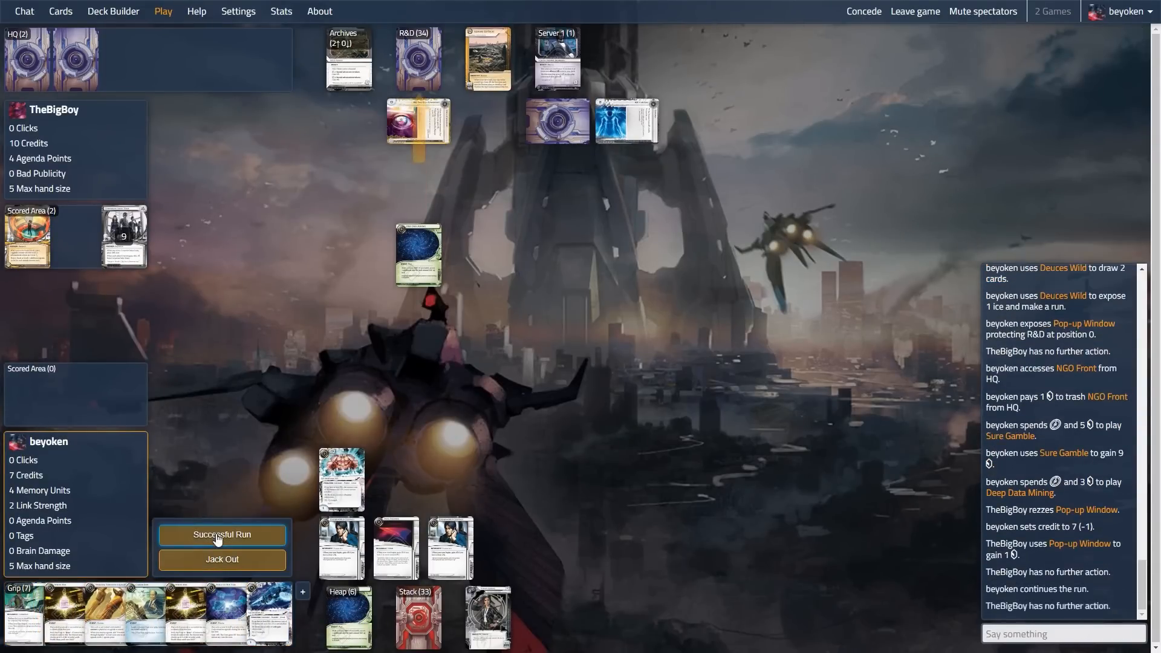
left_click(222, 534)
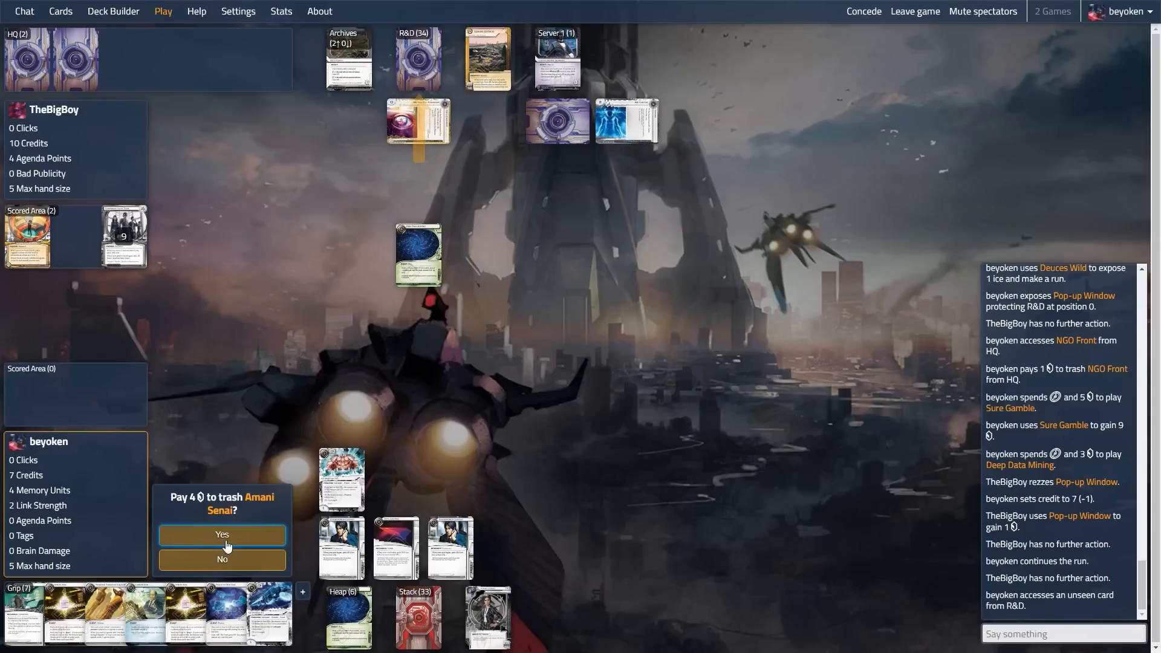
- Decline trashing Amani Senai and Ash 2X3ZB9CY while seeing Vanilla in R&D
left_click(222, 533)
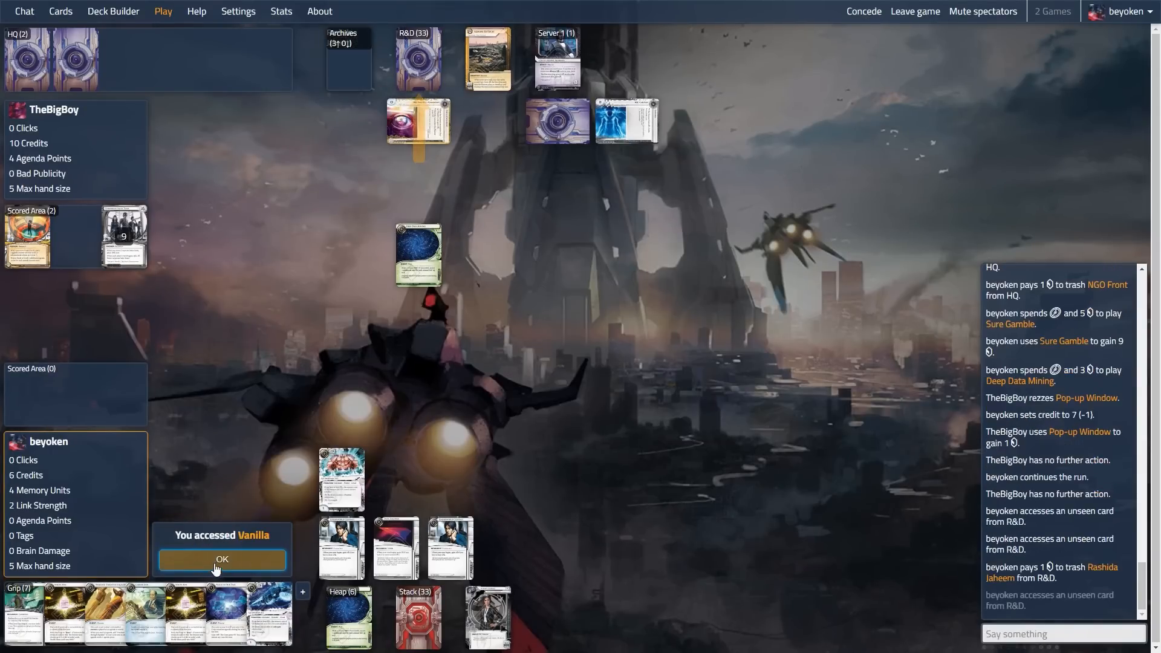
left_click(221, 558)
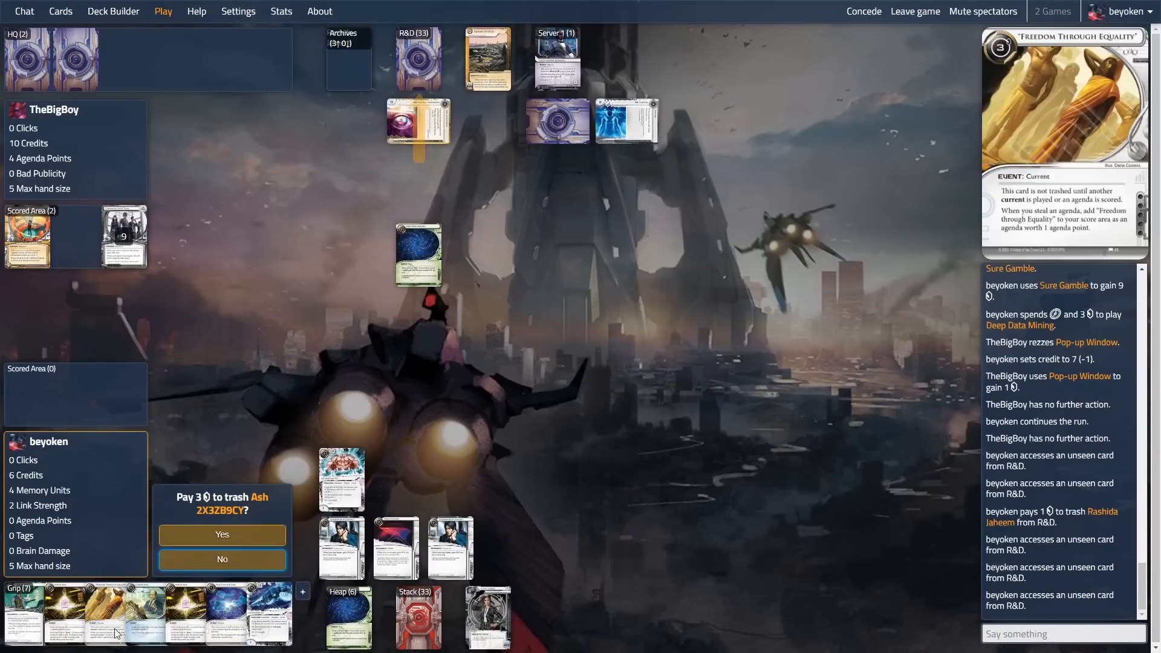
left_click(221, 559)
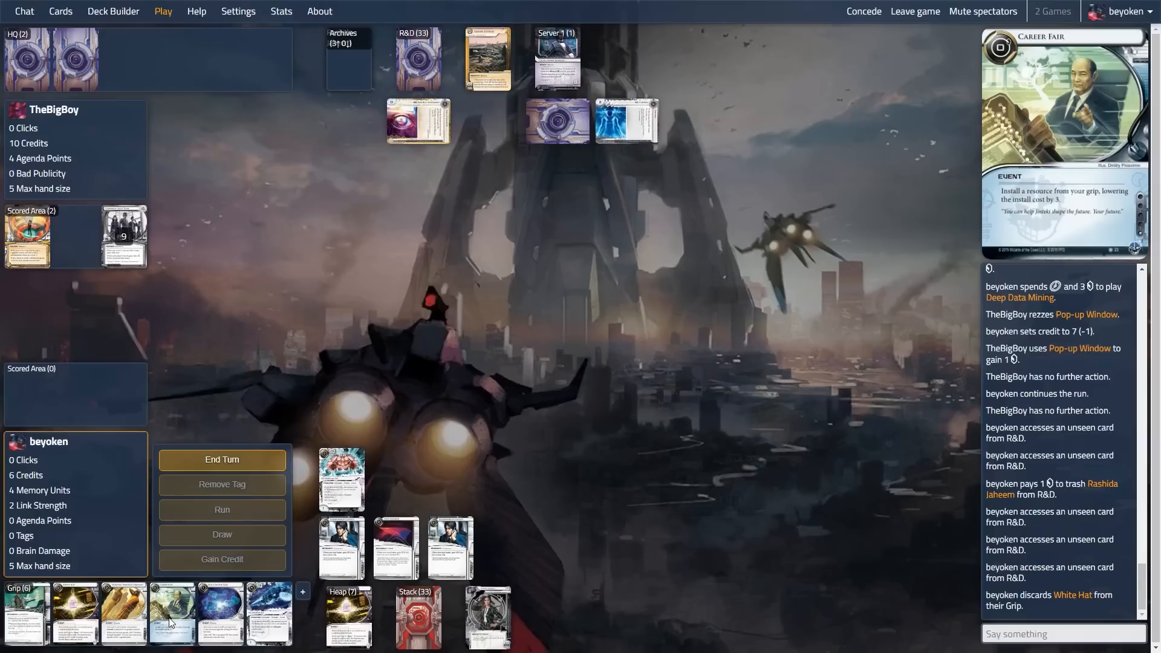
mouse_move(28, 611)
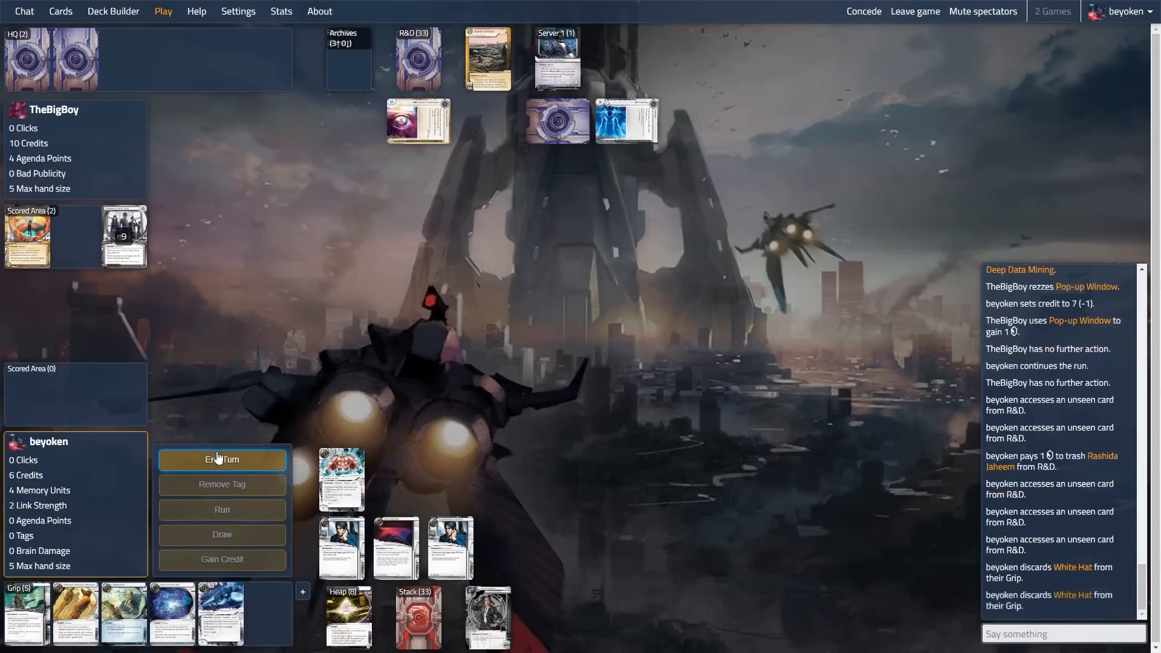
- Draw, install GS Striker M1 and end the runner's turn
left_click(221, 460)
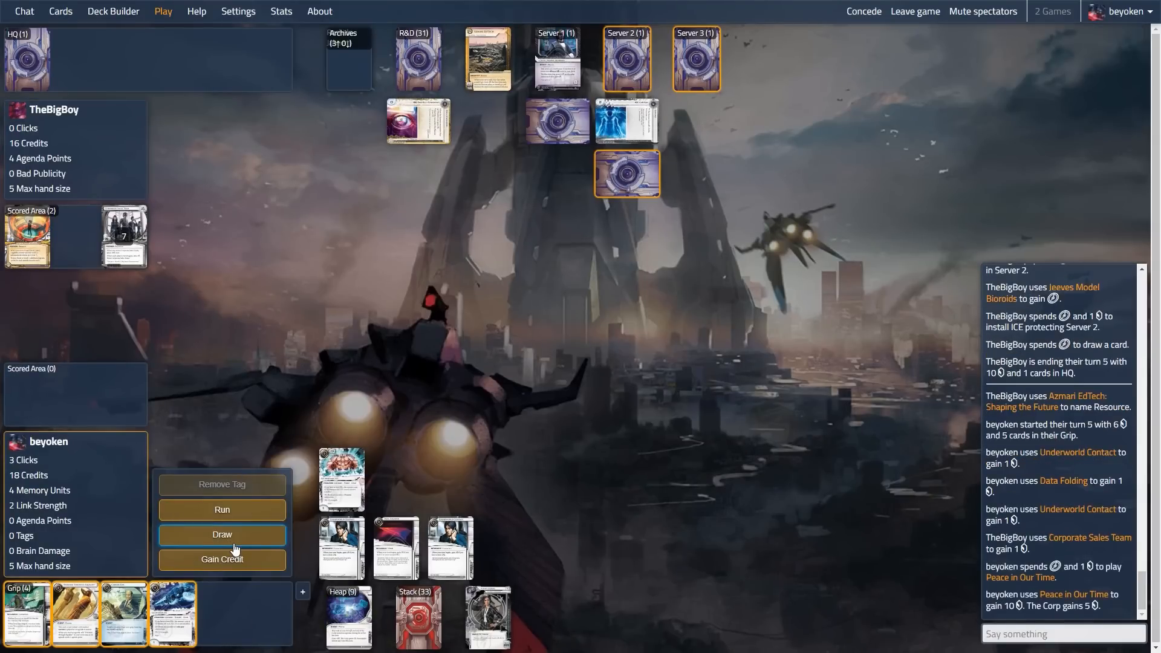
left_click(223, 534)
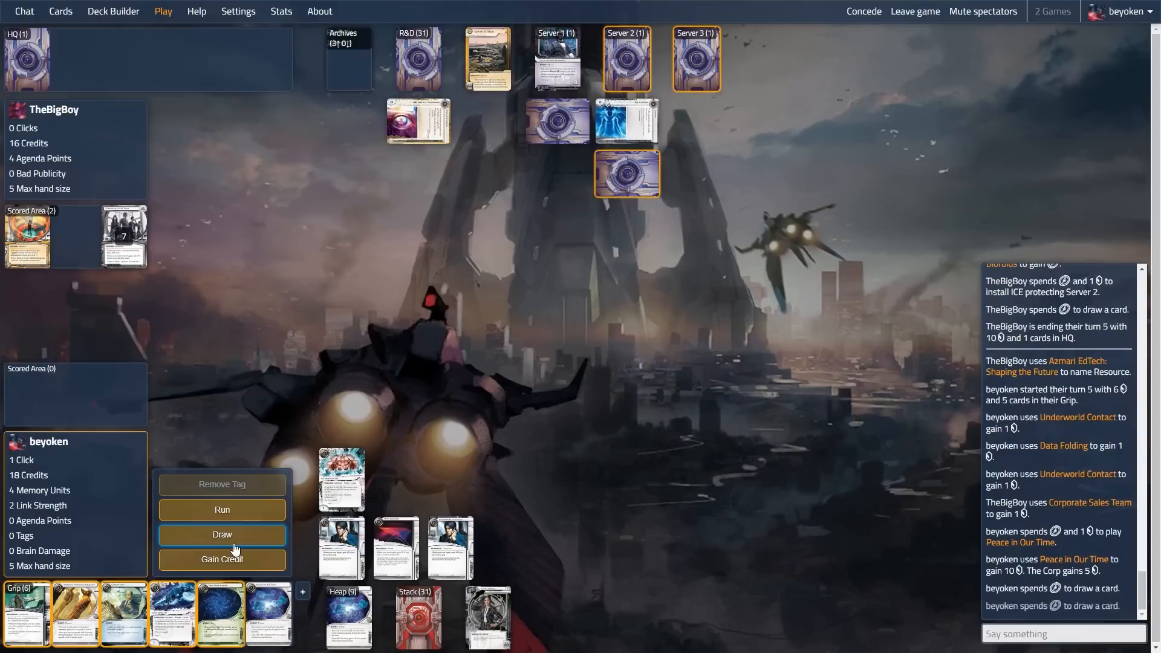
left_click(222, 533)
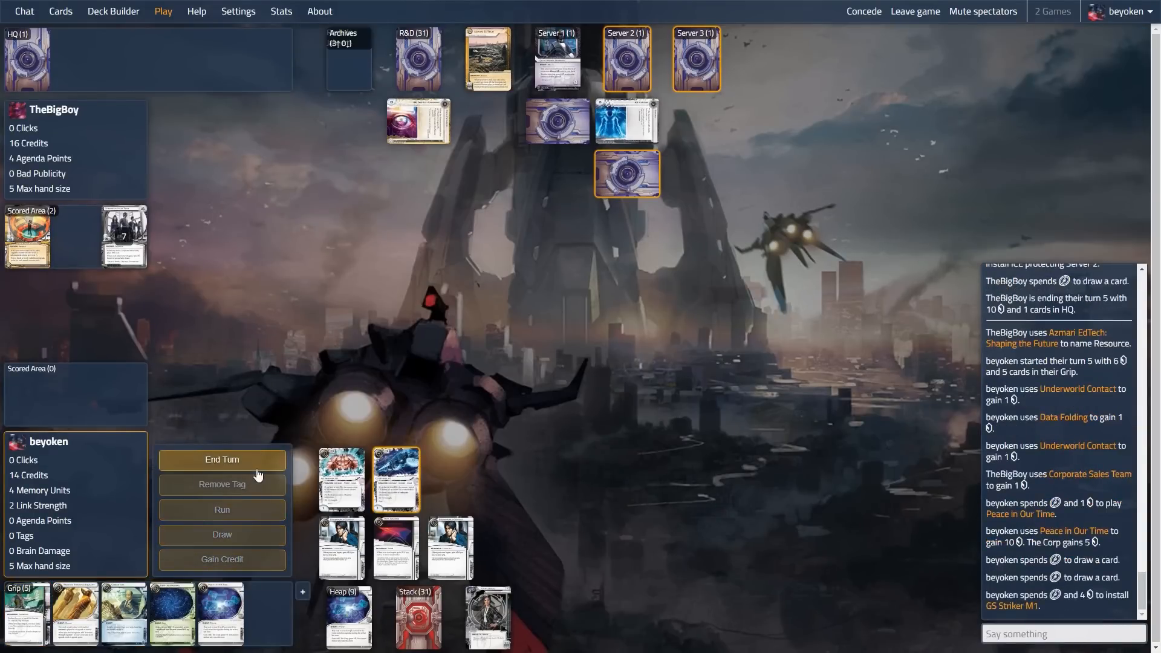
left_click(222, 460)
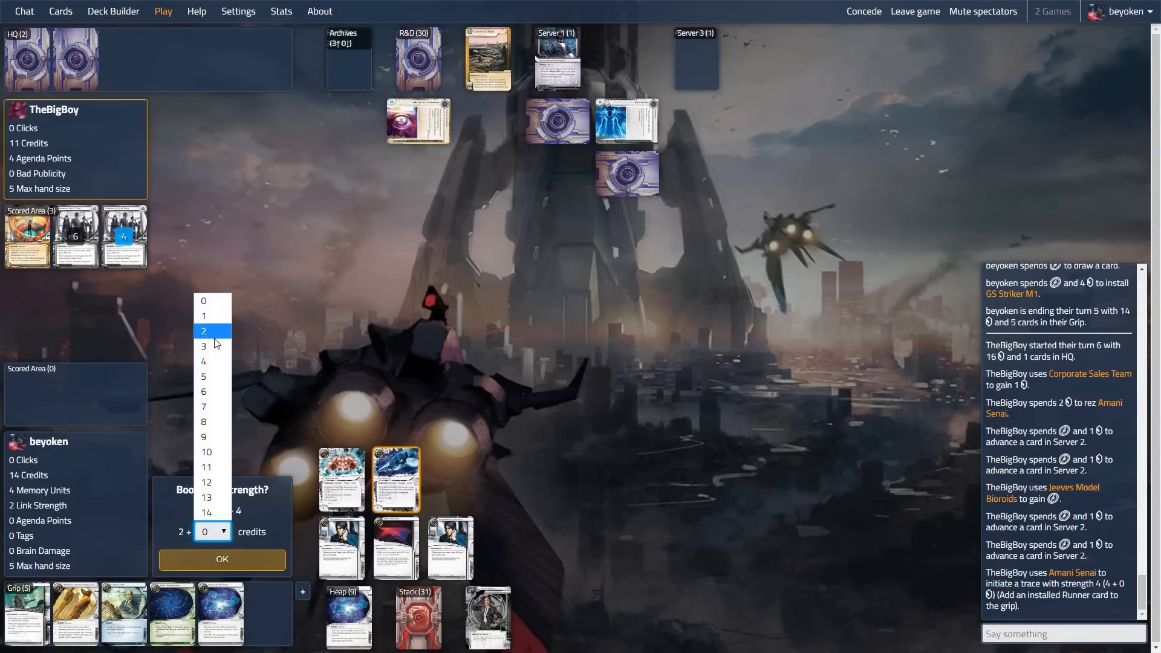
- Boost link strength by 2 against the trace and begin the next runner turn
left_click(221, 558)
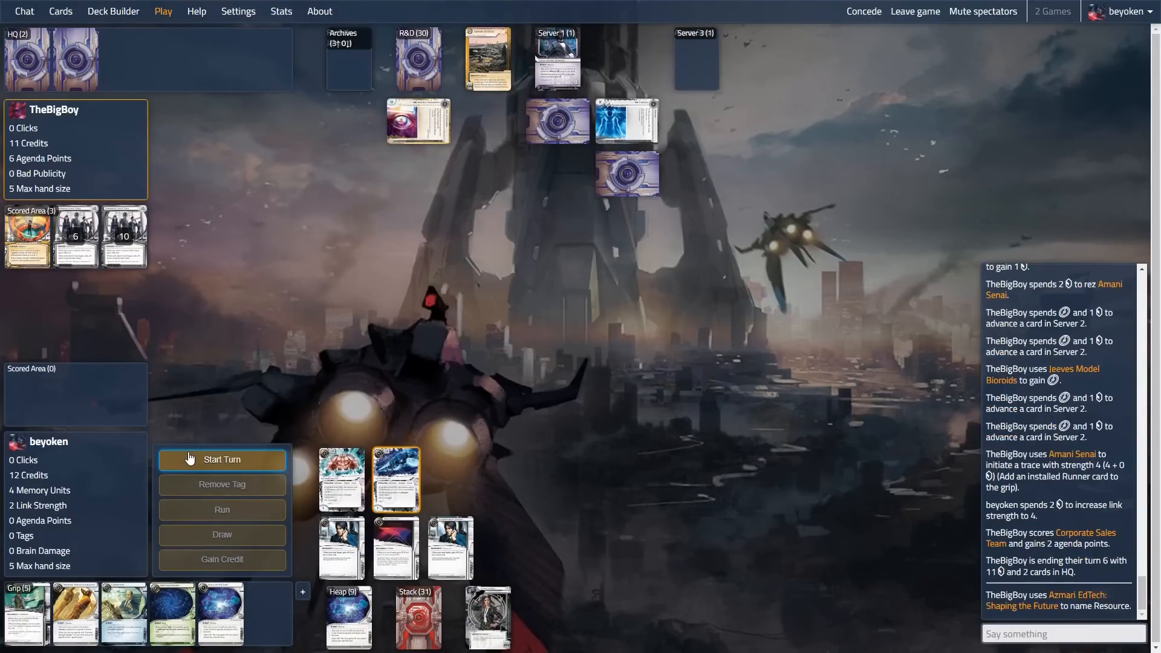
left_click(222, 460)
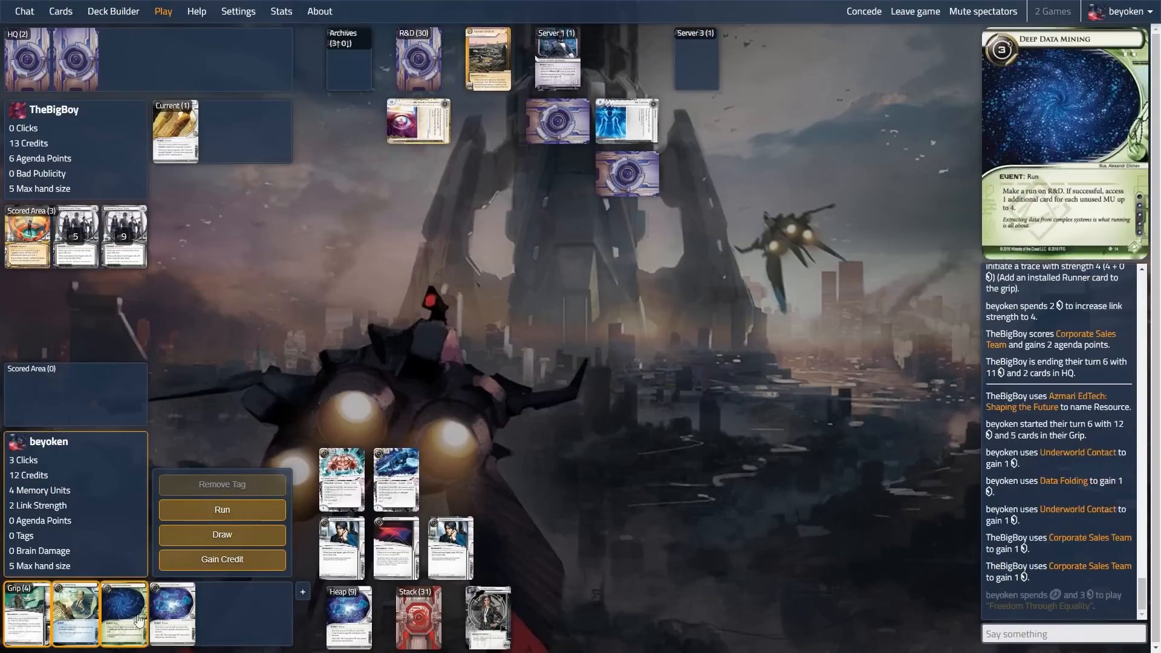
- Play Deep Data Mining on R&D, paying 1 credit through Pop-up Window
left_click(123, 614)
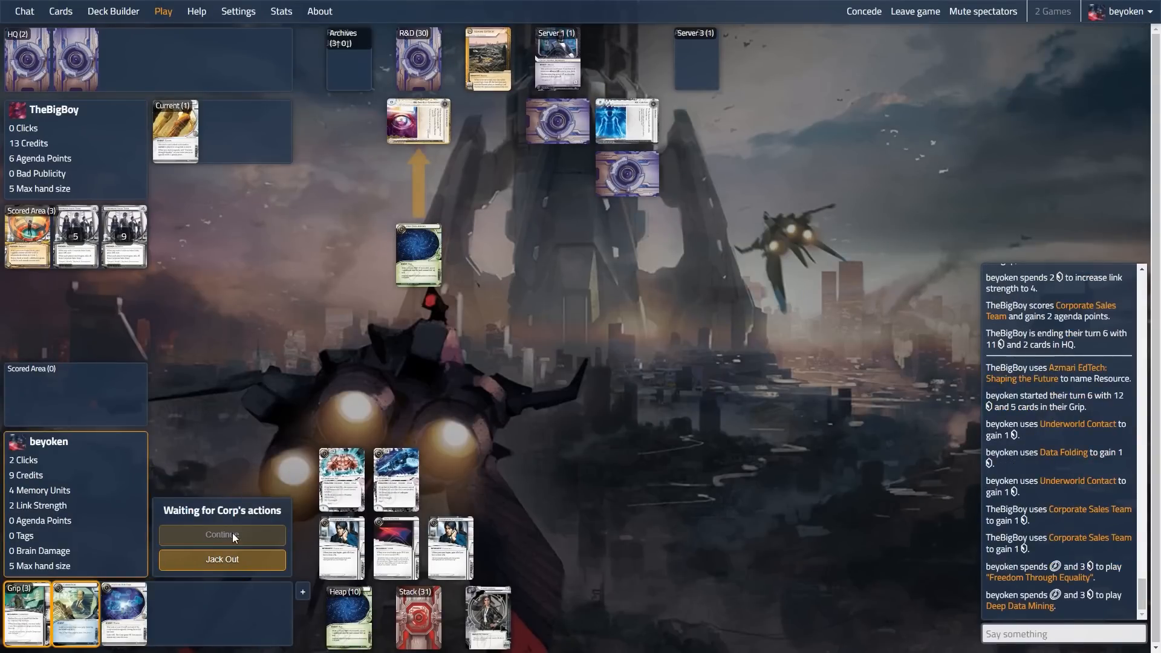
left_click(221, 535)
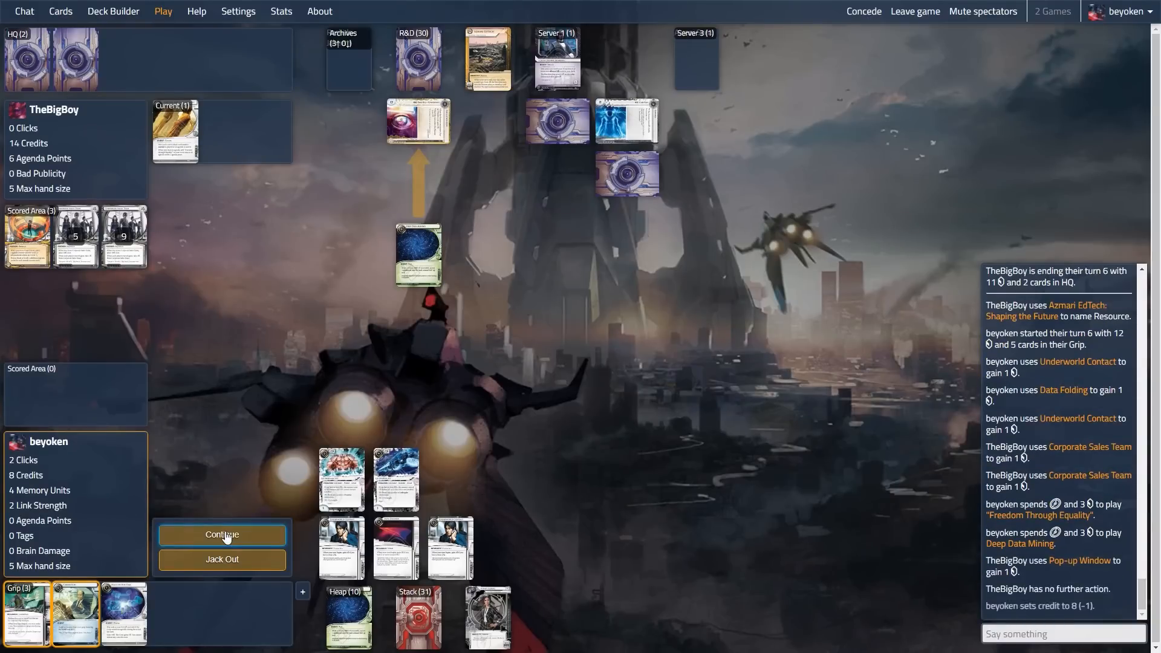
left_click(221, 535)
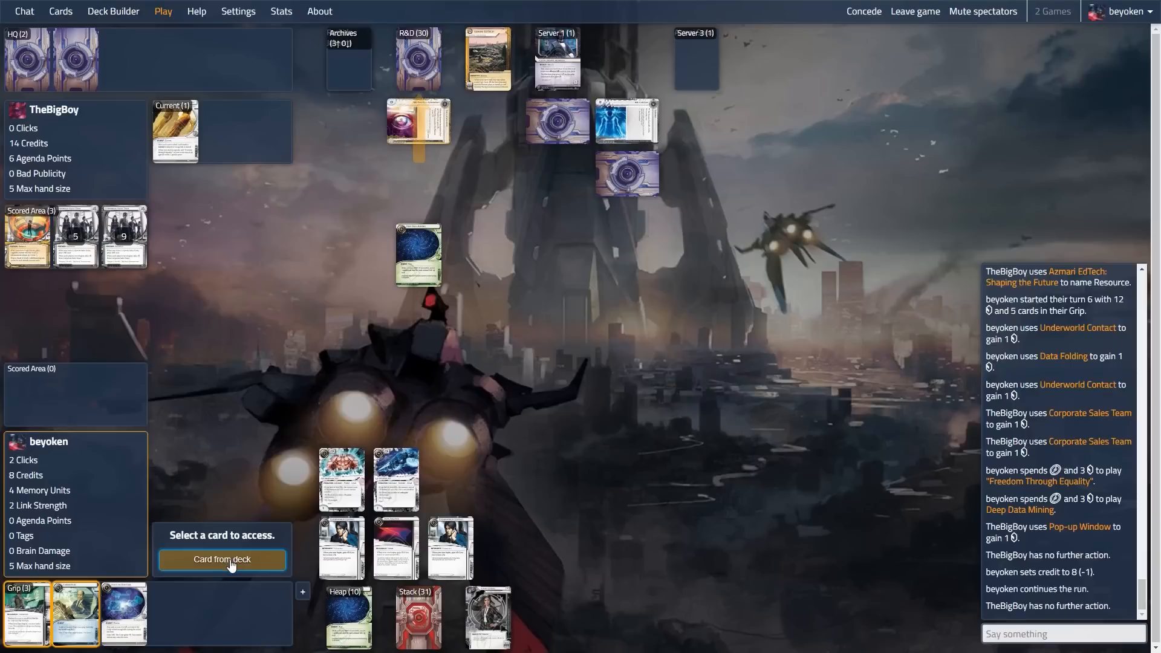
- Access cards from the top of R&D and steal Project Beale
left_click(222, 555)
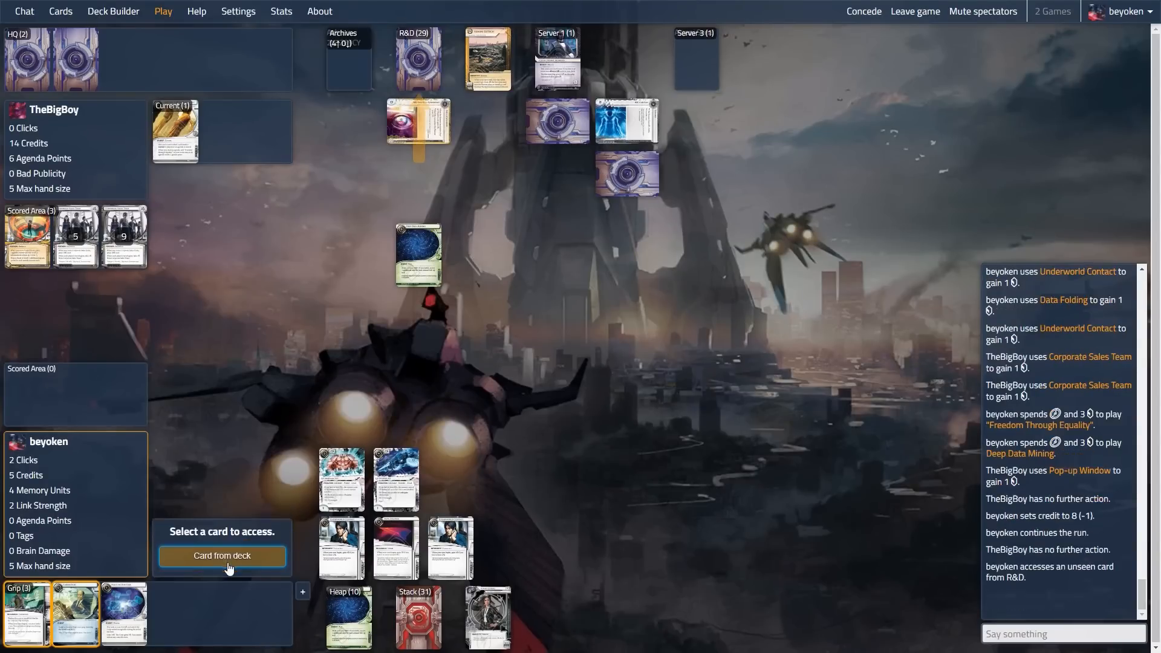
left_click(222, 556)
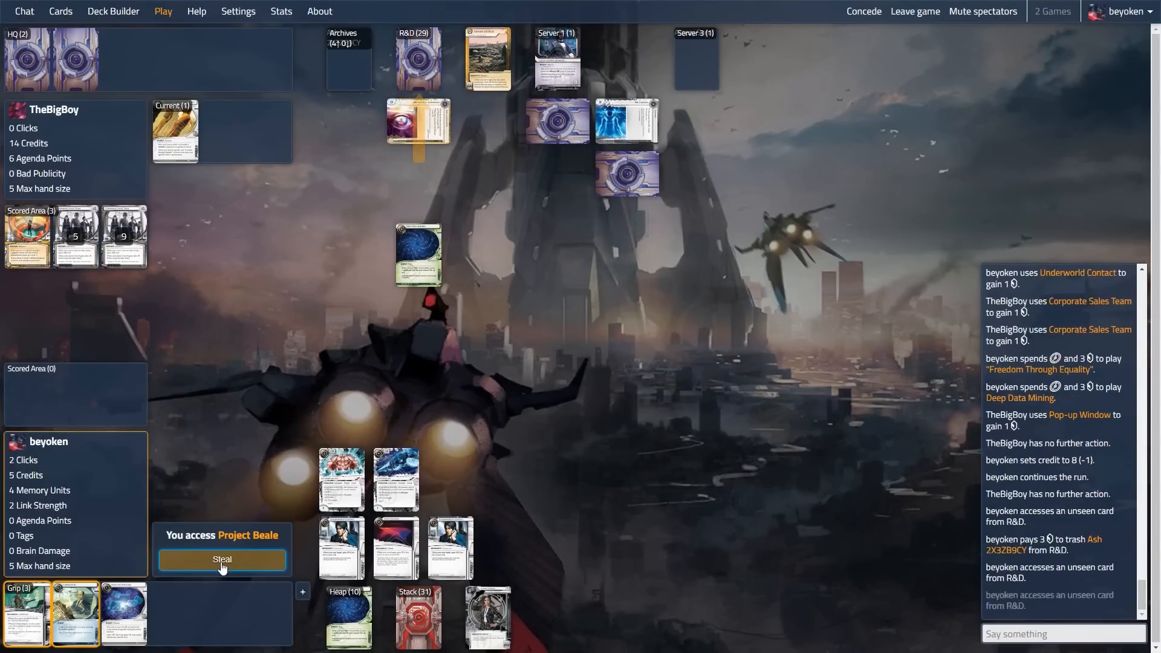
left_click(221, 559)
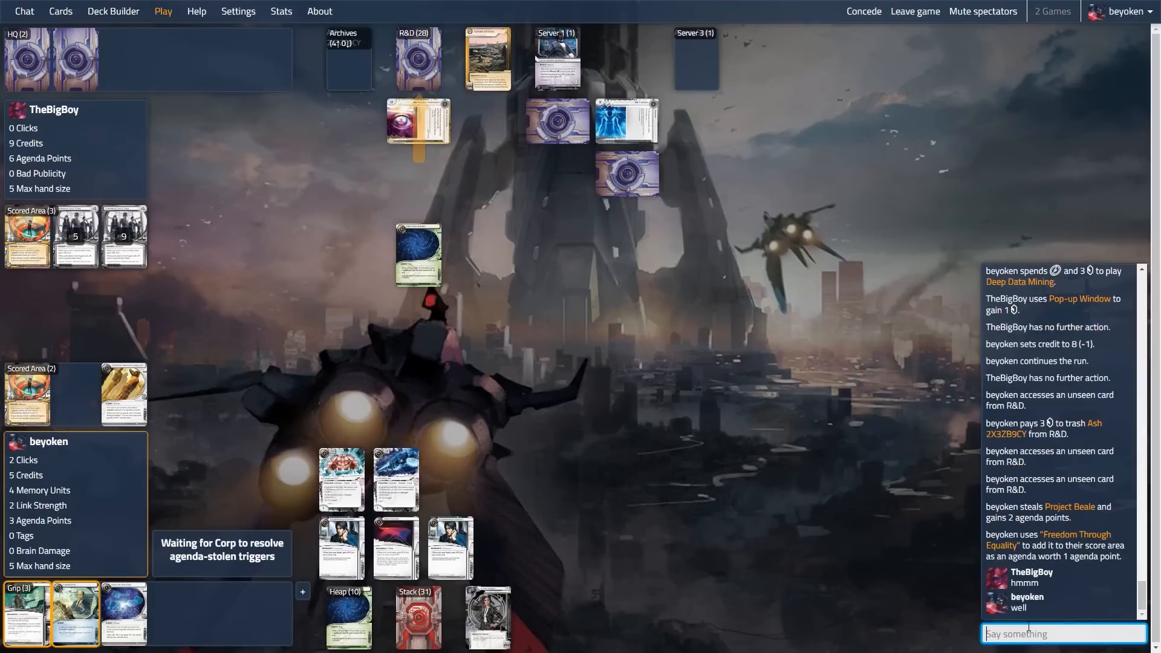
type("so much for having")
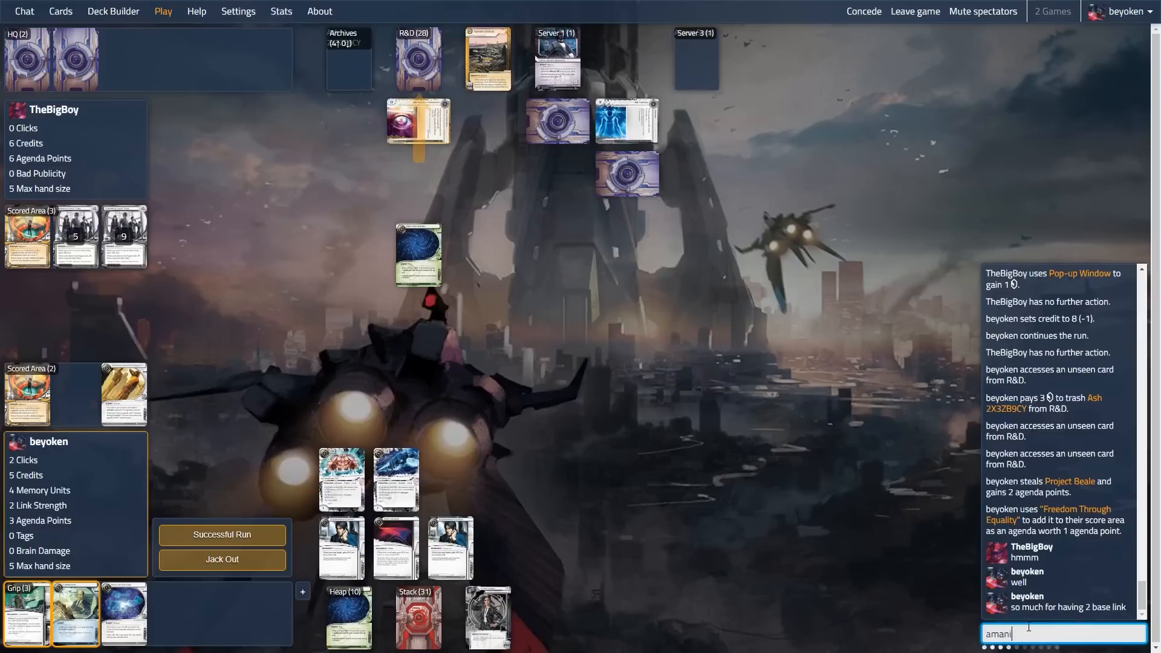
type("still wre")
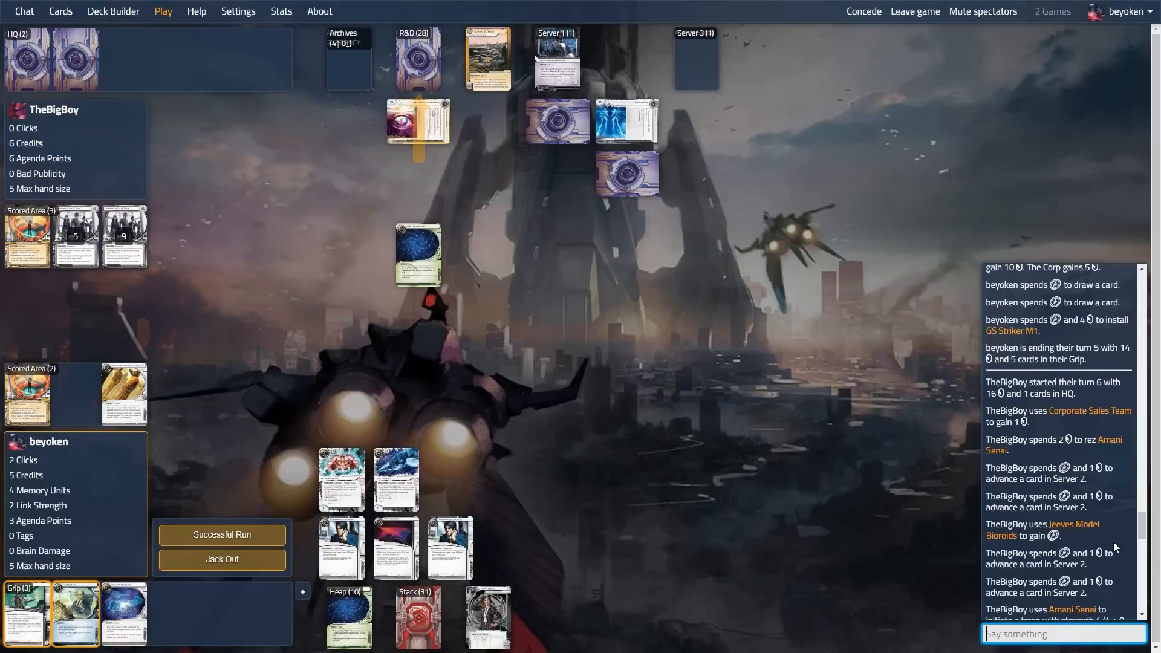
scroll("down", 3)
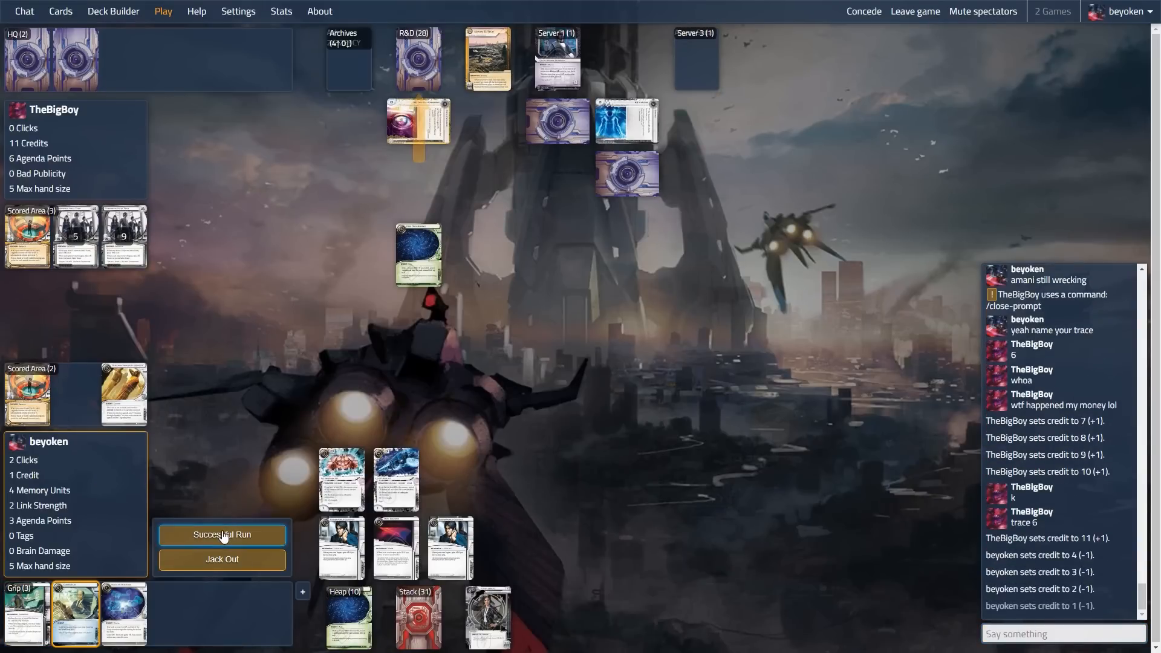
- Continue the successful R&D run, access the top card and chat about the accesses
left_click(221, 534)
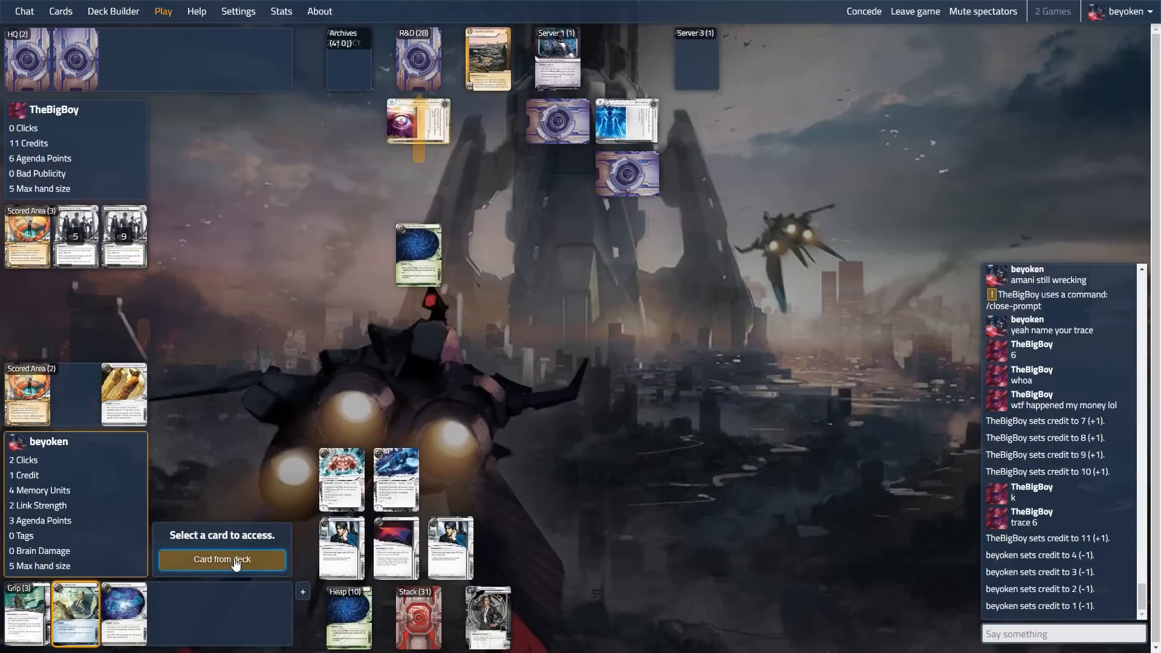
left_click(222, 559)
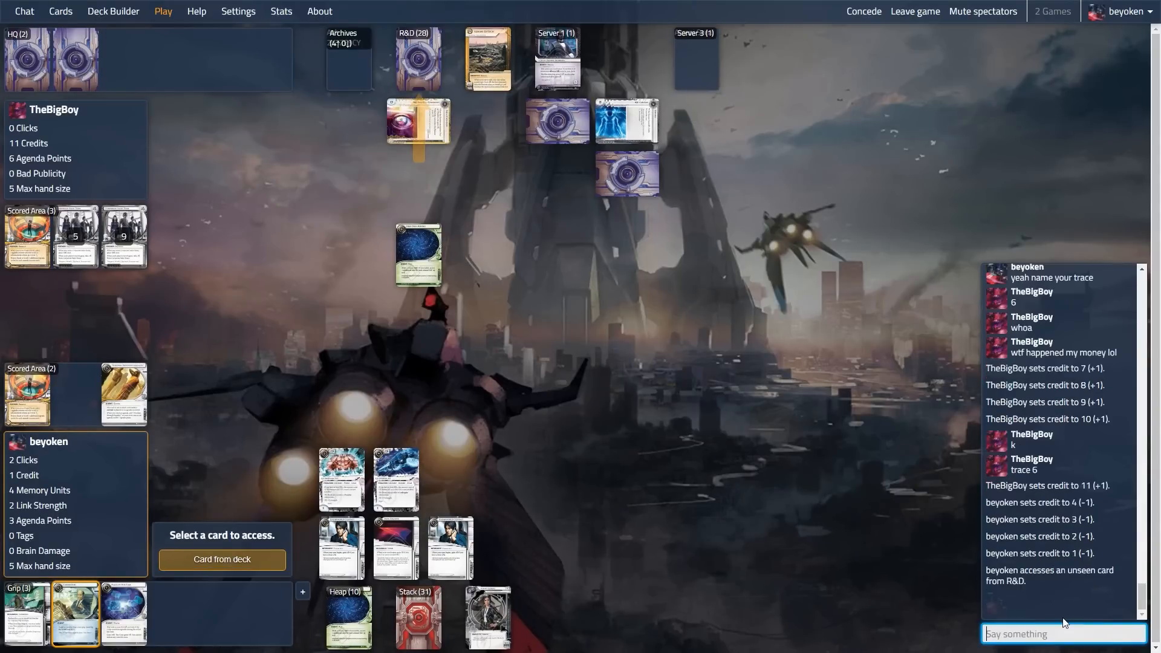
type("the accesses may b")
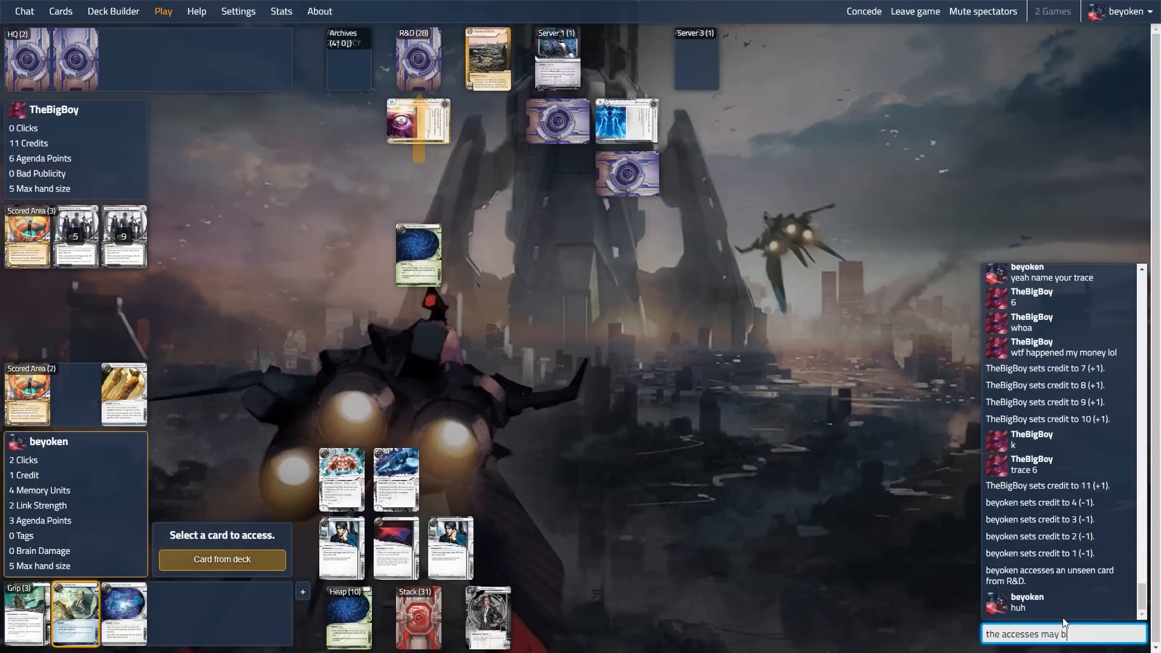
key("enter")
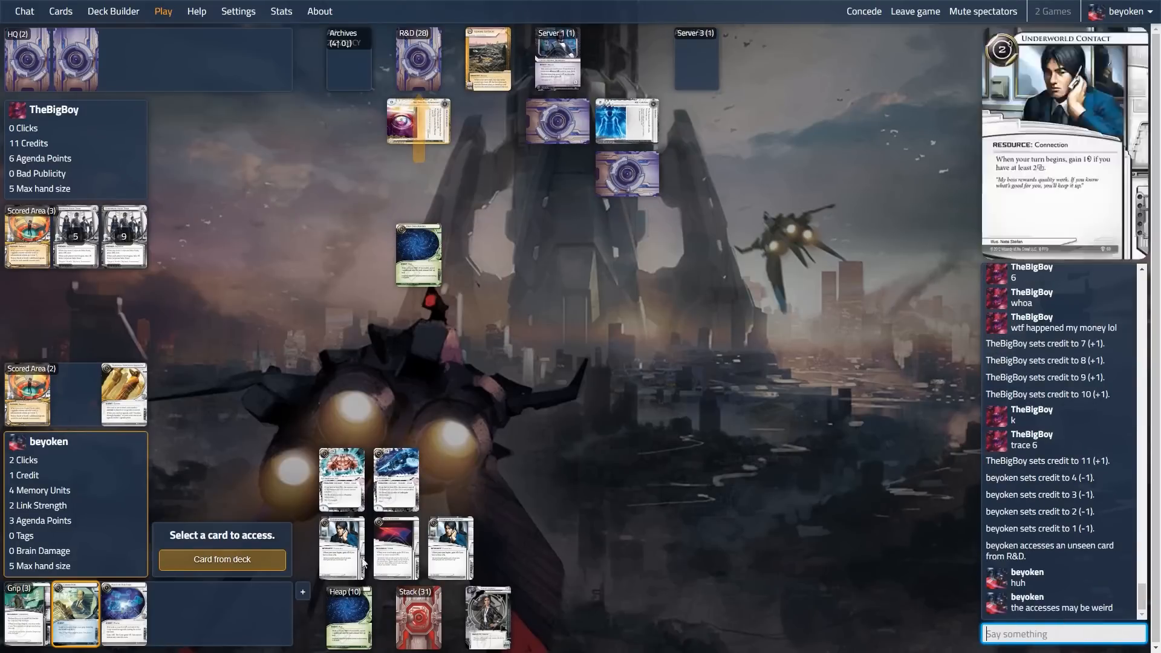
left_click(221, 559)
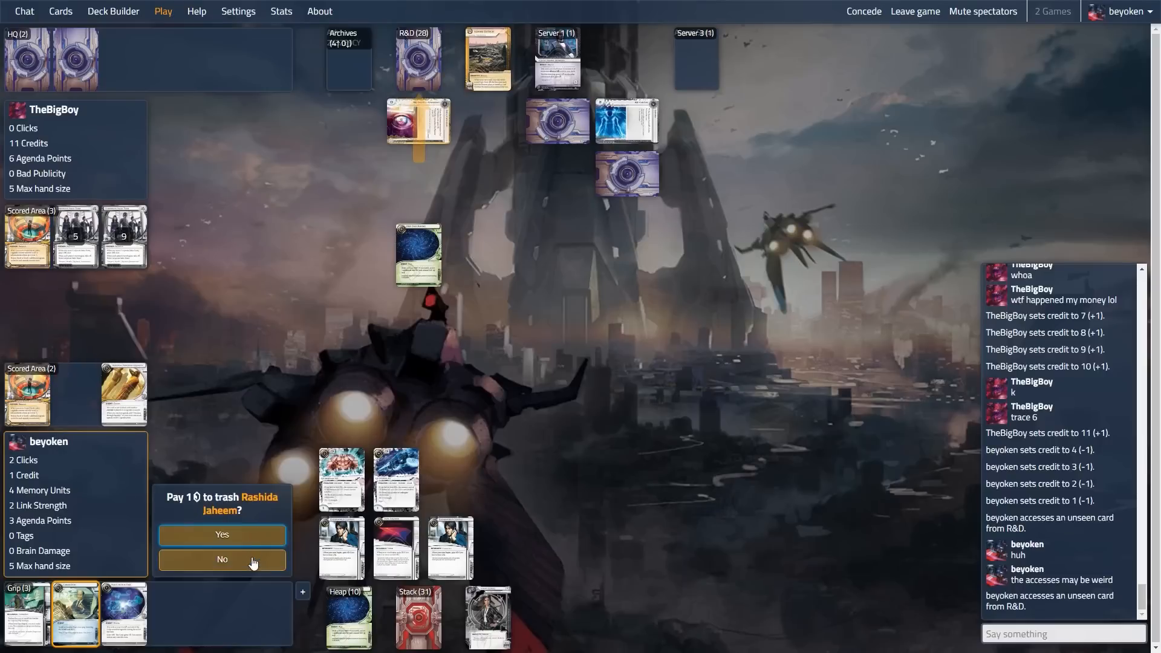
left_click(221, 533)
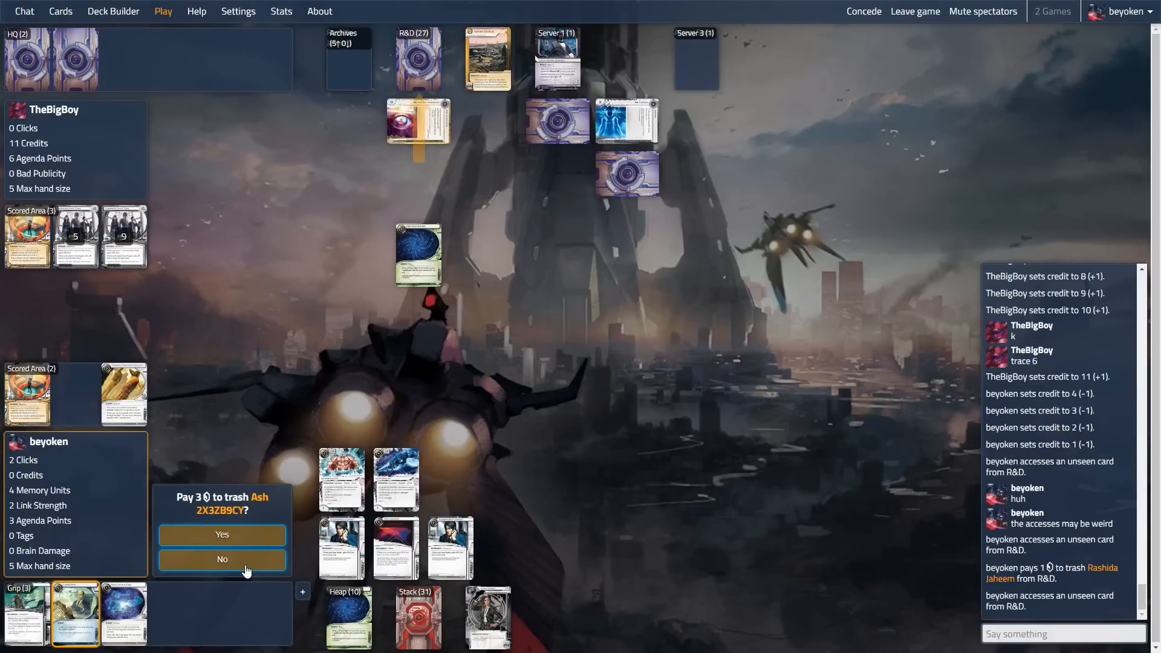
left_click(221, 559)
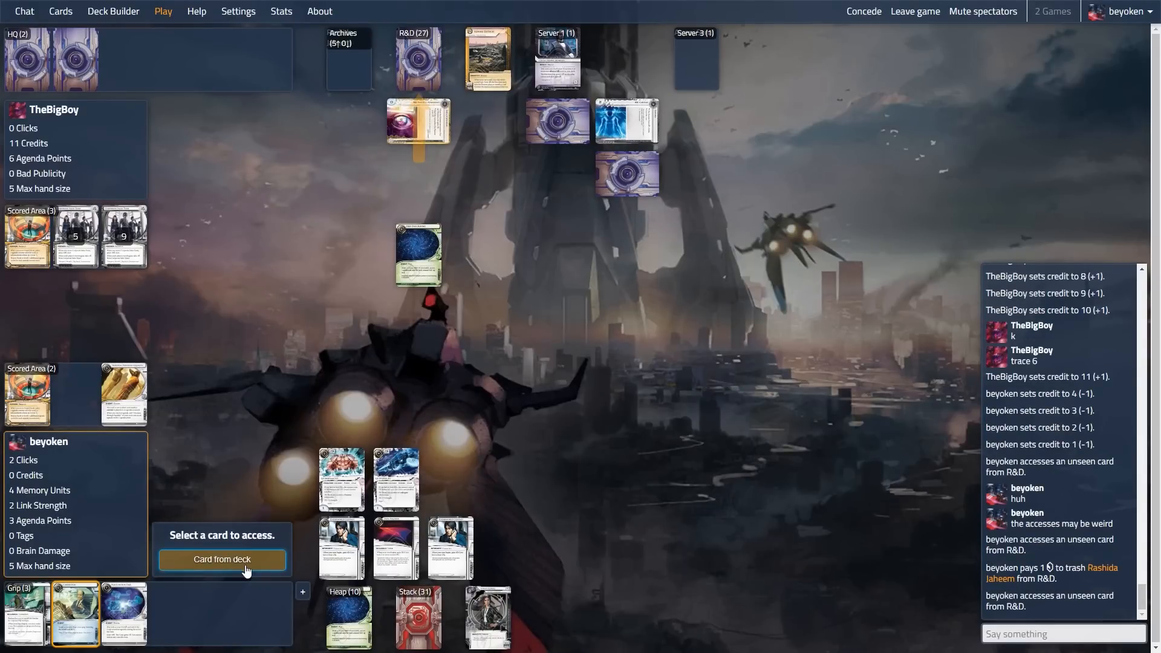
left_click(221, 559)
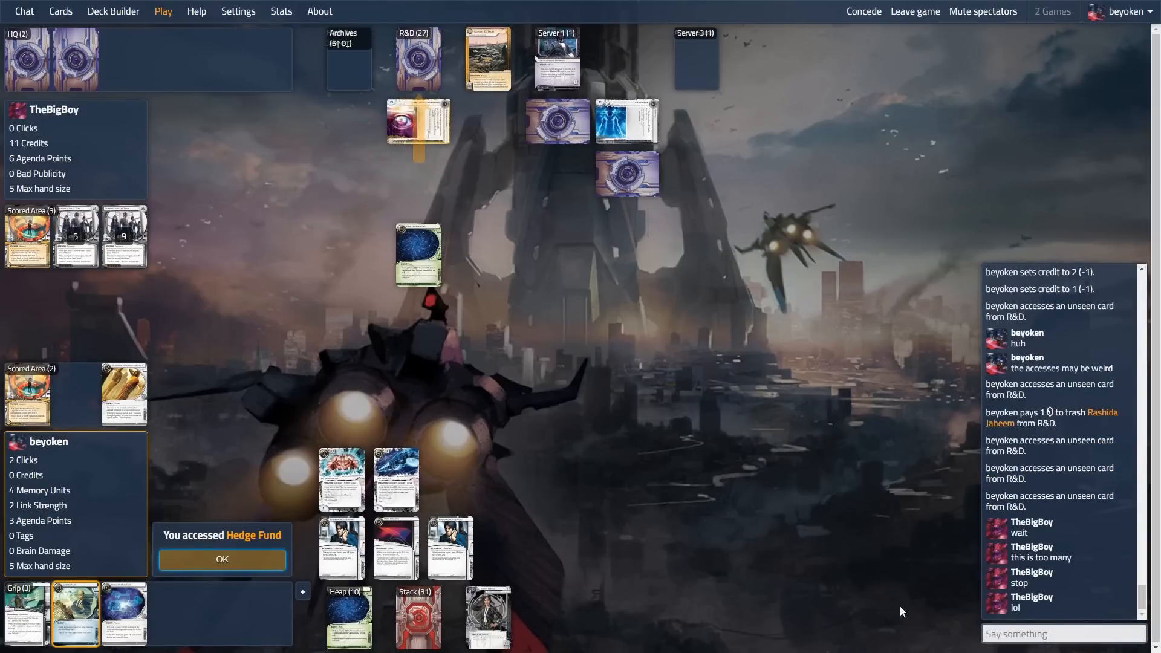
- Enter /close-prompt in chat to clear the stuck access prompt
type("/close-prompt")
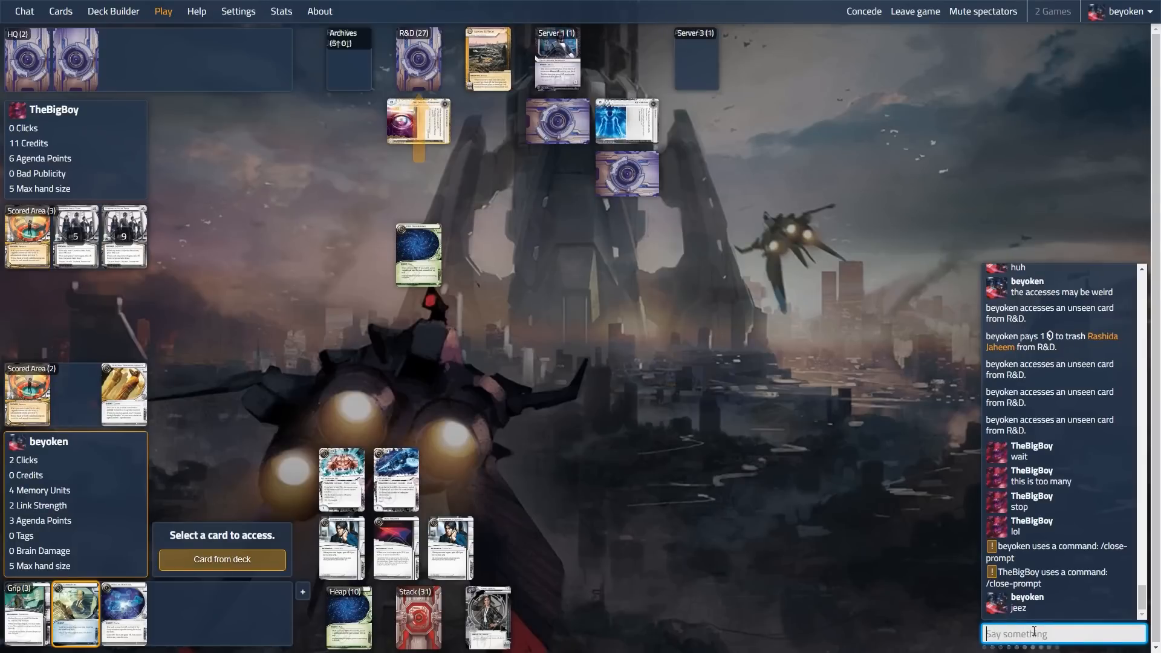
left_click(221, 559)
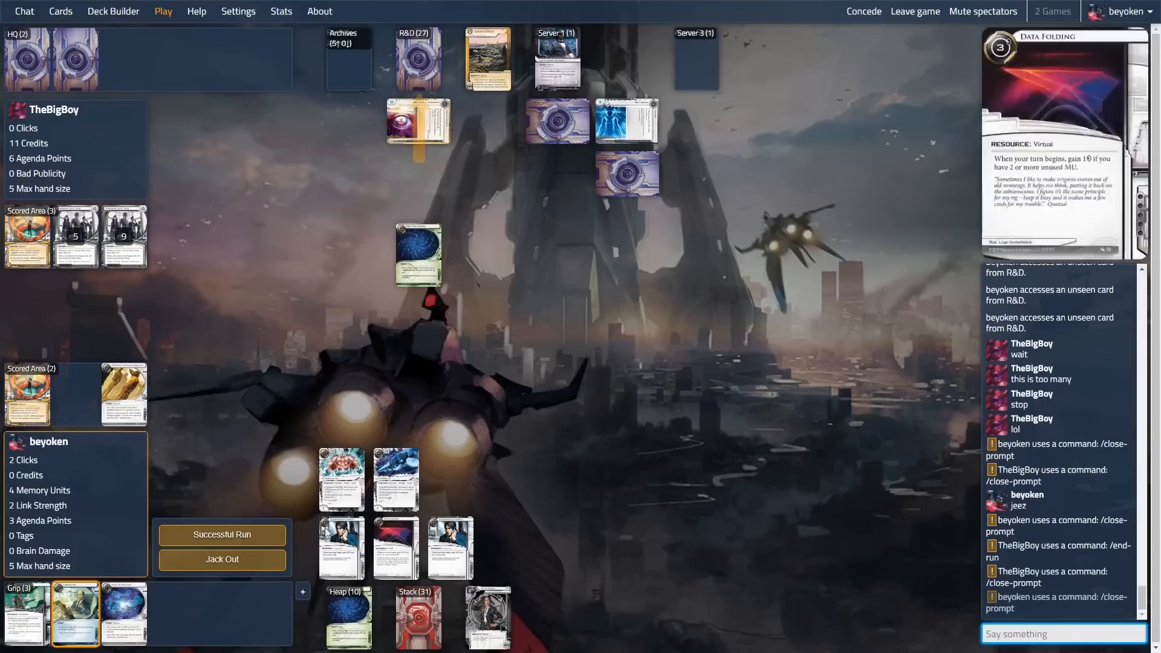
type("/clo")
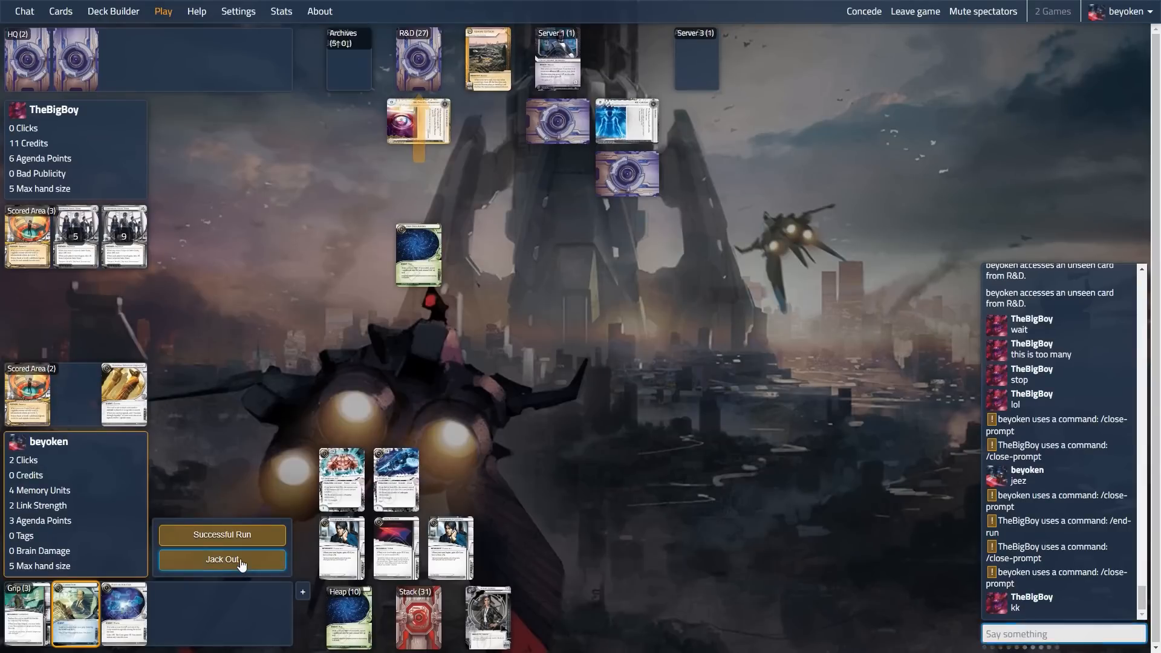
- Jack out of R&D, draw twice and end the runner's turn
left_click(221, 559)
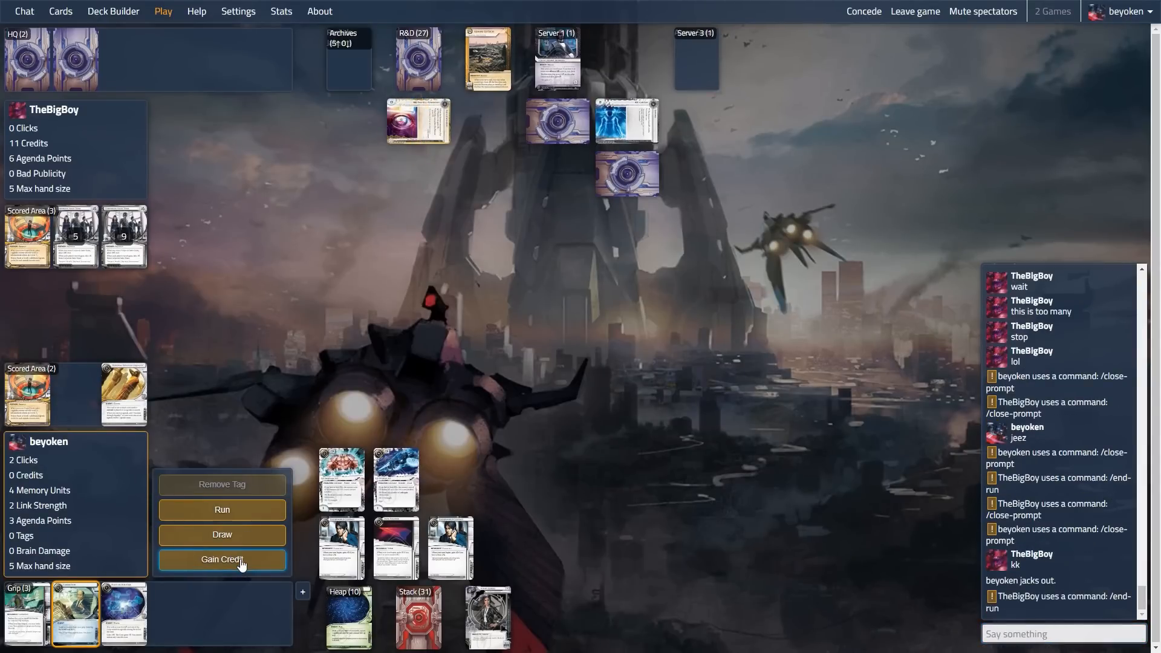
mouse_move(223, 534)
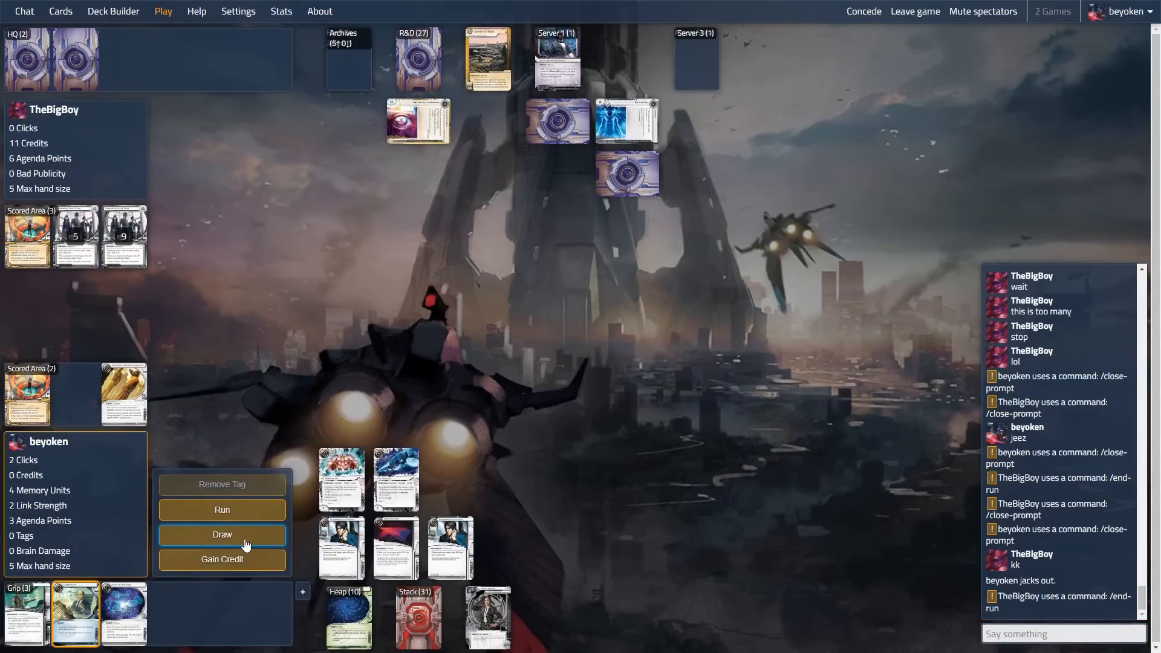
left_click(222, 533)
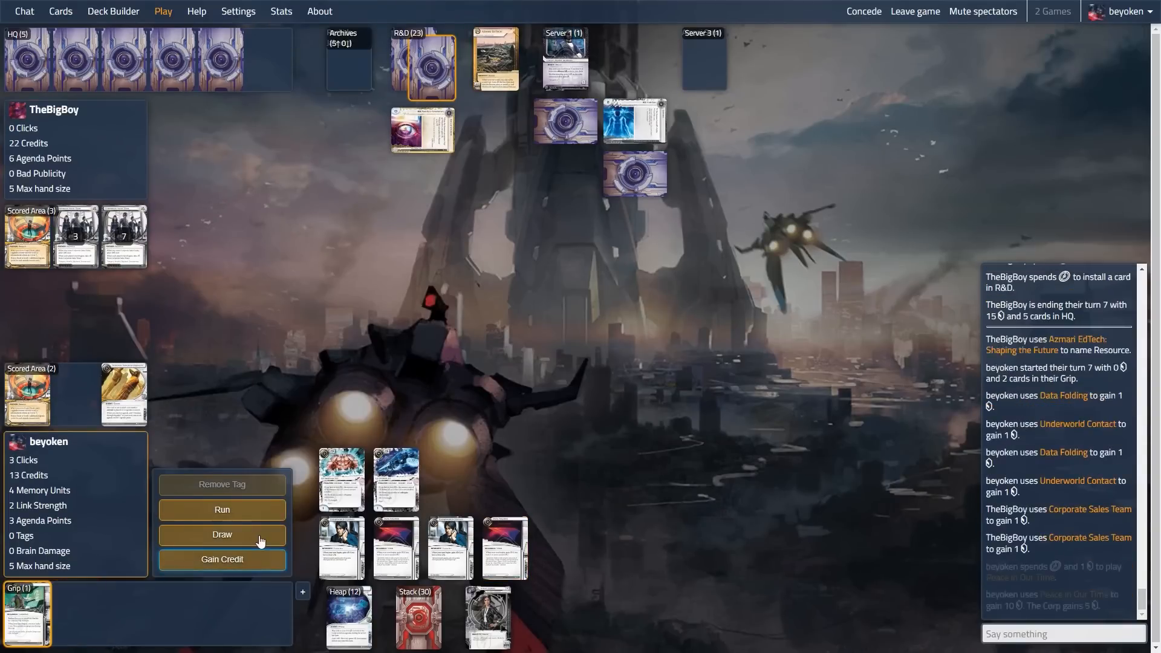
left_click(222, 534)
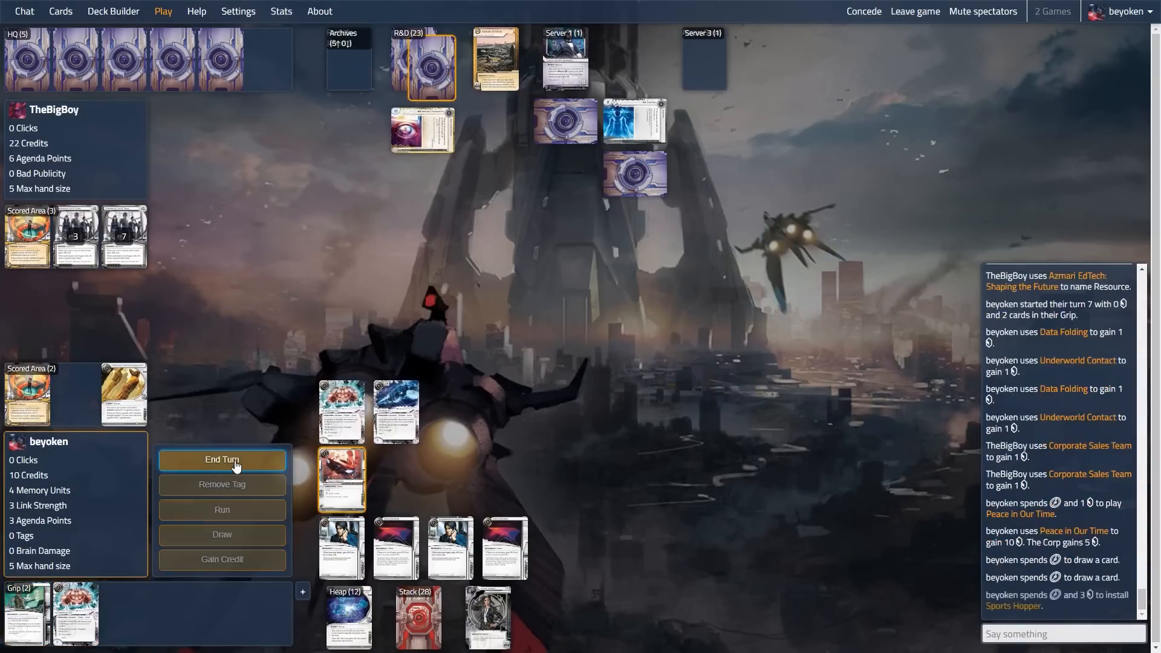
left_click(221, 460)
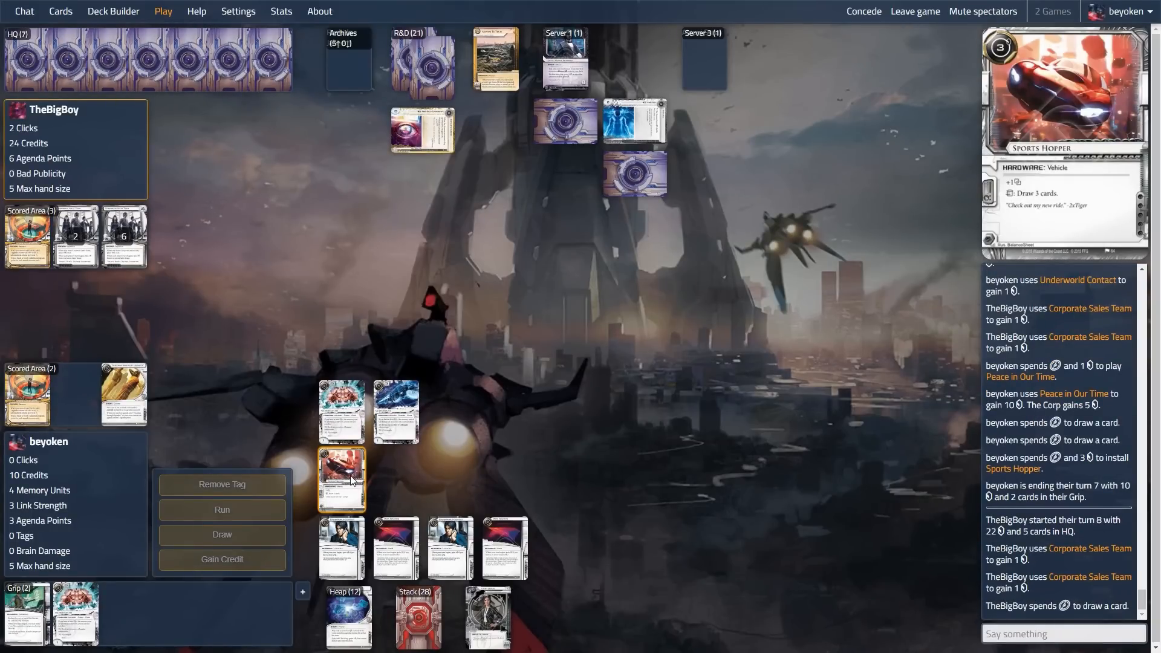
- Use Sports Hopper during the corp turn to draw three cards
left_click(341, 480)
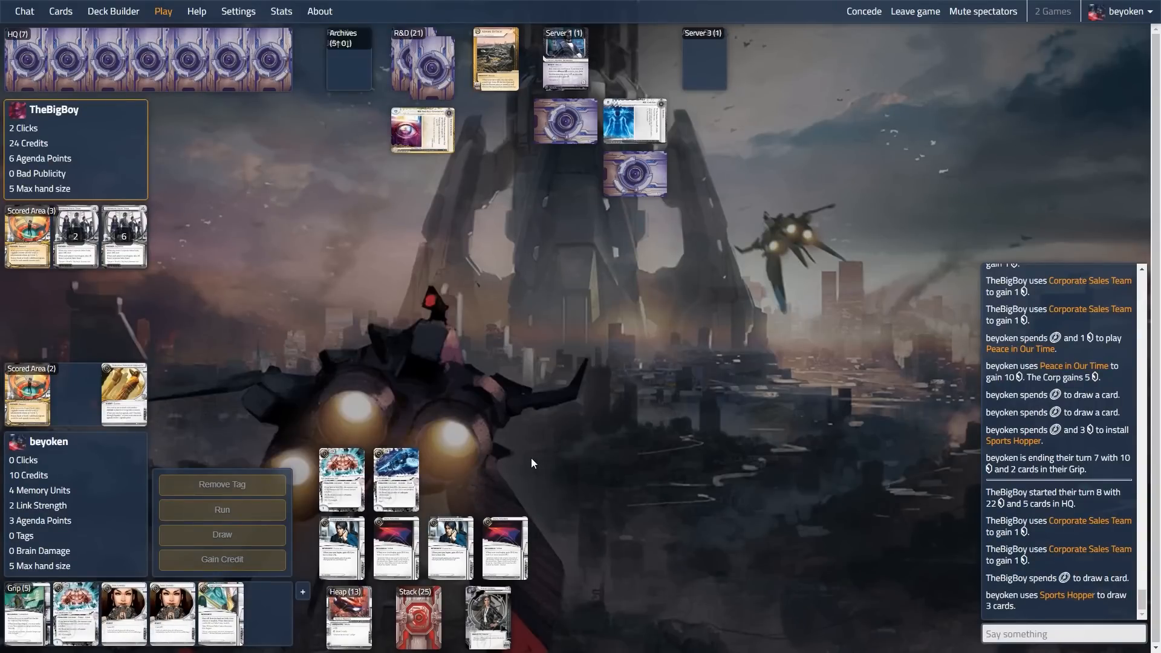
mouse_move(510, 465)
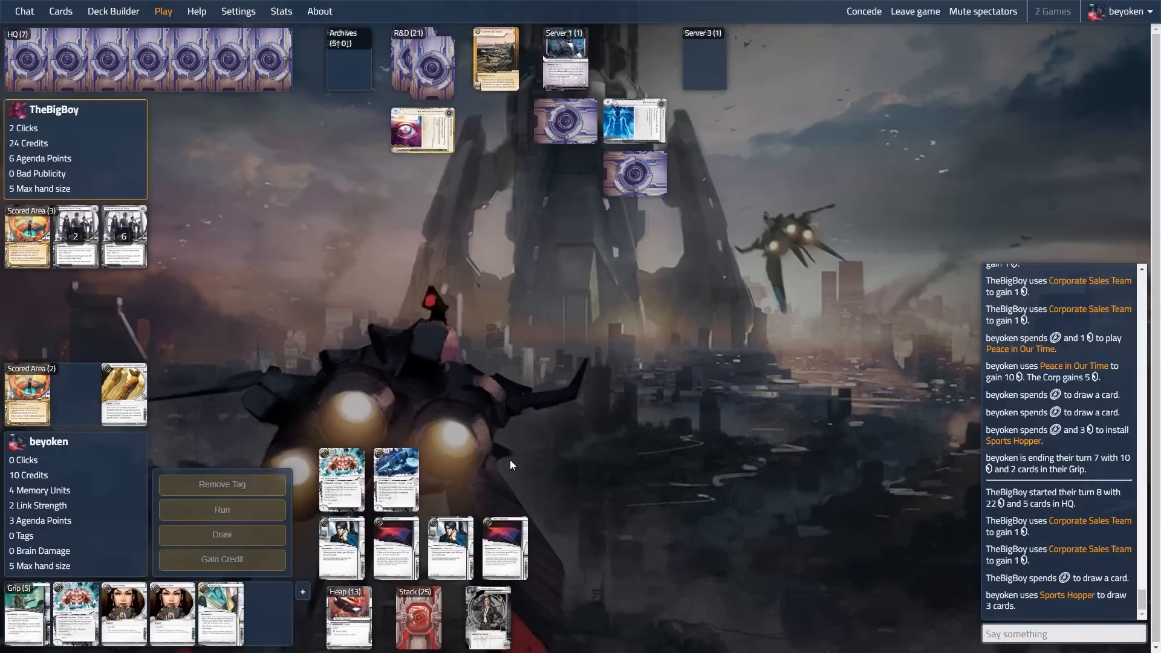
mouse_move(536, 421)
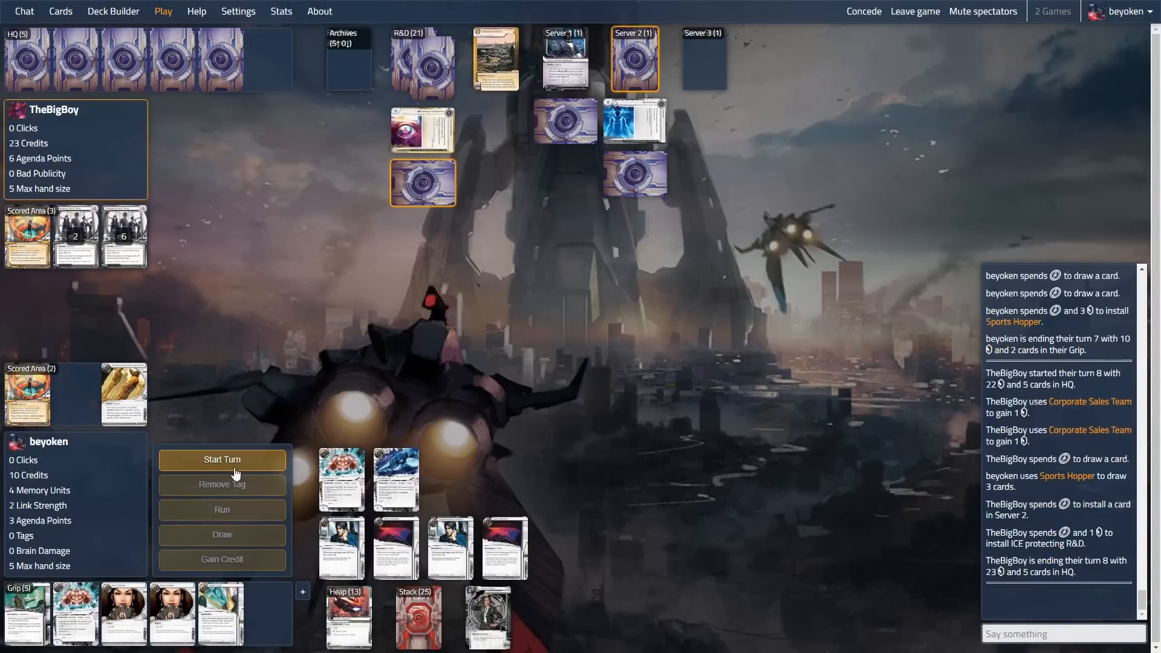
- Run Server 1 past Pop-up Window and pay 5 credits to trash Jeeves Model Bioroids
left_click(221, 460)
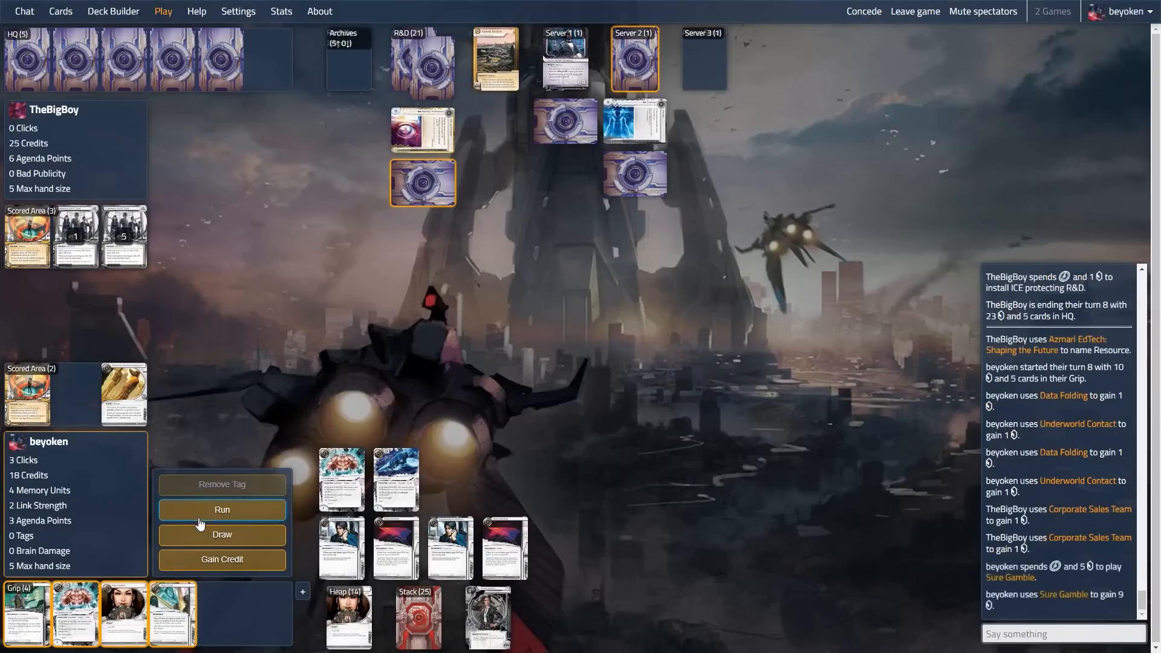
left_click(222, 509)
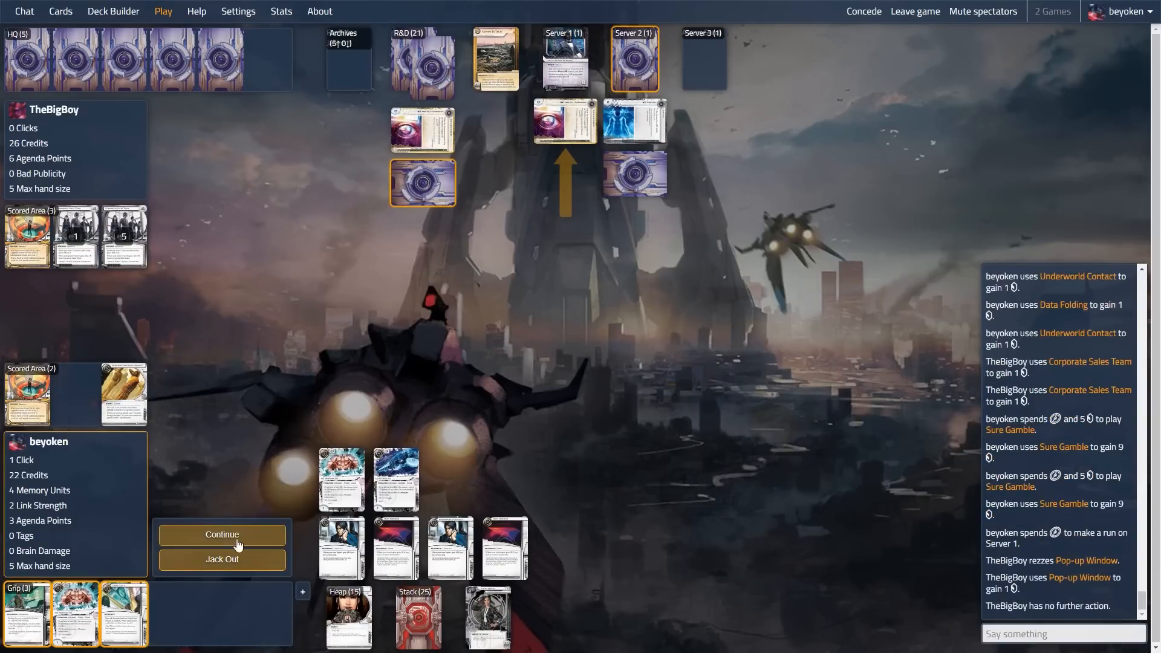
left_click(221, 534)
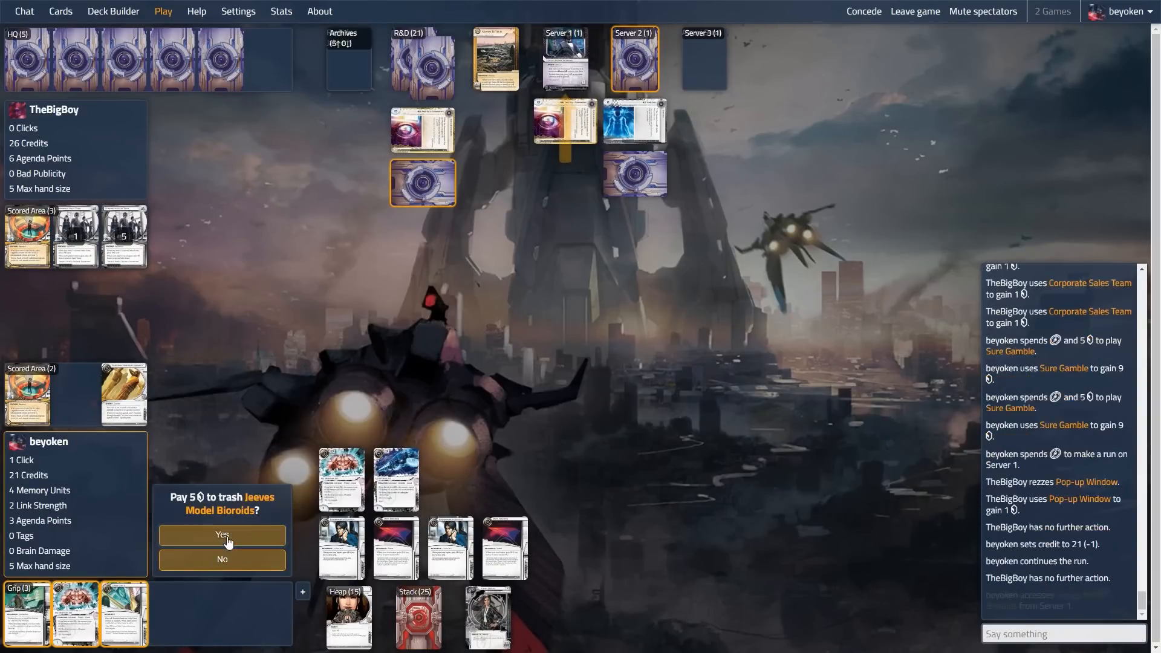
left_click(222, 535)
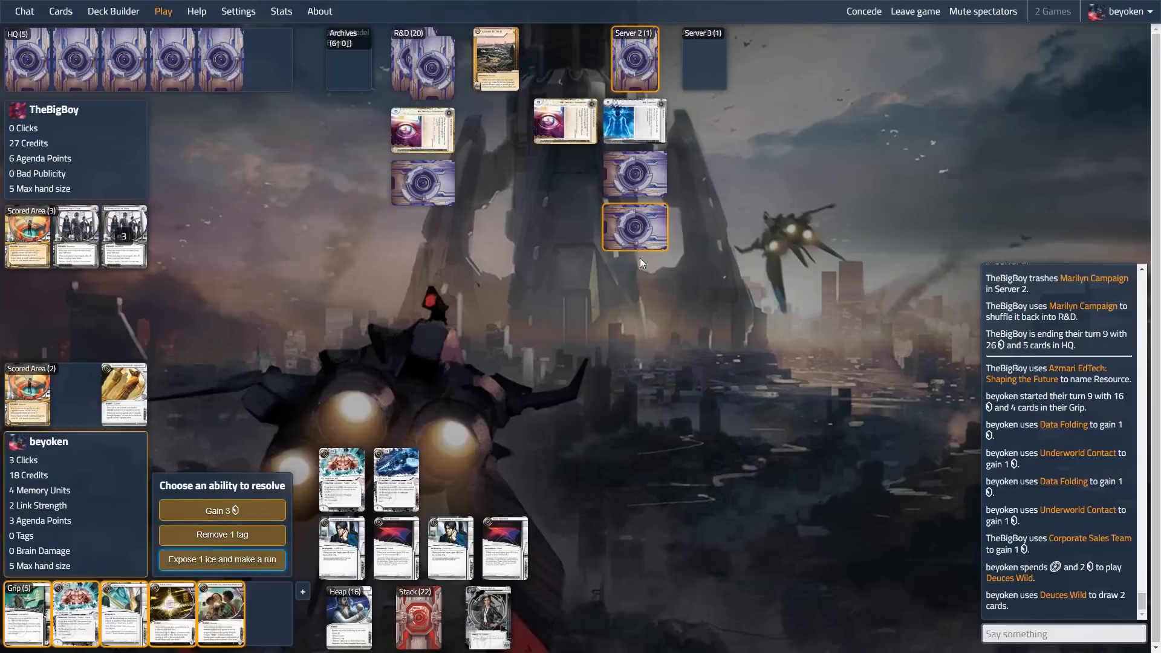
- Use Deuces Wild's expose-and-run on HQ, access Hedge Fund, then boost link to win White Hat's trace
left_click(221, 559)
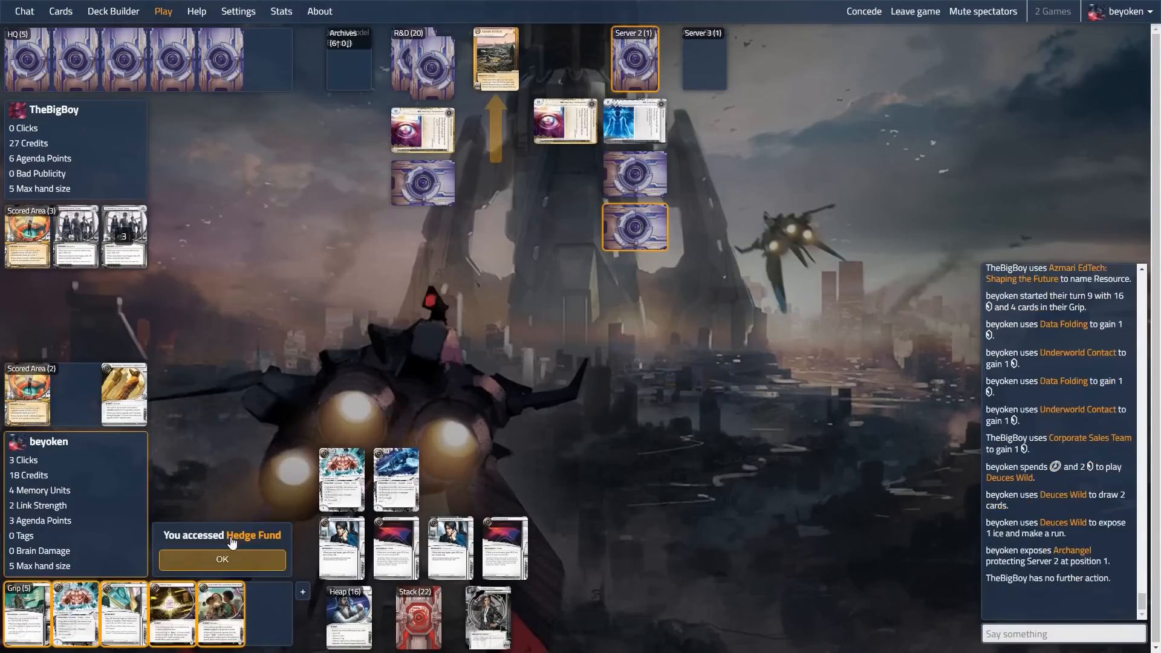
left_click(222, 559)
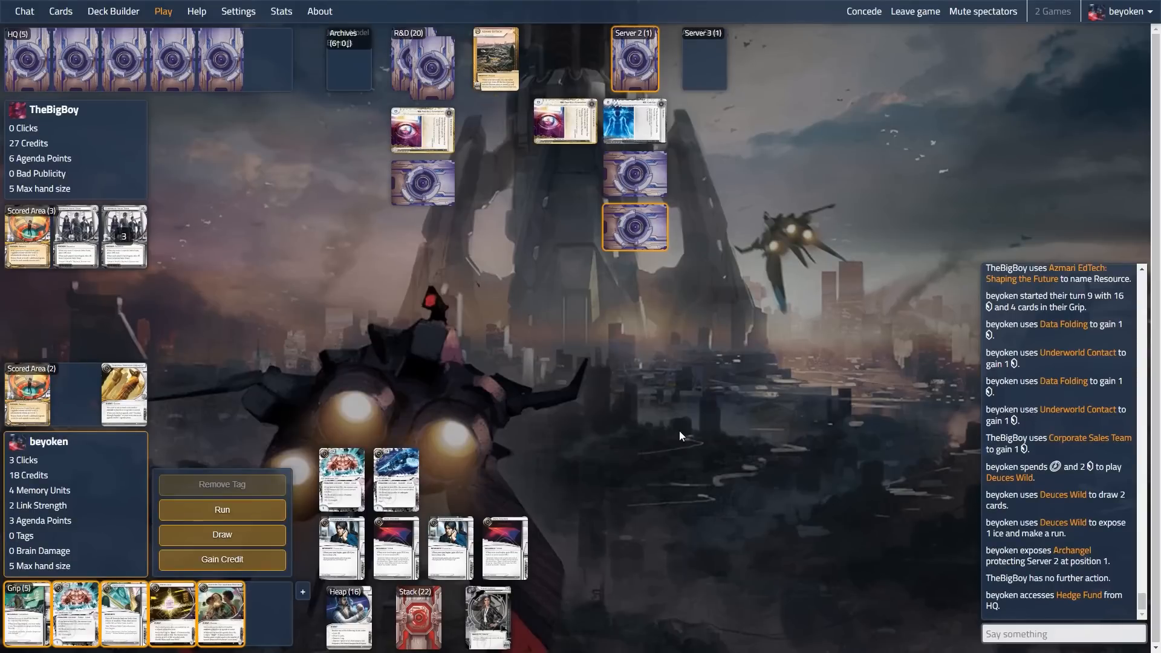
mouse_move(670, 436)
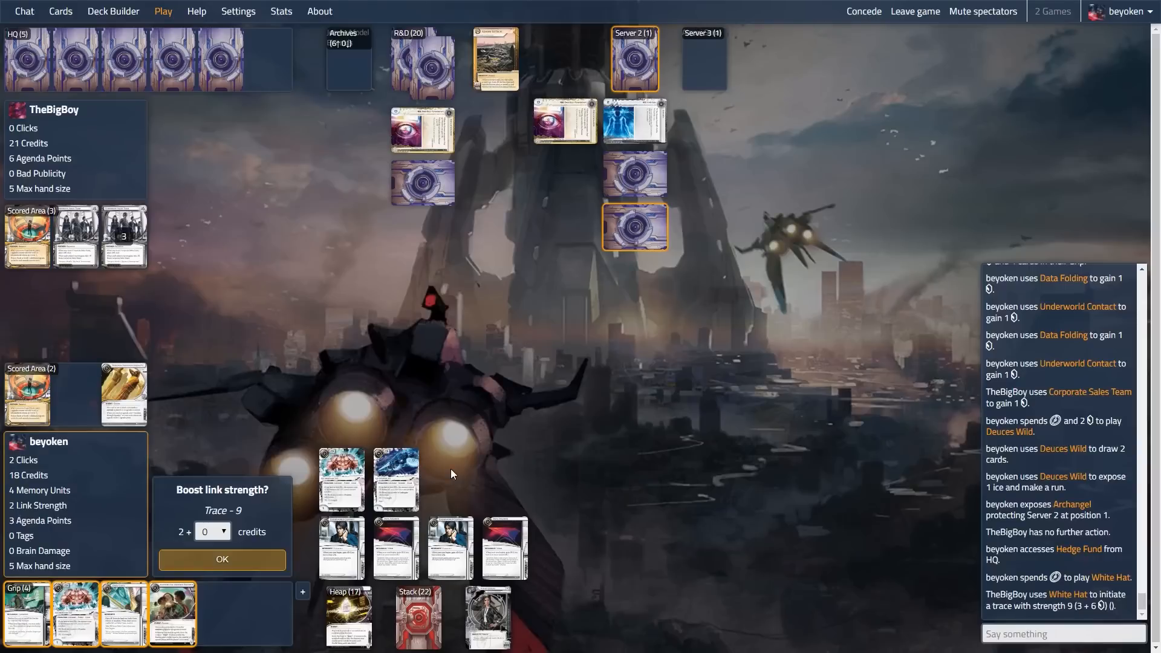
mouse_move(479, 470)
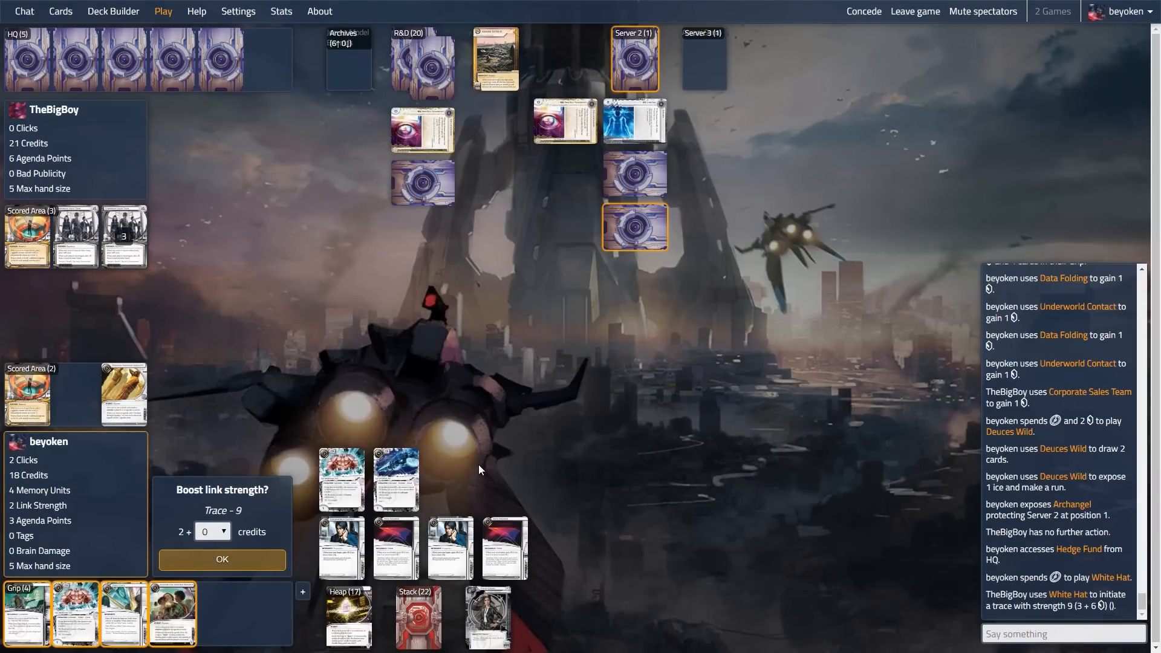
left_click(213, 531)
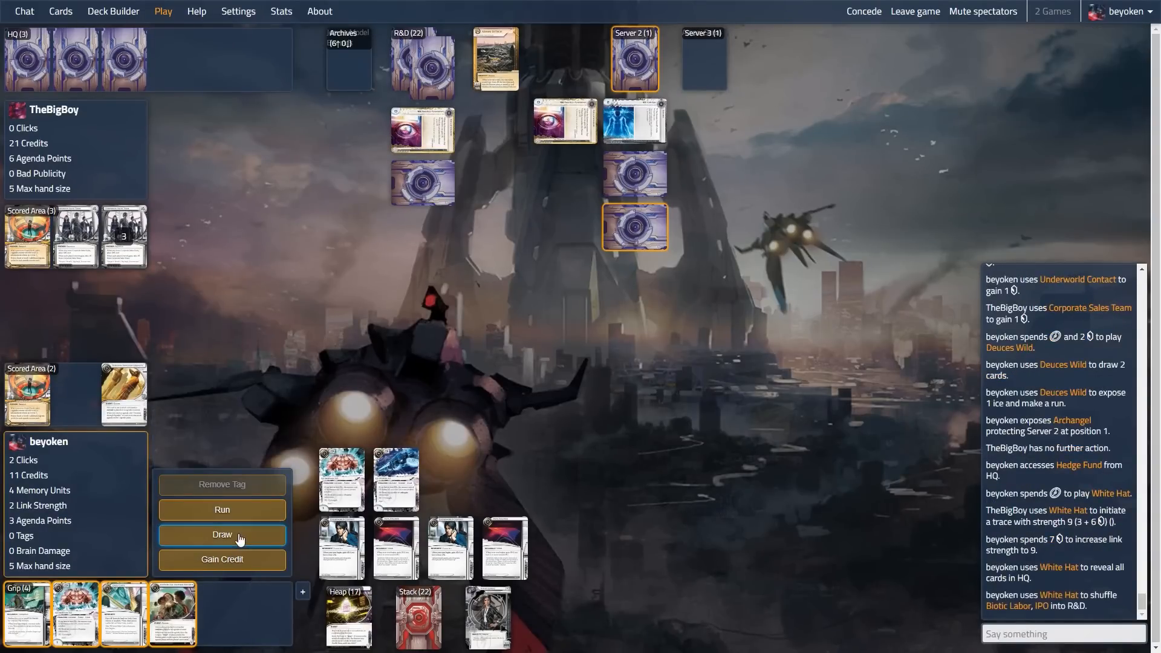
- Run Server 2, break Tollbooth with GS Striker M1 and continue to Archangel before jacking out
left_click(222, 533)
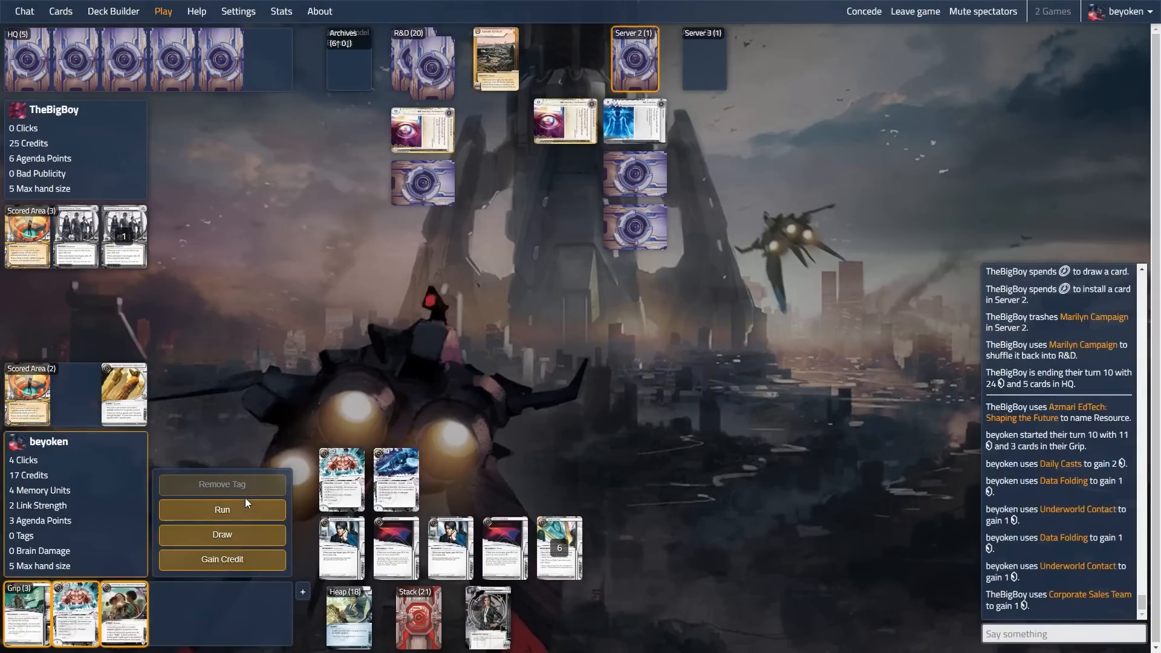
mouse_move(124, 611)
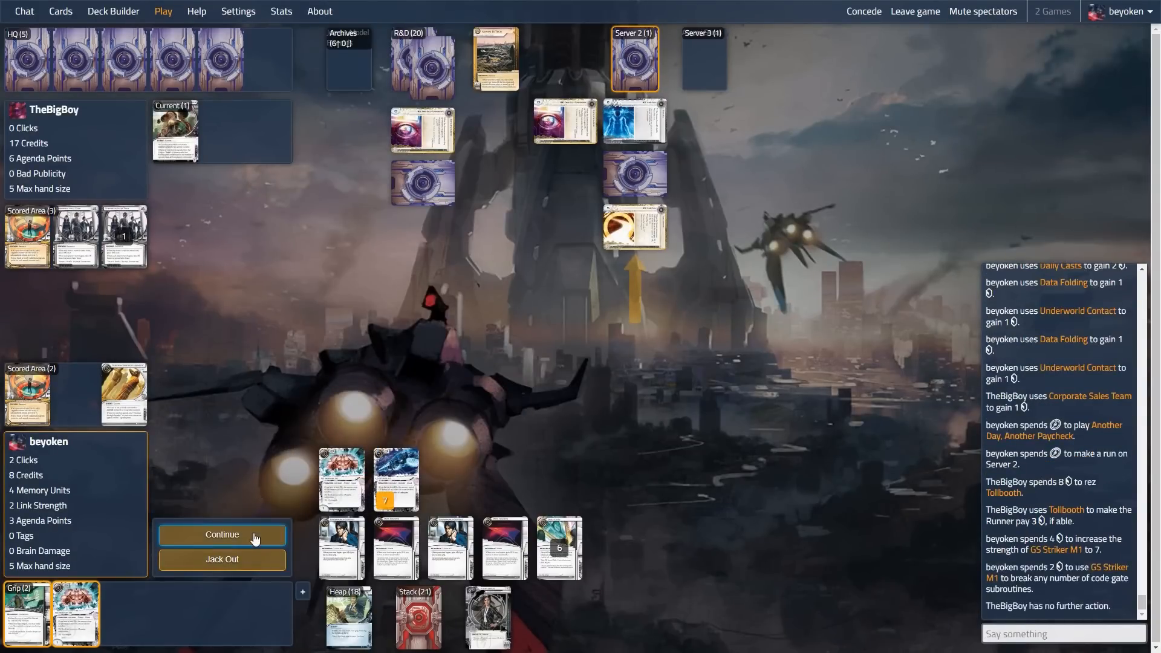
left_click(221, 534)
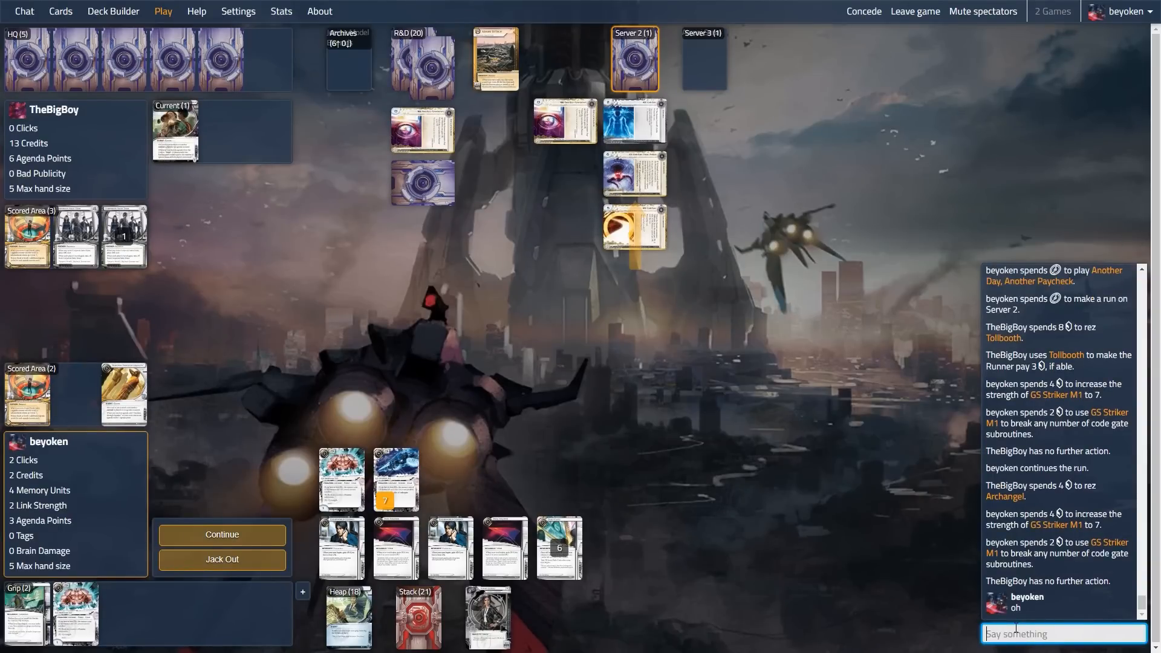
- Remark in chat that the Tollbooth was awkward ('awkward', 'tb', 'since i')
type("awkward")
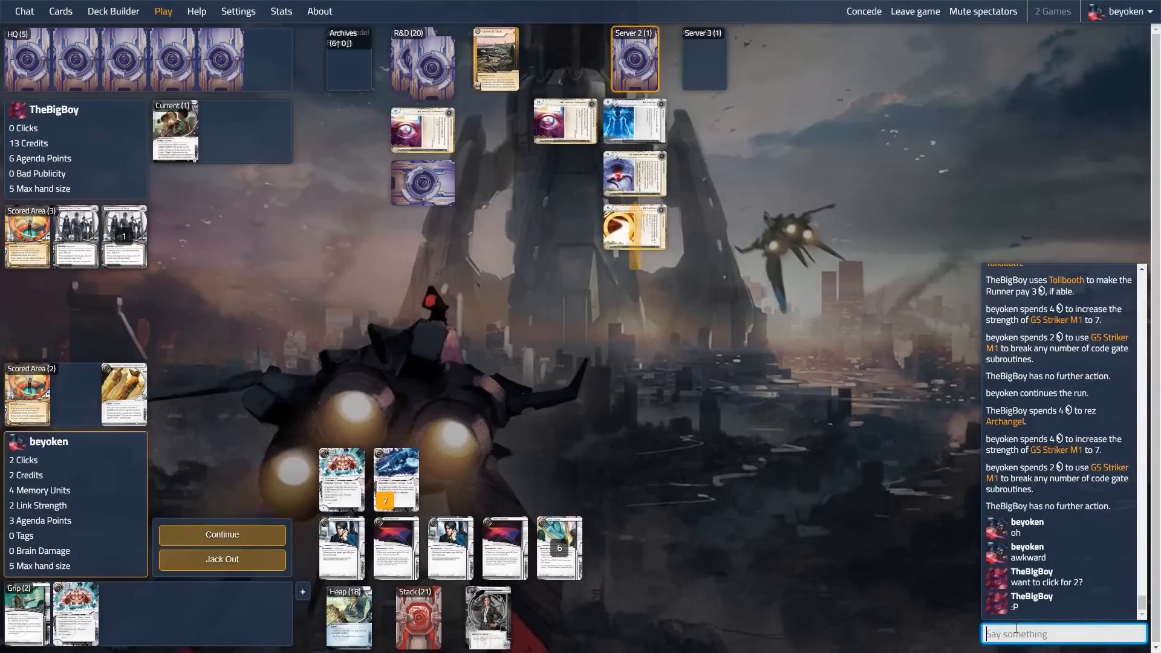
type("tb")
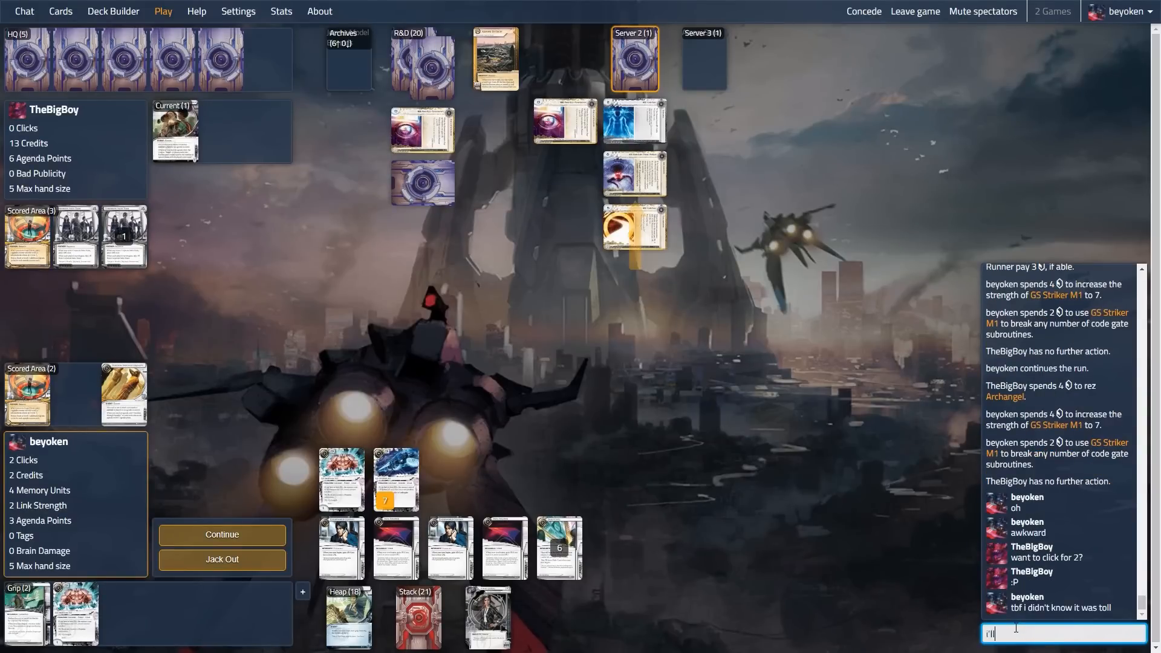
type("since i")
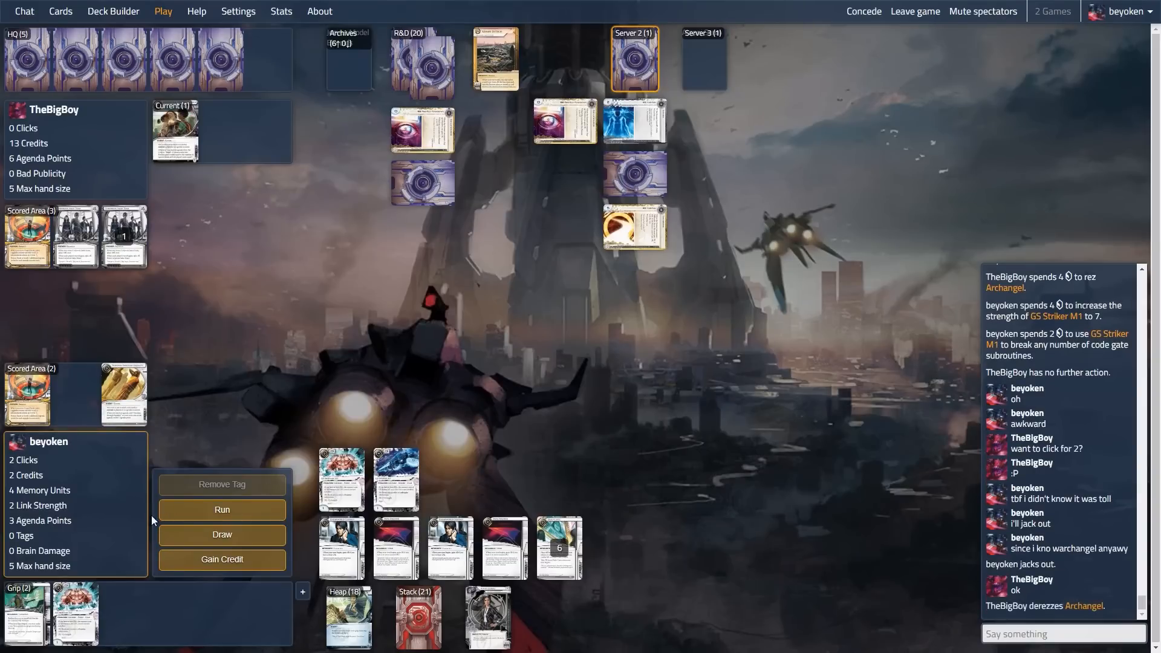
- Correct own credit total up by three, then draw a card
left_click(128, 475)
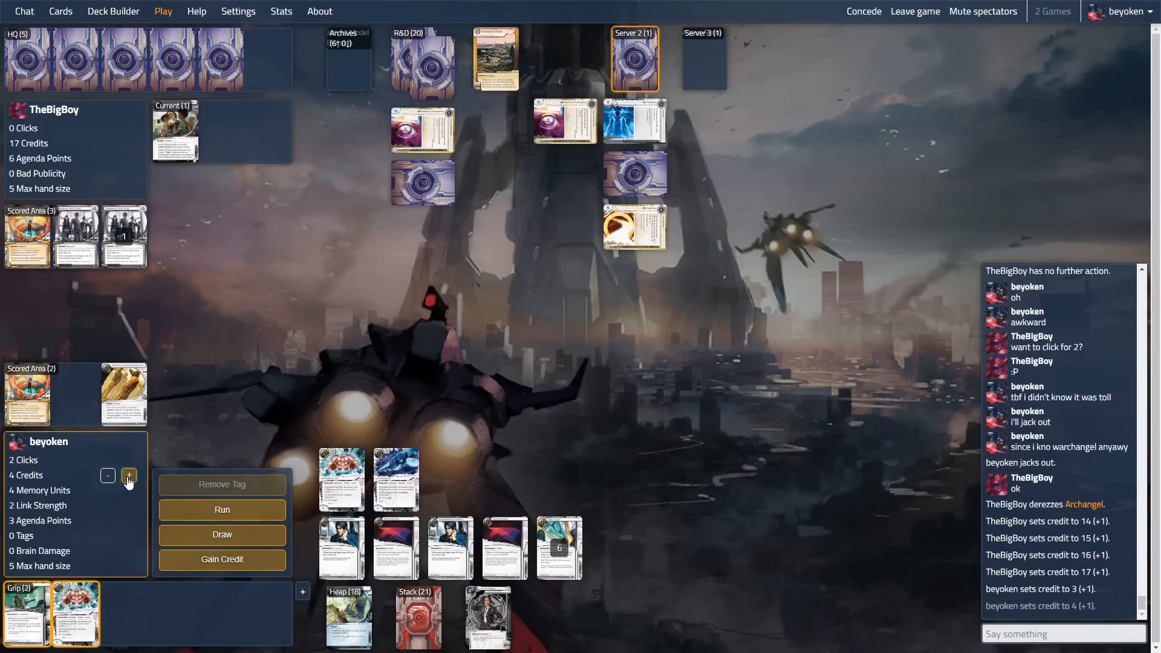
left_click(129, 475)
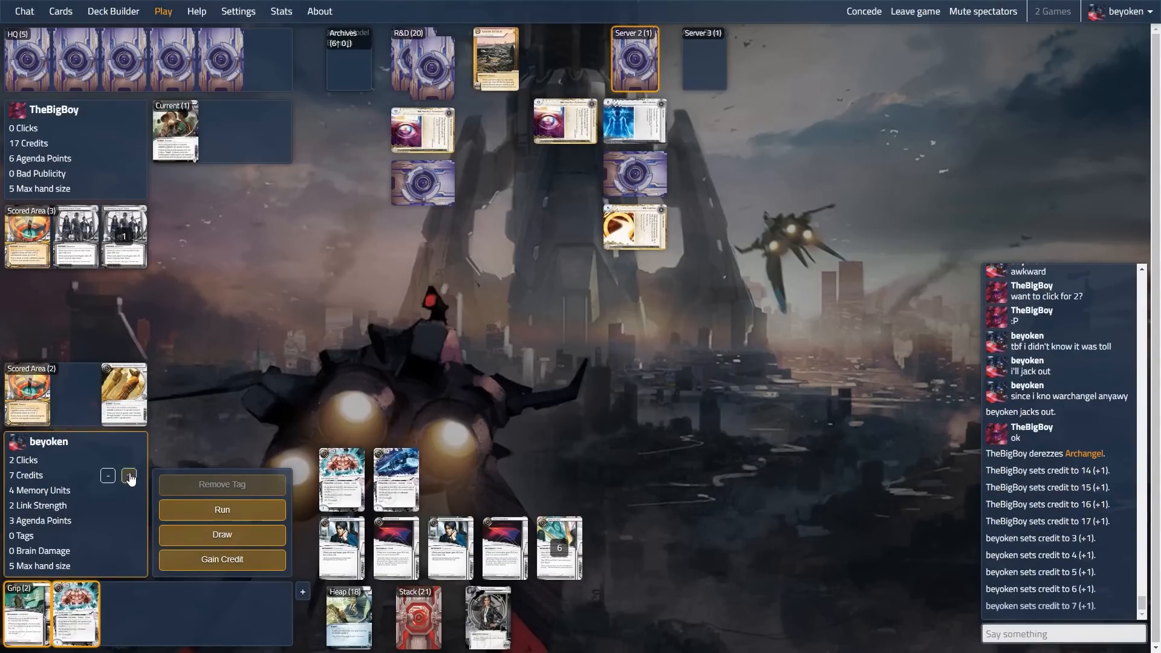
left_click(129, 476)
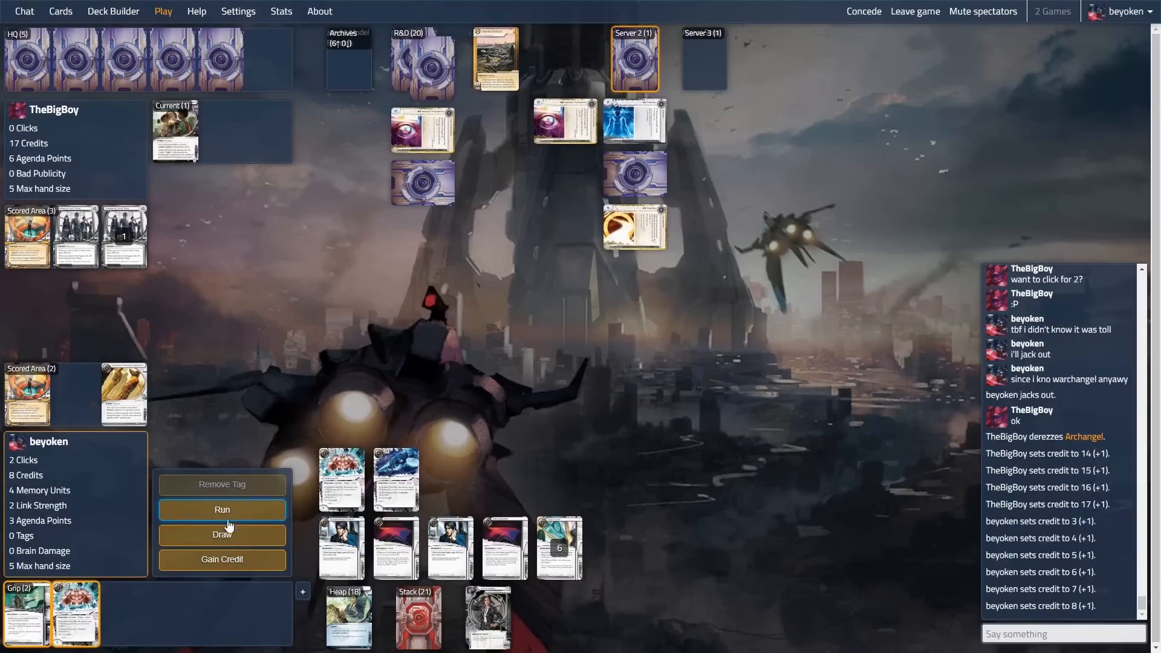
left_click(222, 534)
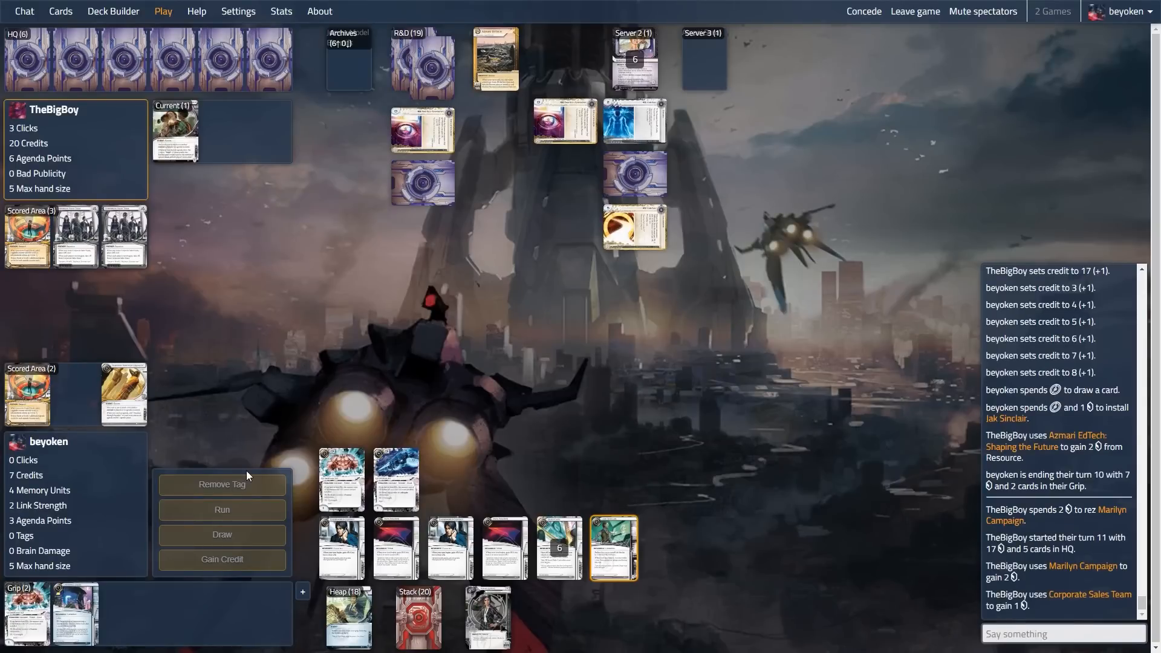
mouse_move(269, 467)
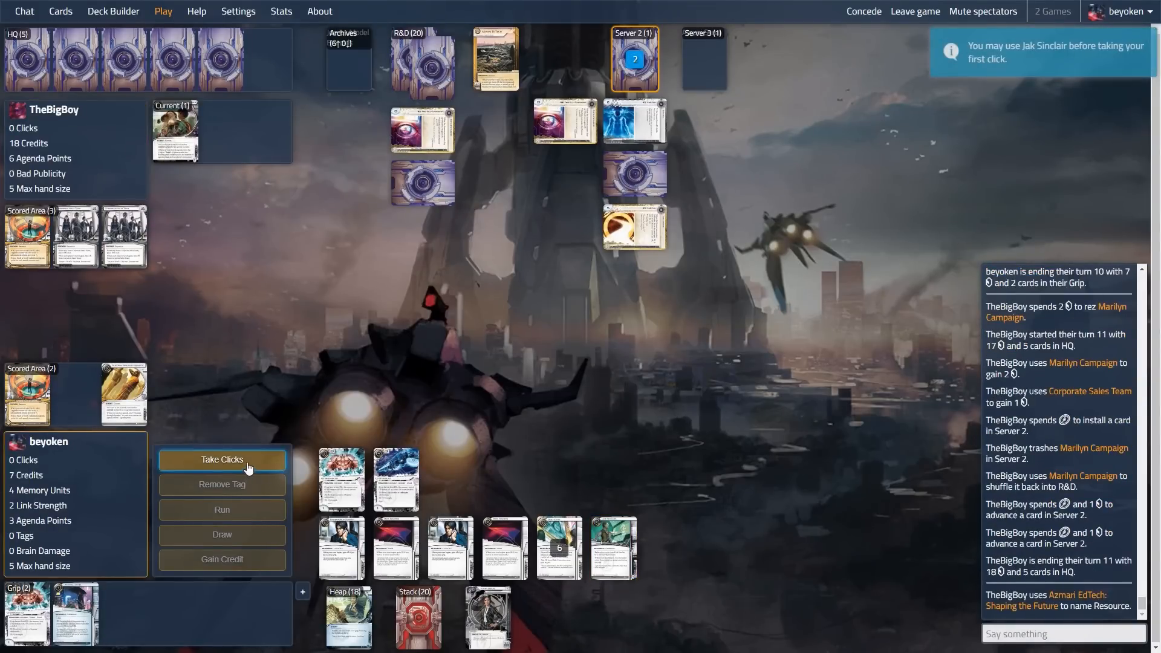
- Make a free Jak Sinclair run on HQ and access Hedge Fund
left_click(222, 460)
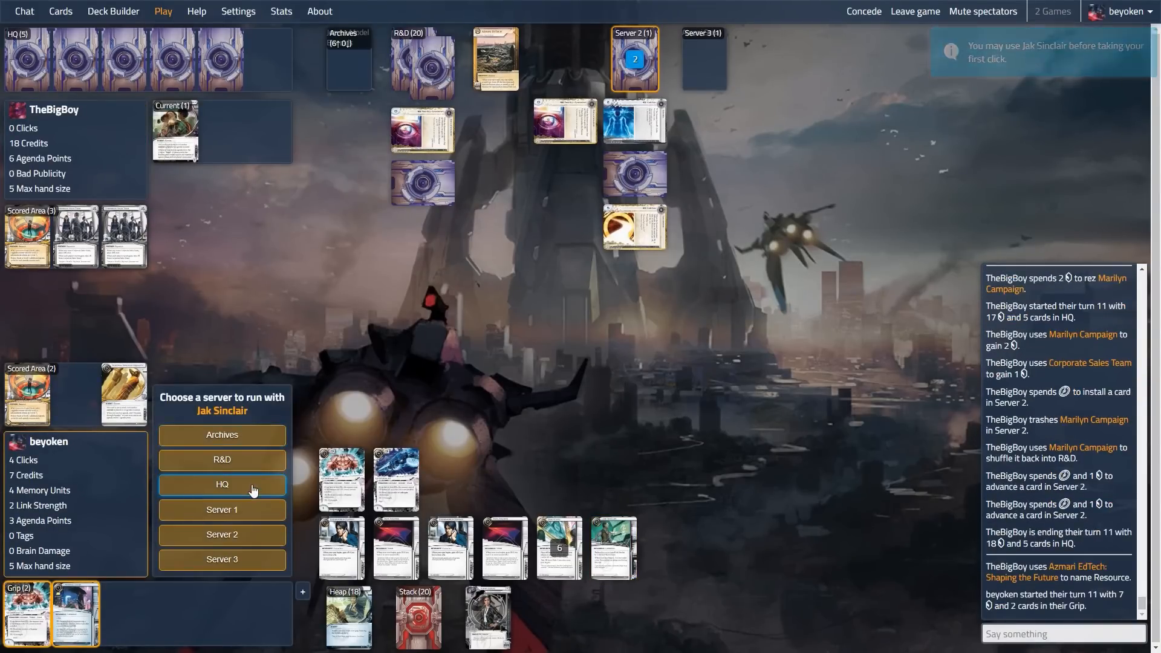
left_click(222, 483)
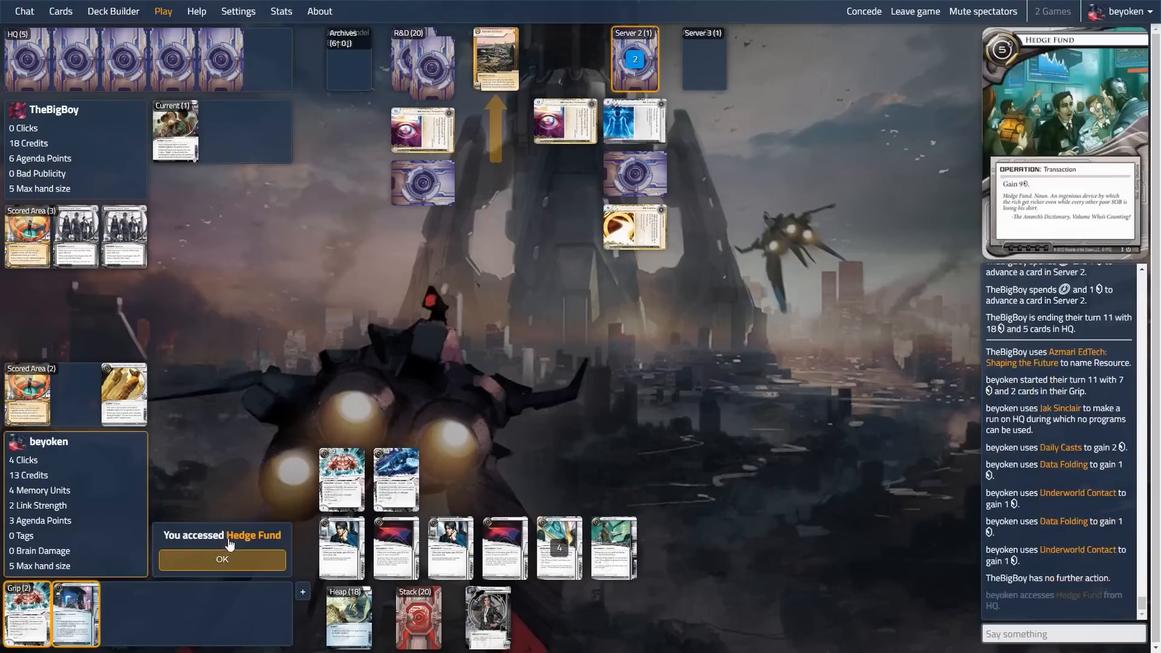
left_click(222, 559)
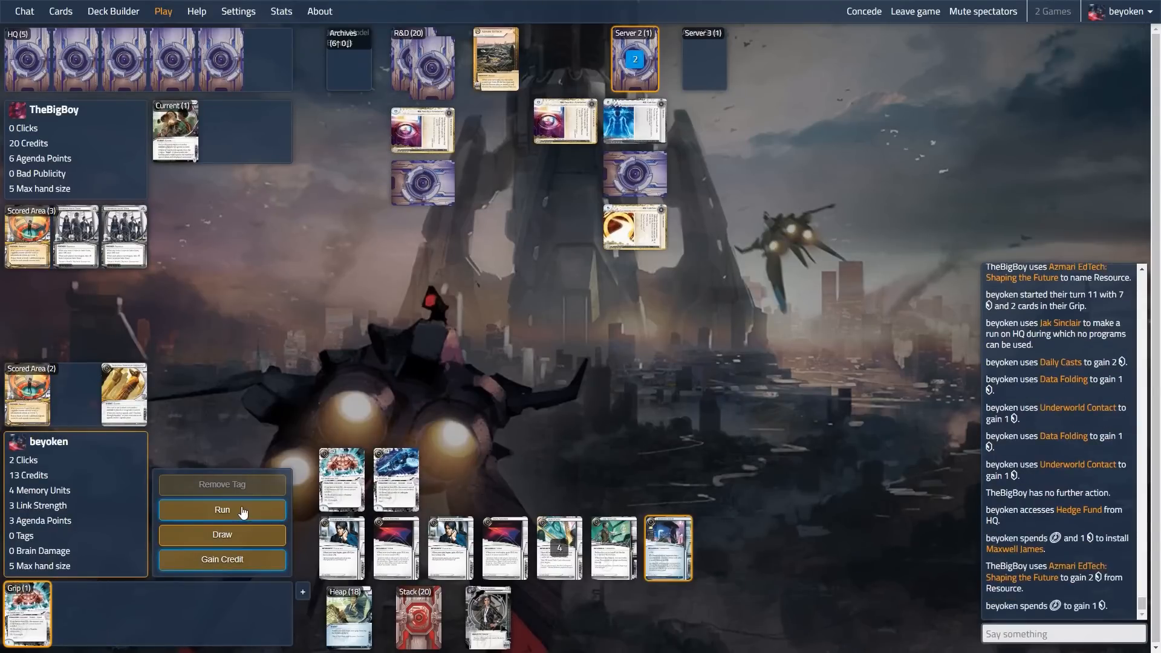
- Run Server 2, derezz Tollbooth via Maxwell James, break the code gate with GS Striker M1 and continue in
left_click(222, 510)
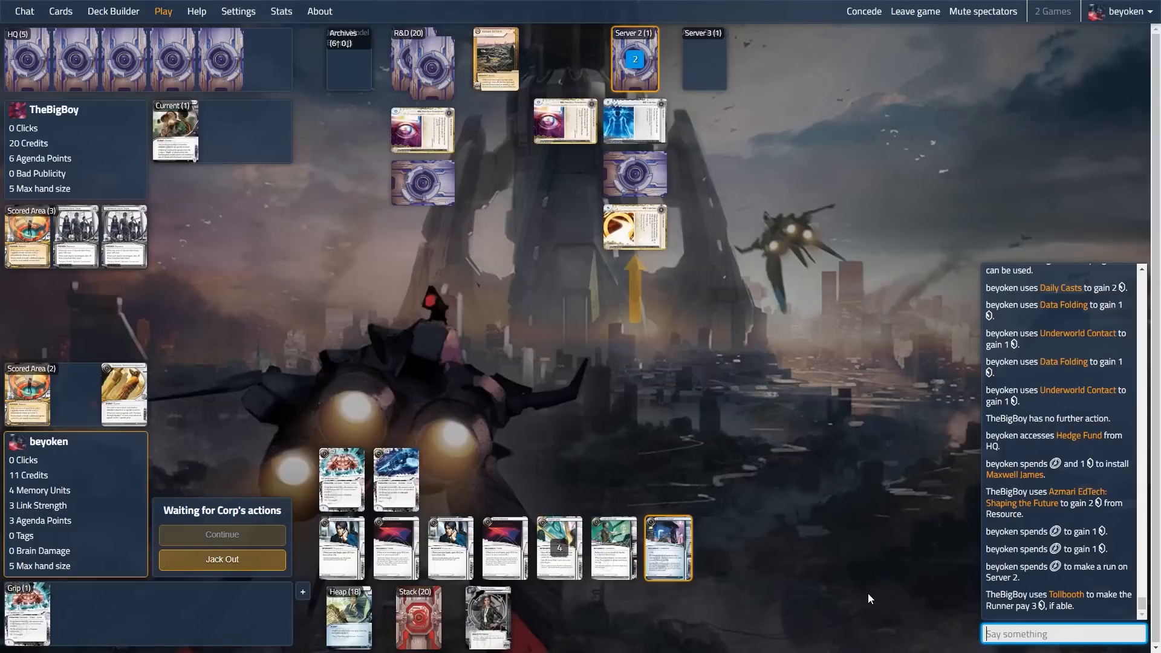
mouse_move(396, 479)
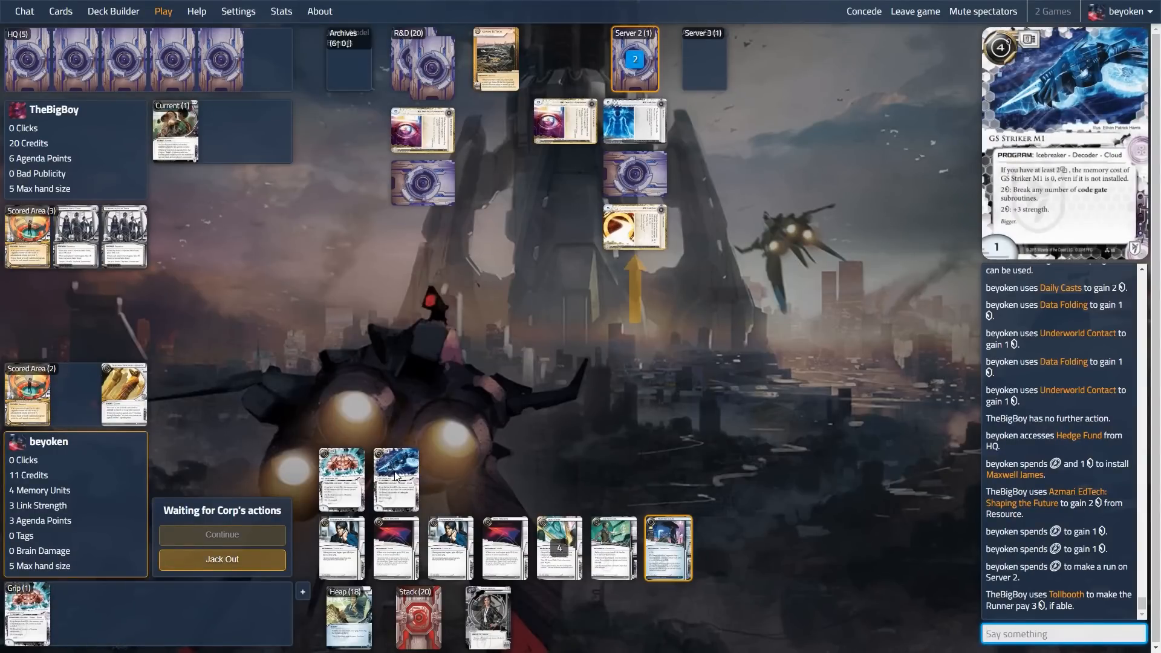
left_click(394, 478)
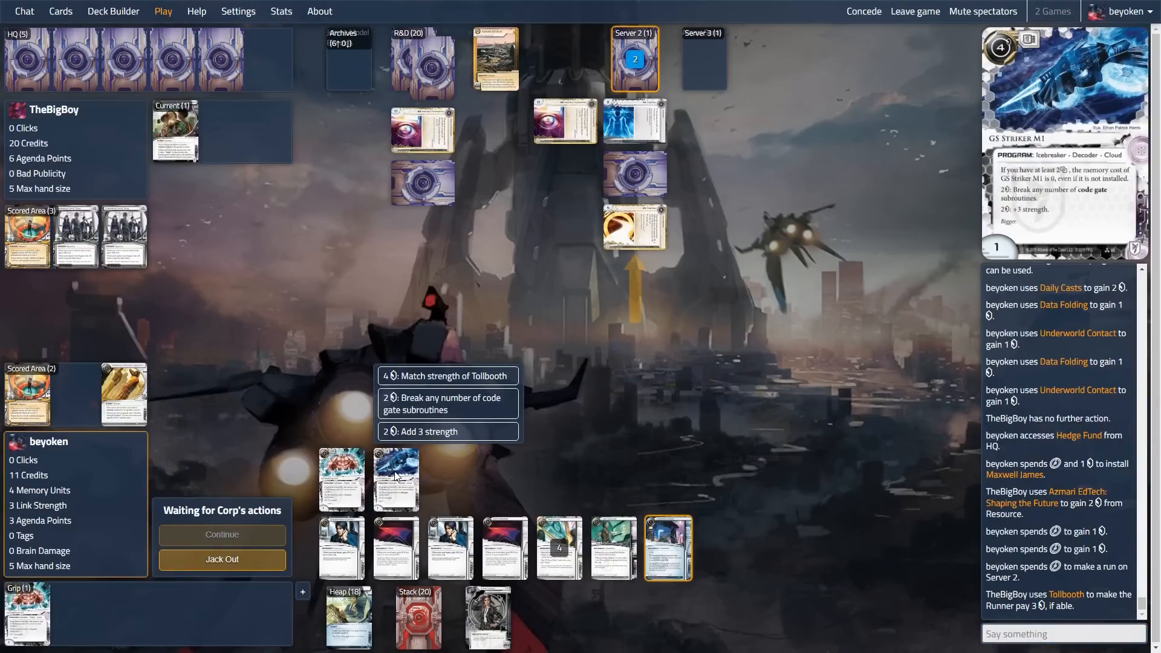
left_click(632, 229)
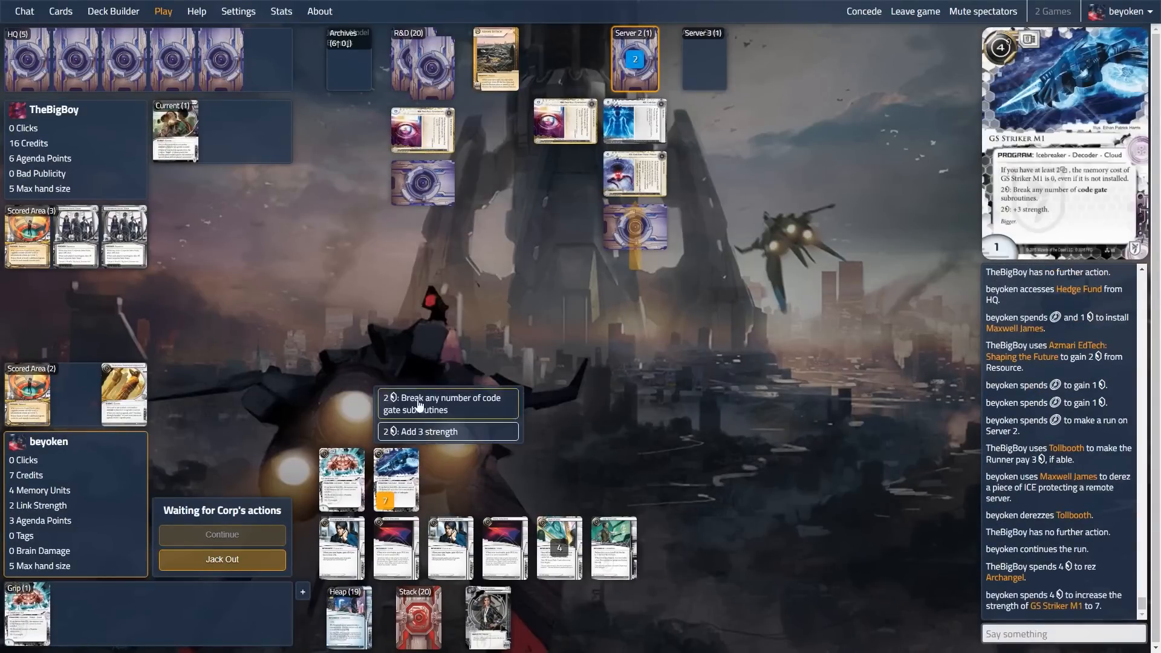
left_click(444, 403)
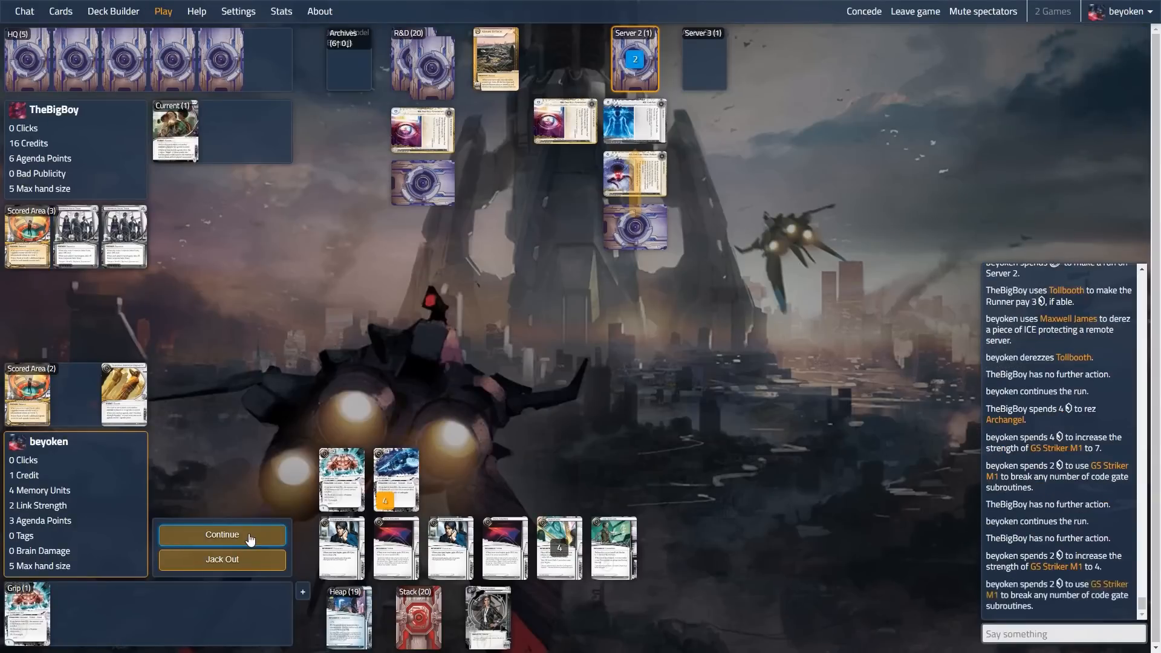
left_click(221, 533)
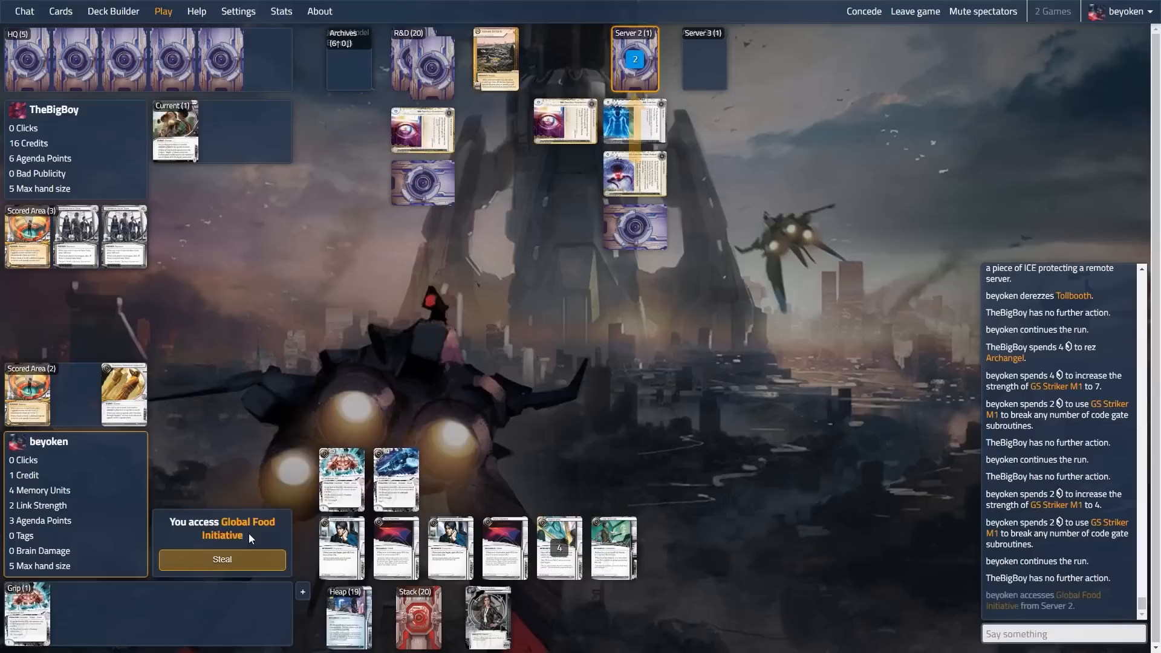
- Steal Global Food Initiative and accept the first trace without boosting link
left_click(222, 559)
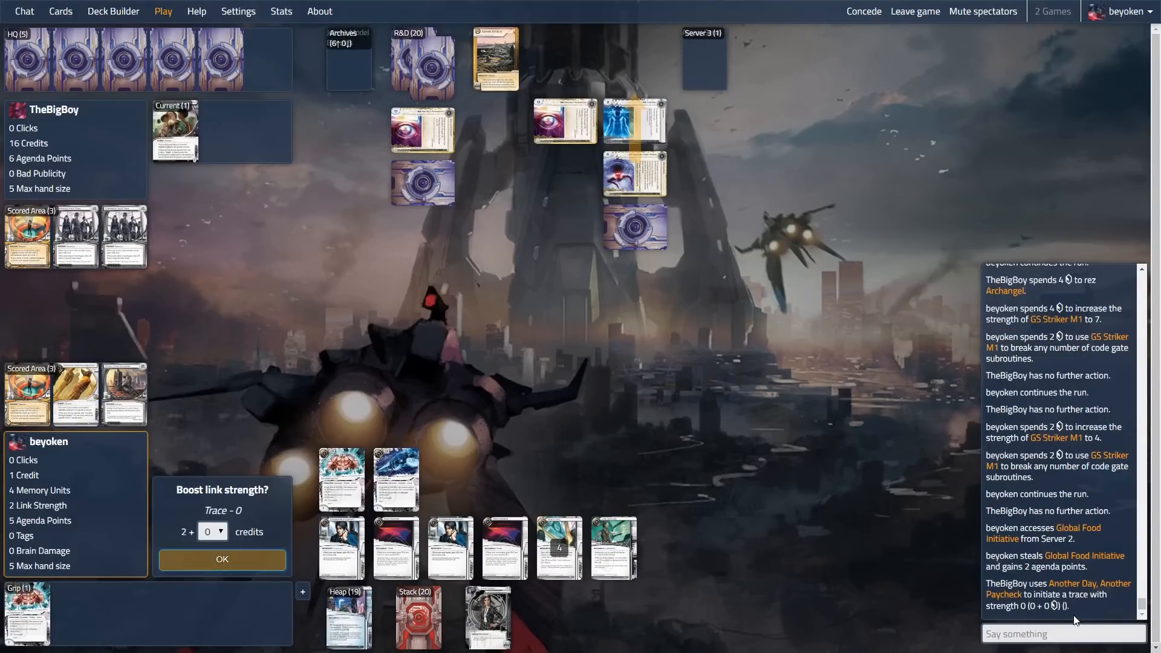
left_click(1062, 633)
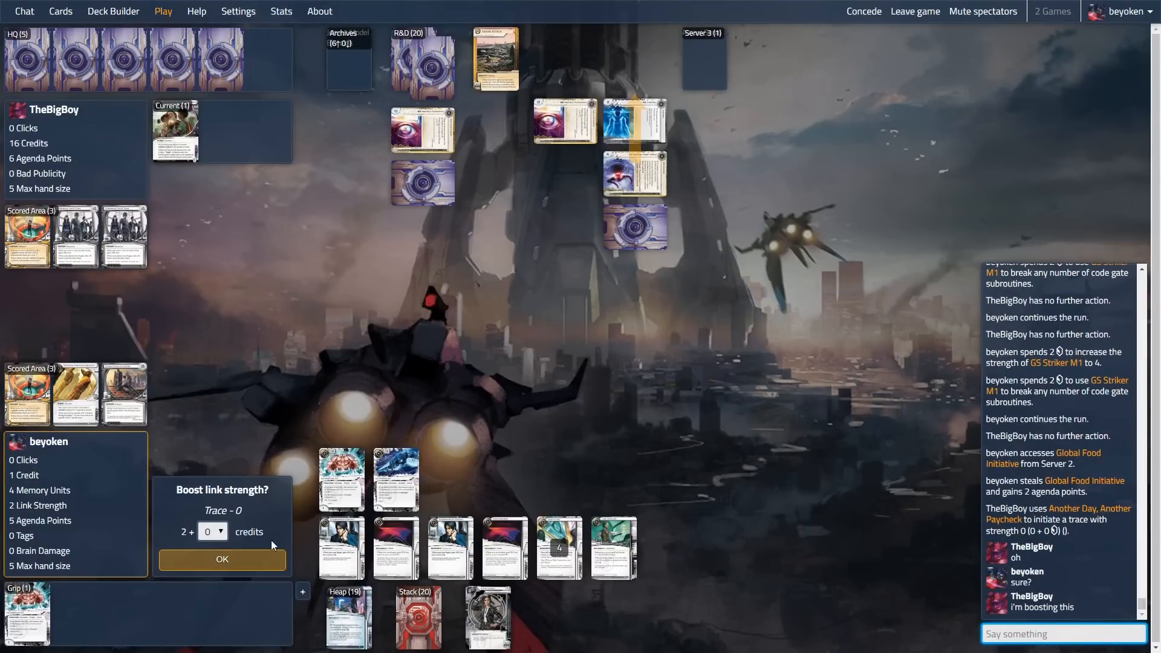
left_click(221, 558)
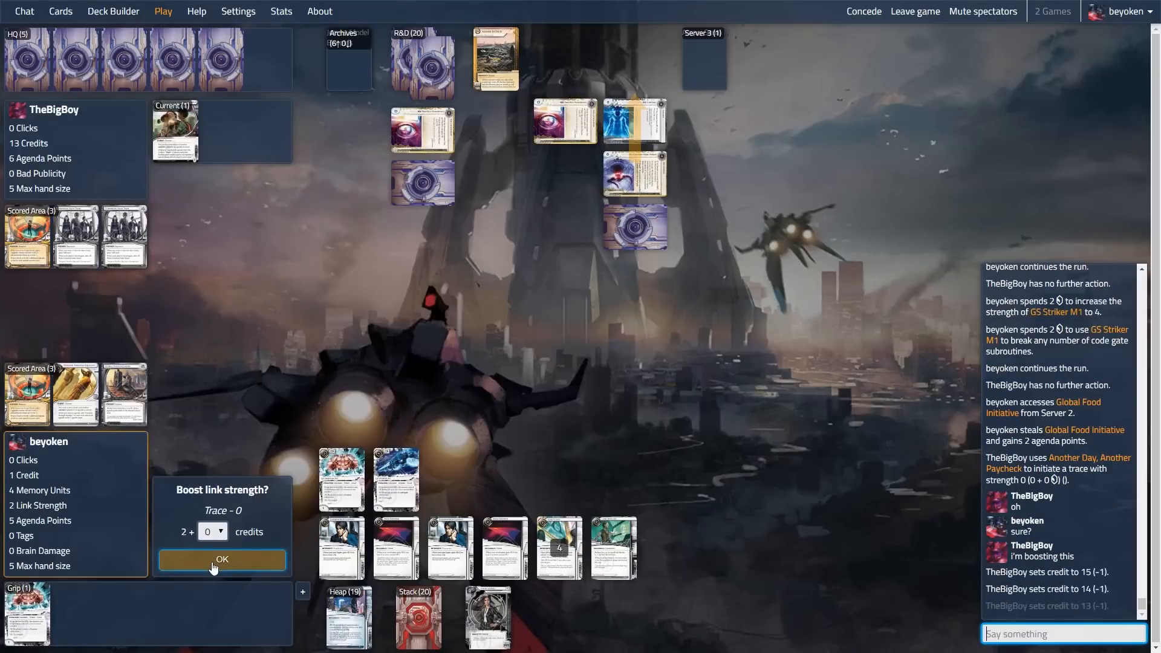
left_click(221, 558)
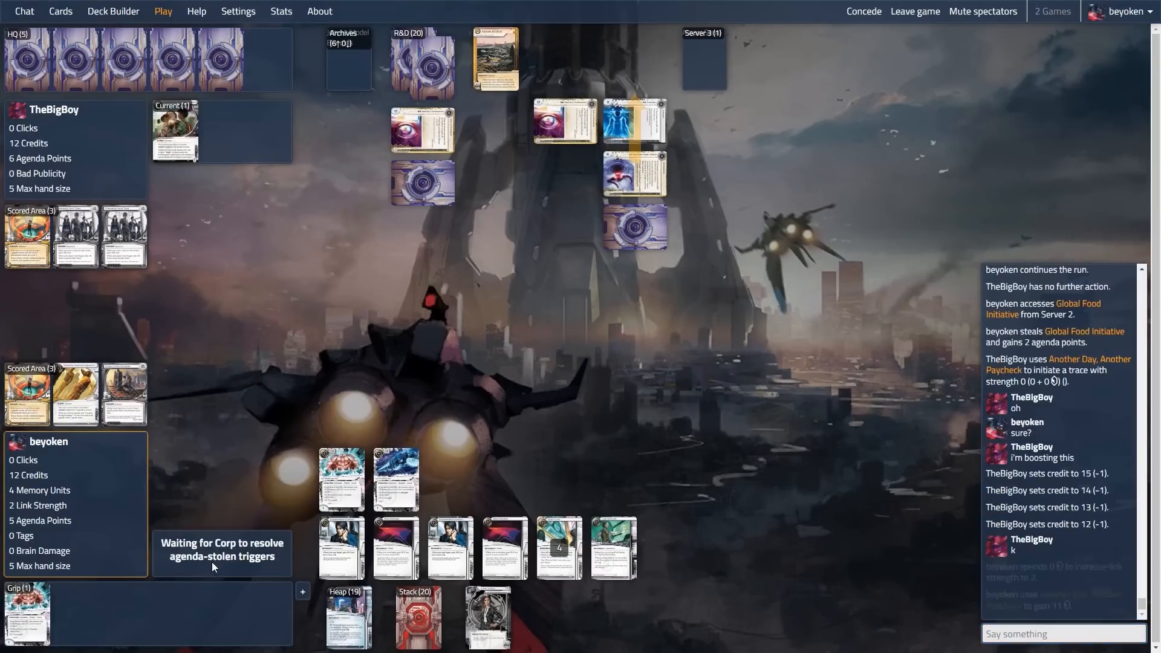
- Correct credits to 1 via chat and accept the Amani Senai trace unboosted
type("/c")
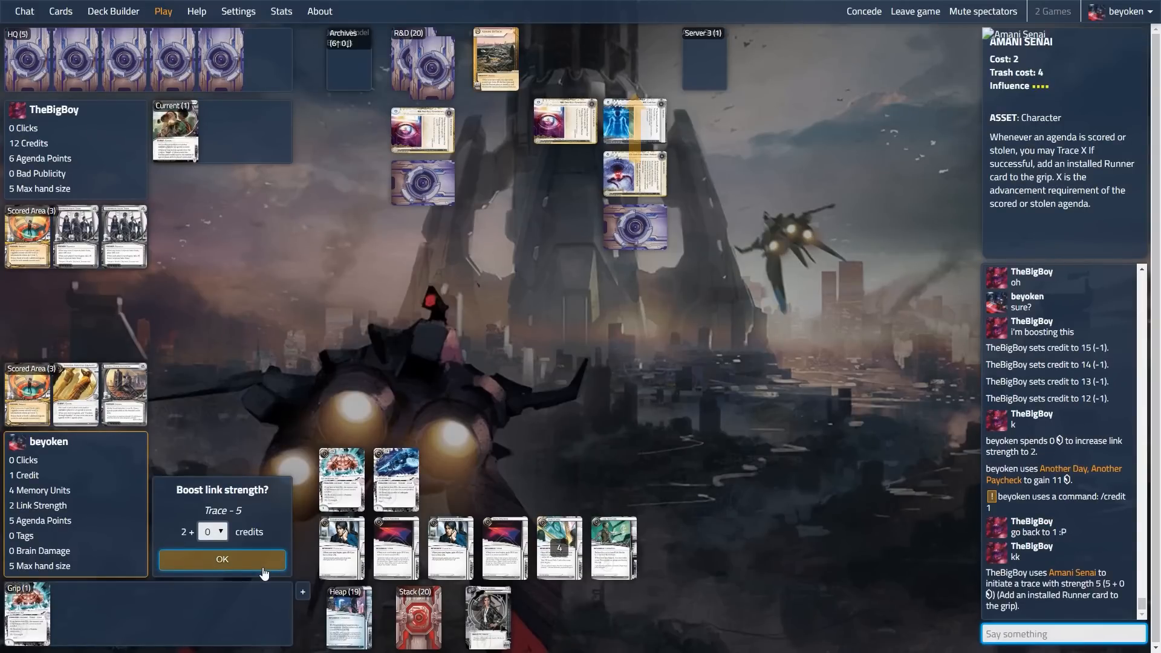
left_click(221, 559)
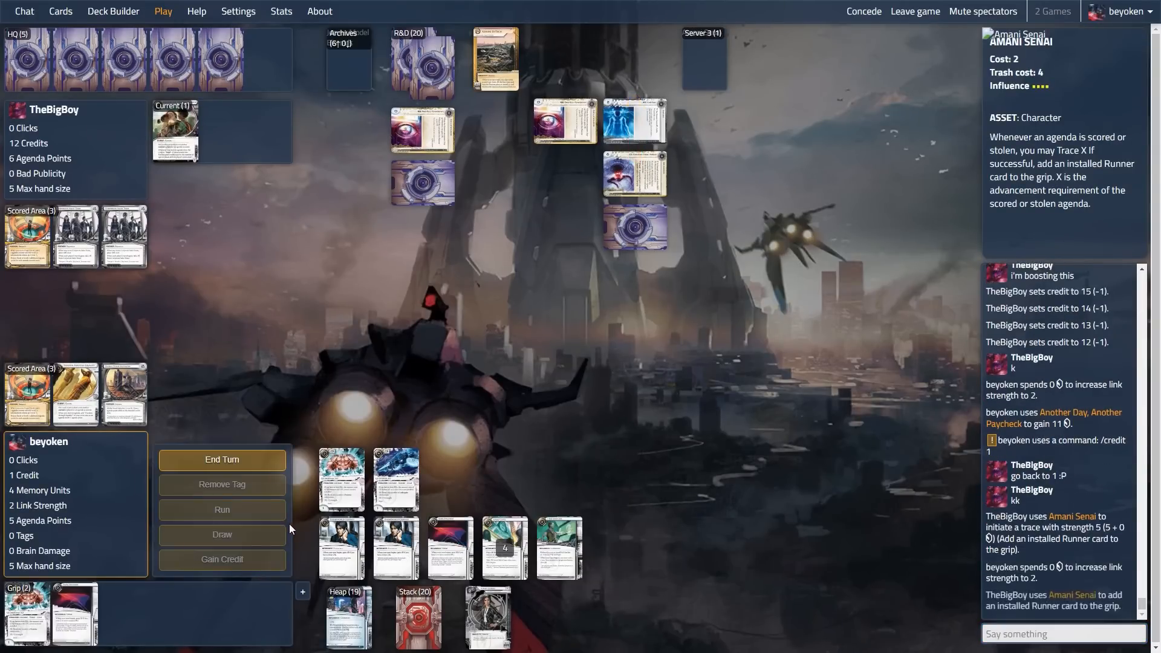
- End the turn, start turn 12 with a free Jak Sinclair HQ run, then draw and gain a credit
left_click(222, 460)
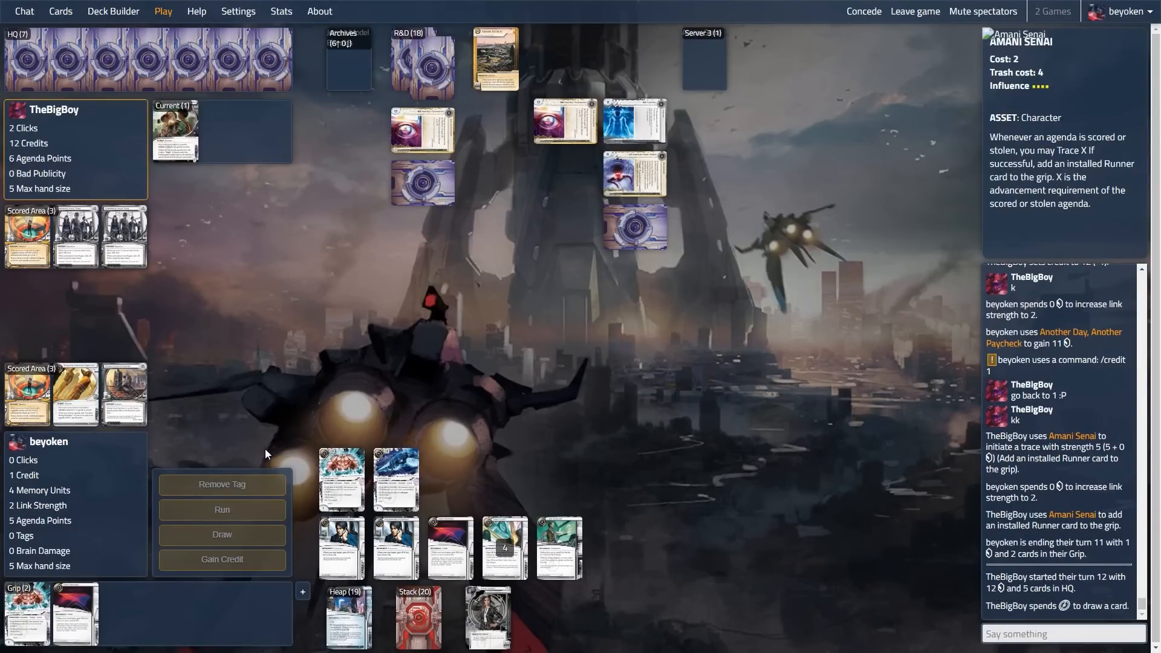
mouse_move(252, 459)
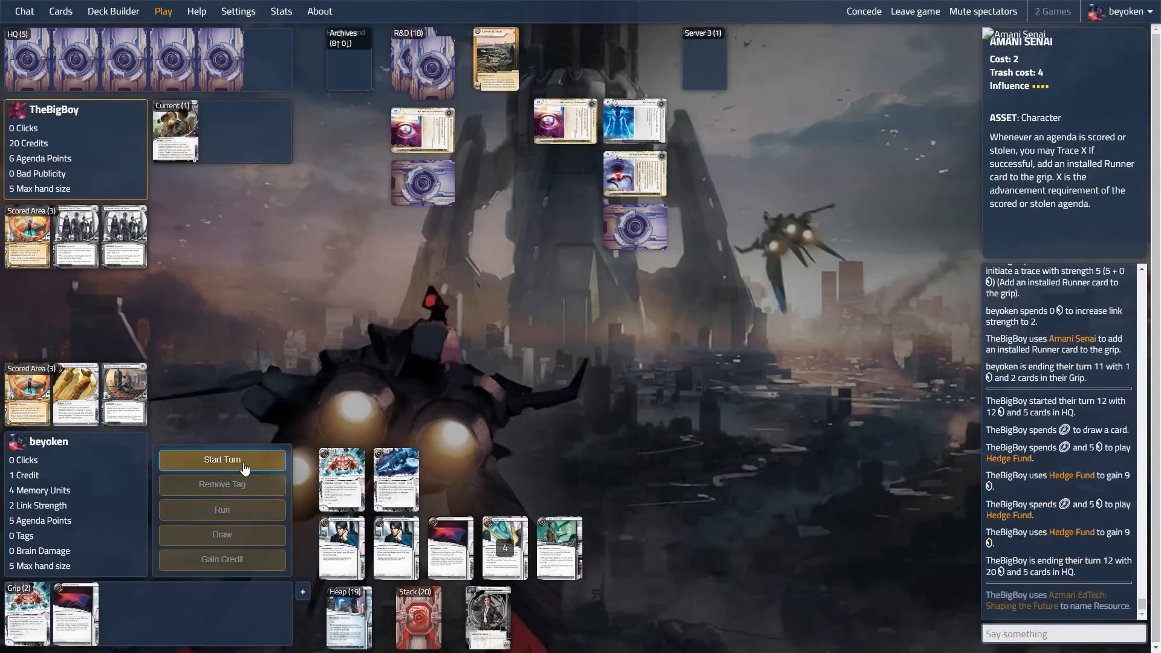
left_click(221, 460)
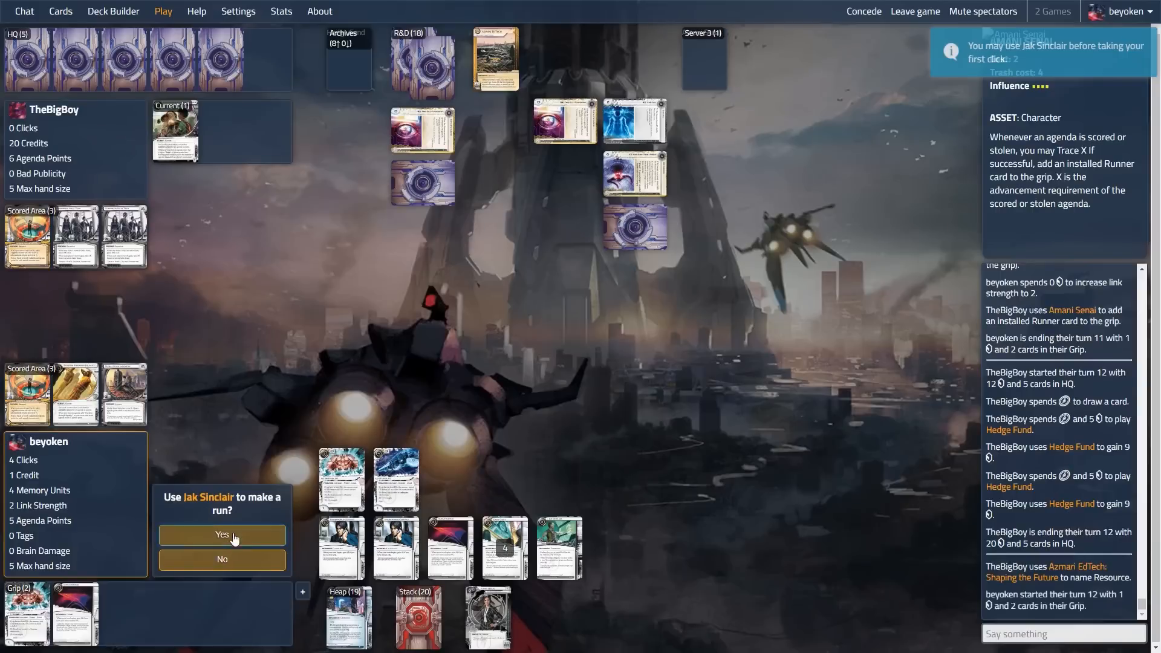
left_click(221, 535)
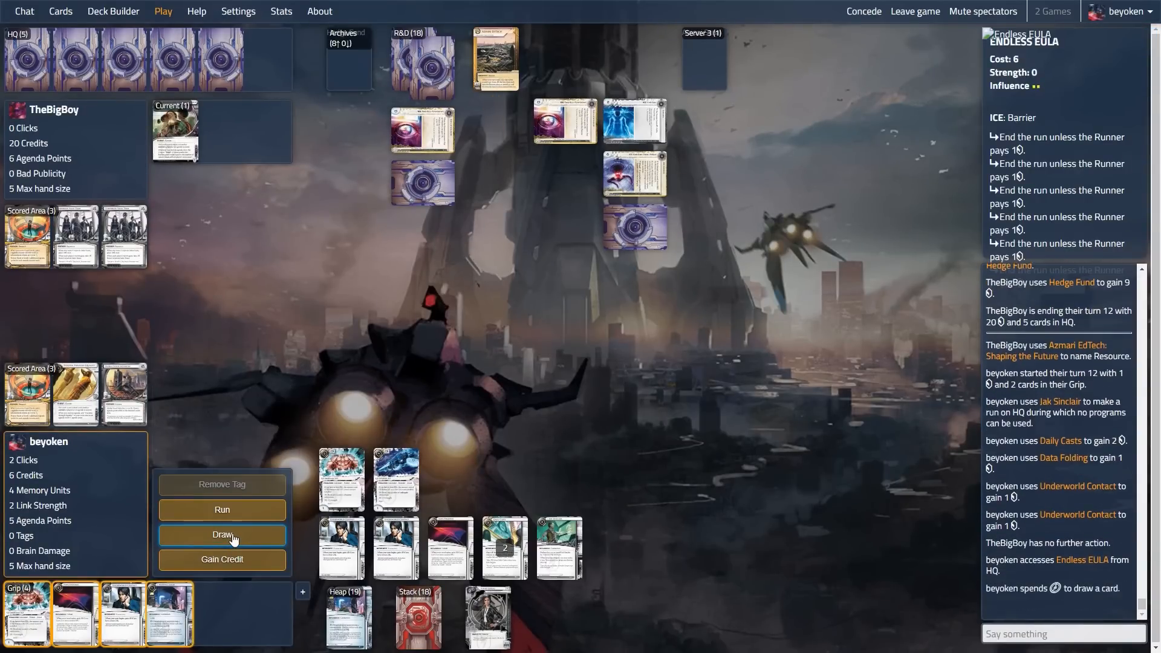
left_click(222, 534)
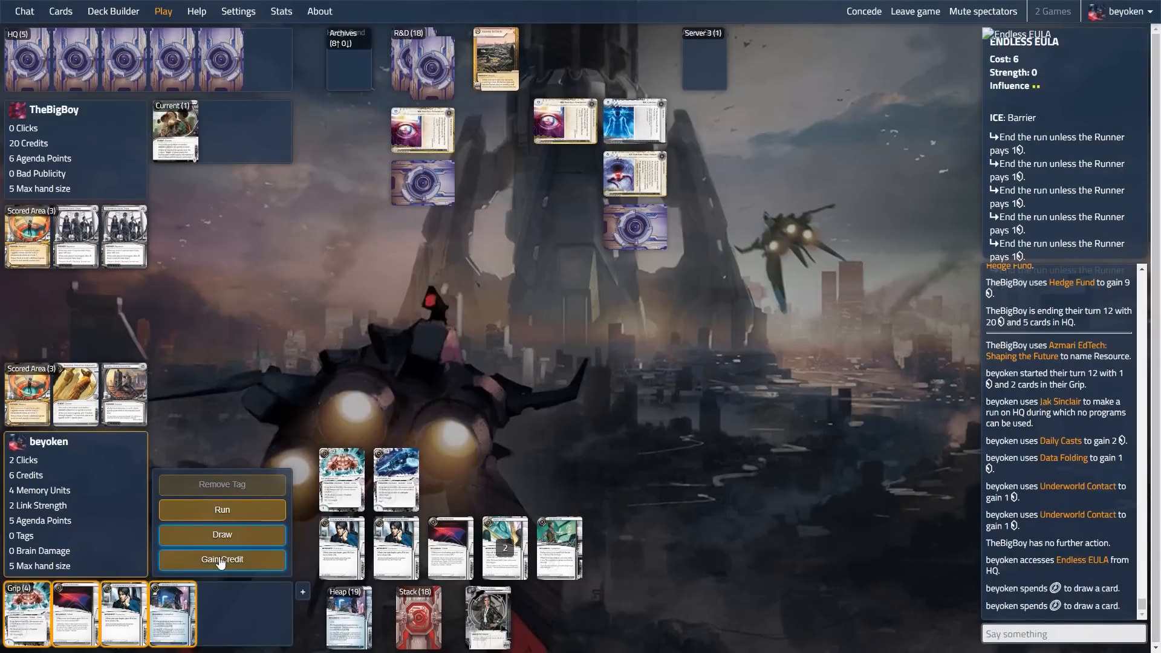
left_click(221, 559)
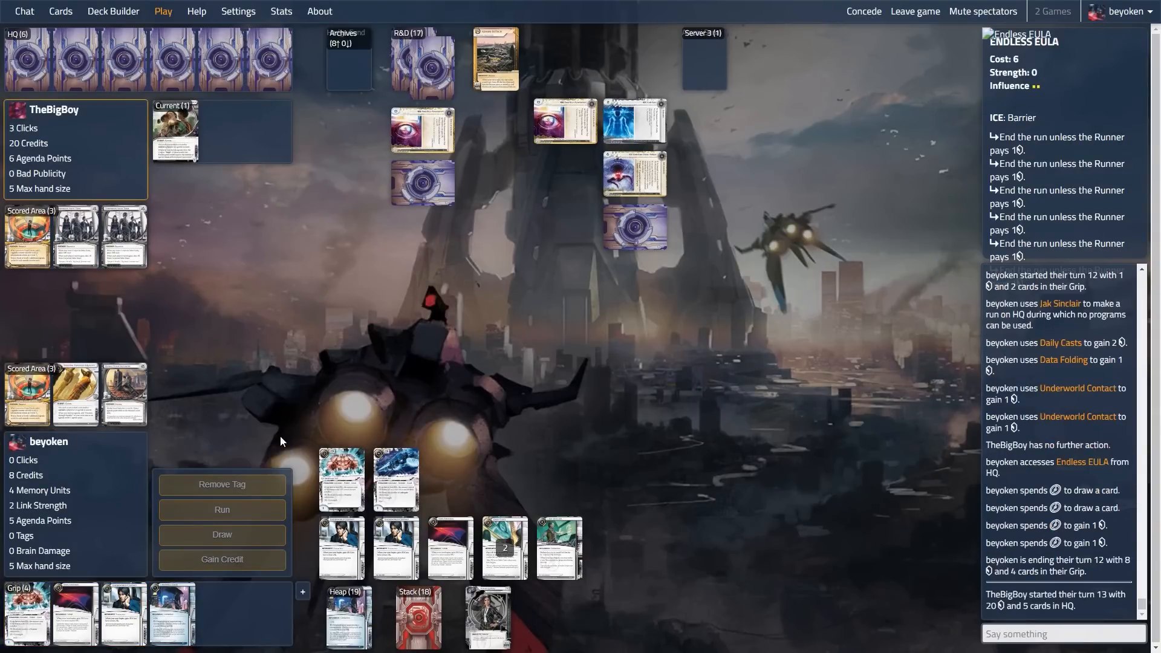
mouse_move(278, 435)
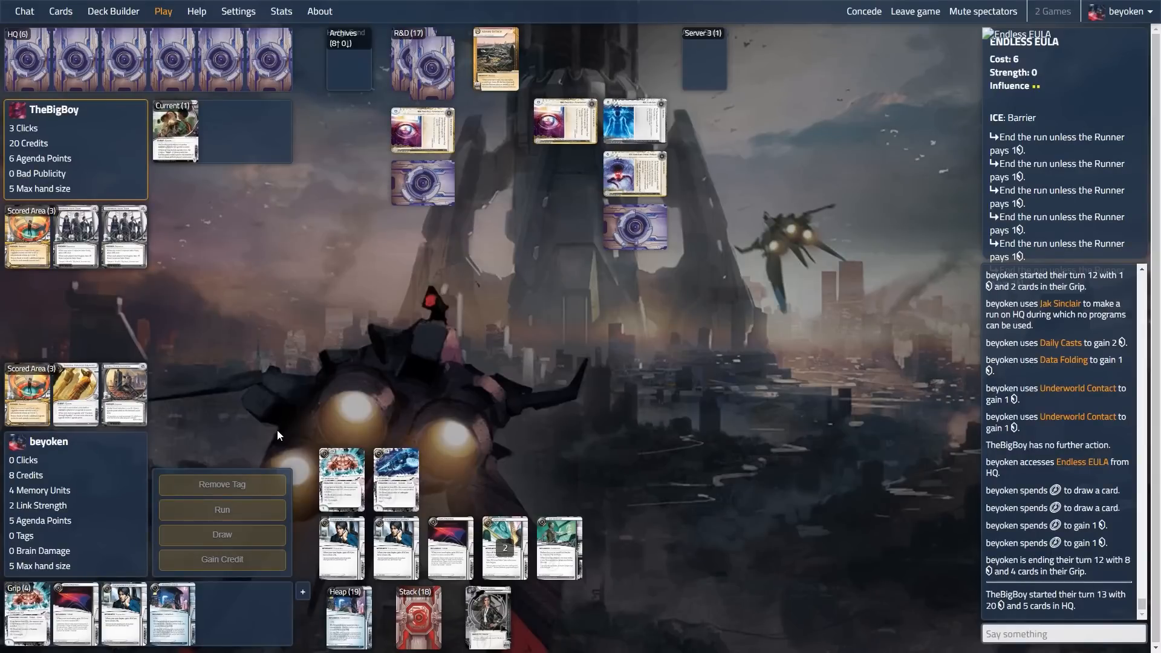
mouse_move(276, 438)
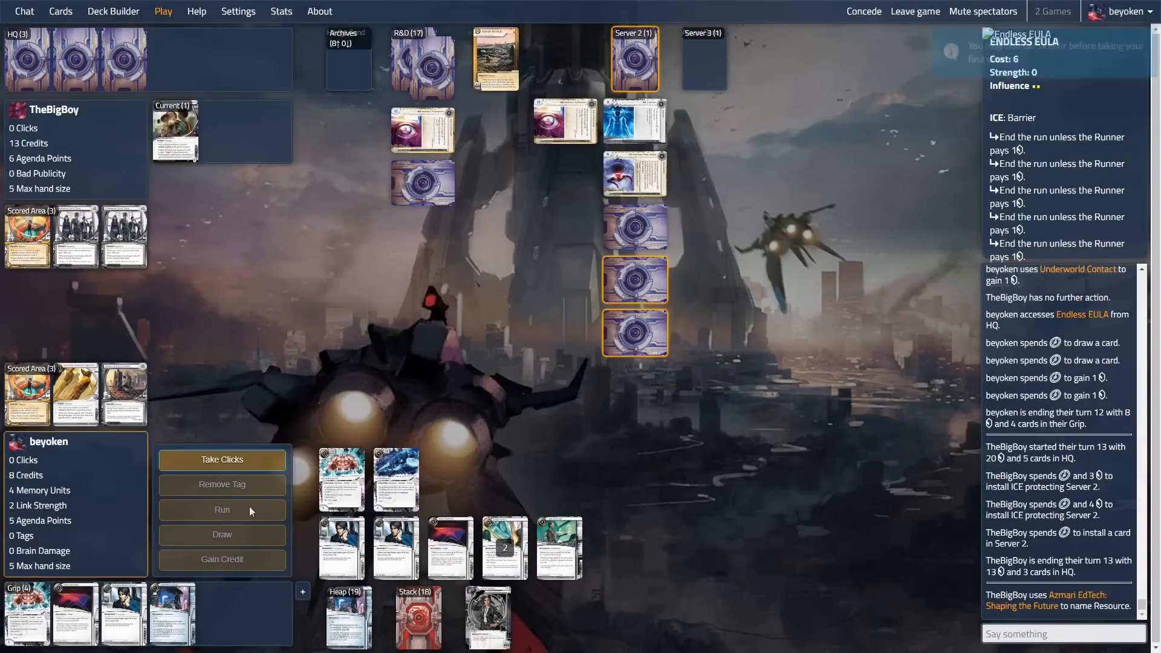
- Start turn 13, run HQ with Jak Sinclair and decline trashing the accessed NGO Front
left_click(221, 509)
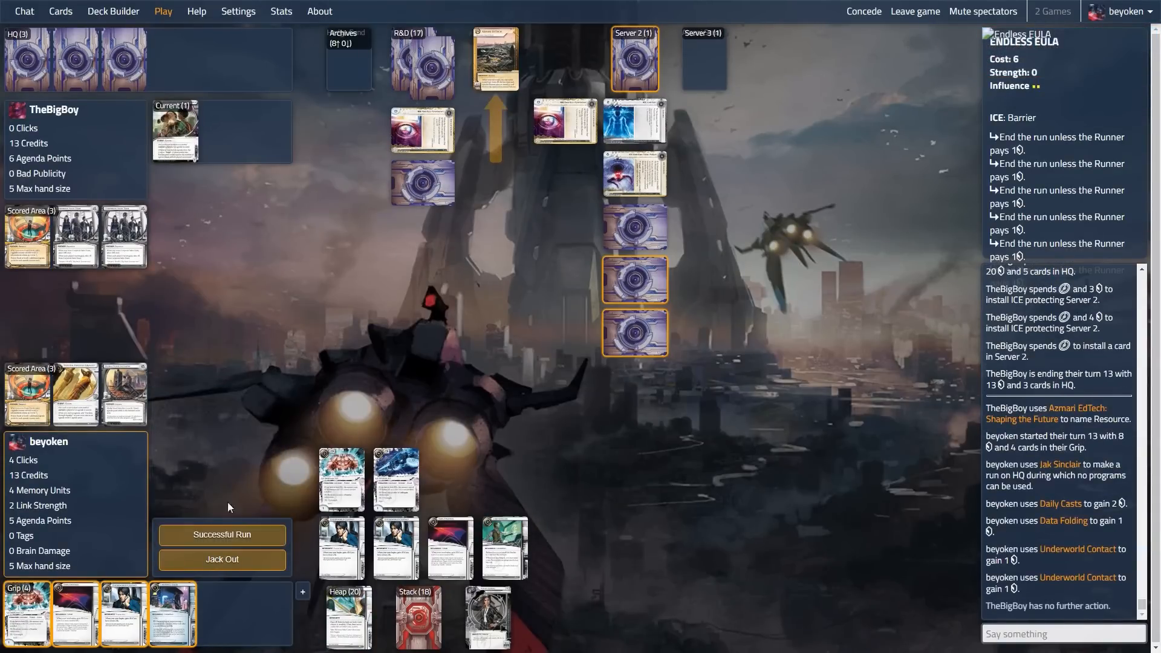
left_click(222, 533)
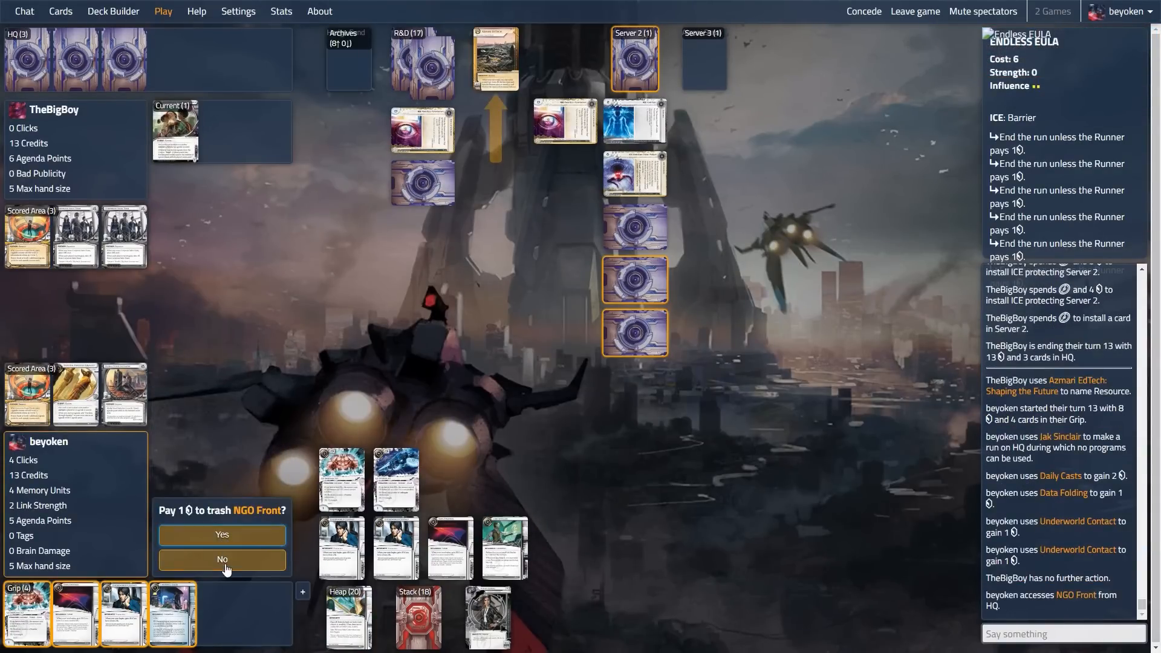
left_click(222, 559)
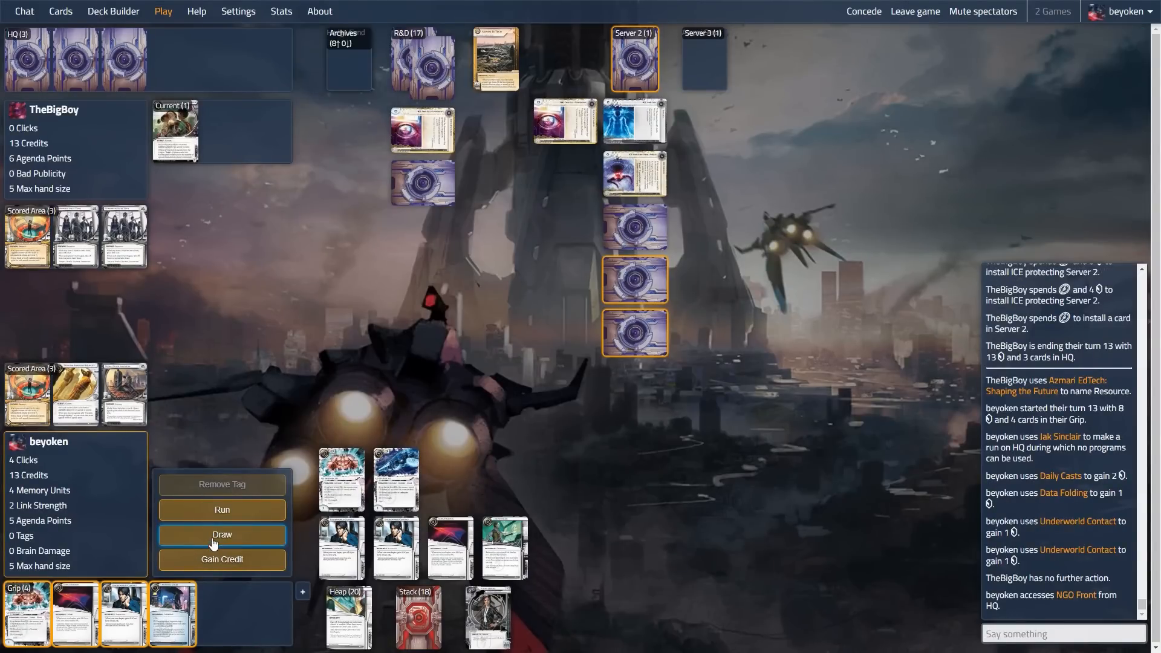
- Draw two cards, install Underworld Contact and Data Folding, and end turn 13
left_click(221, 534)
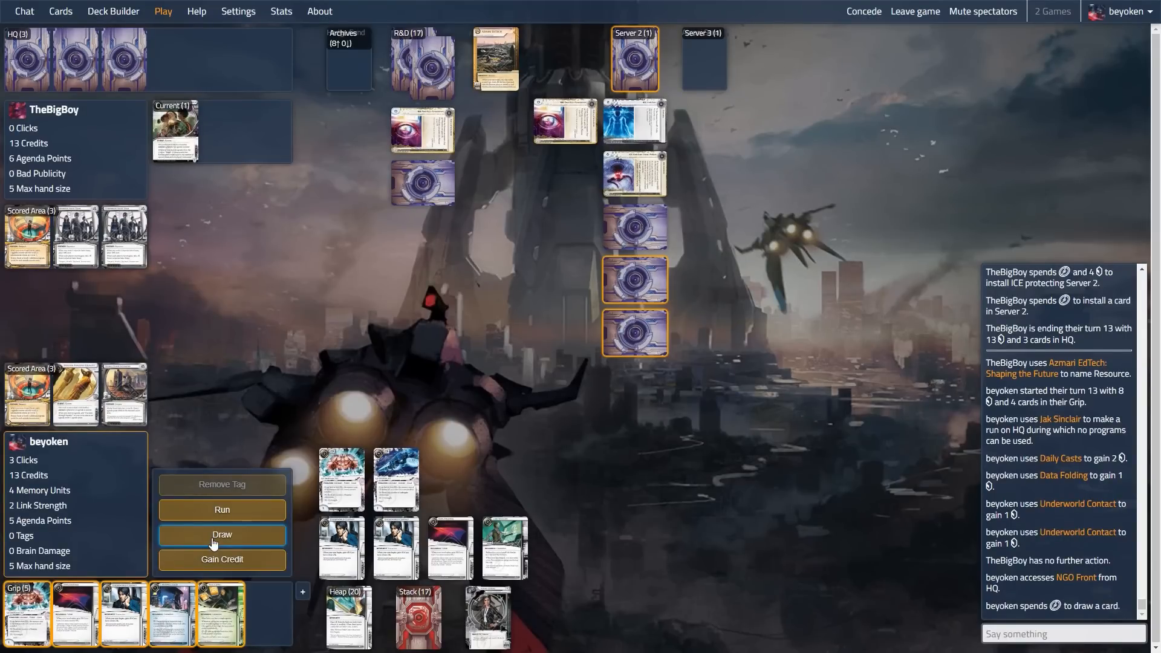
left_click(222, 533)
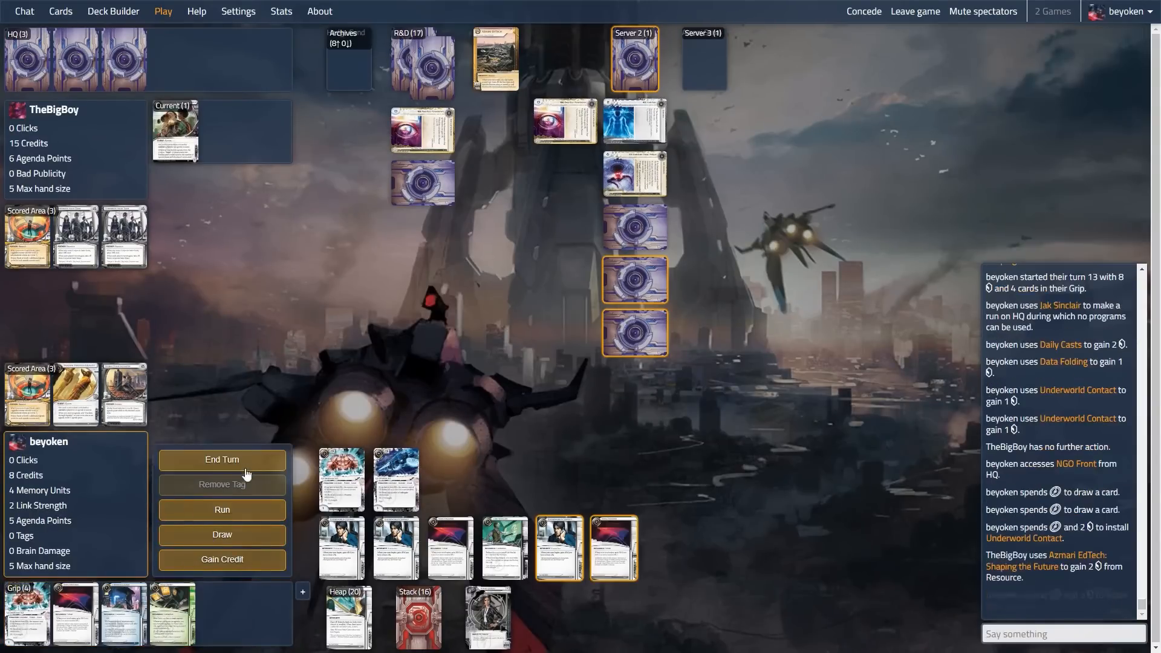
left_click(221, 460)
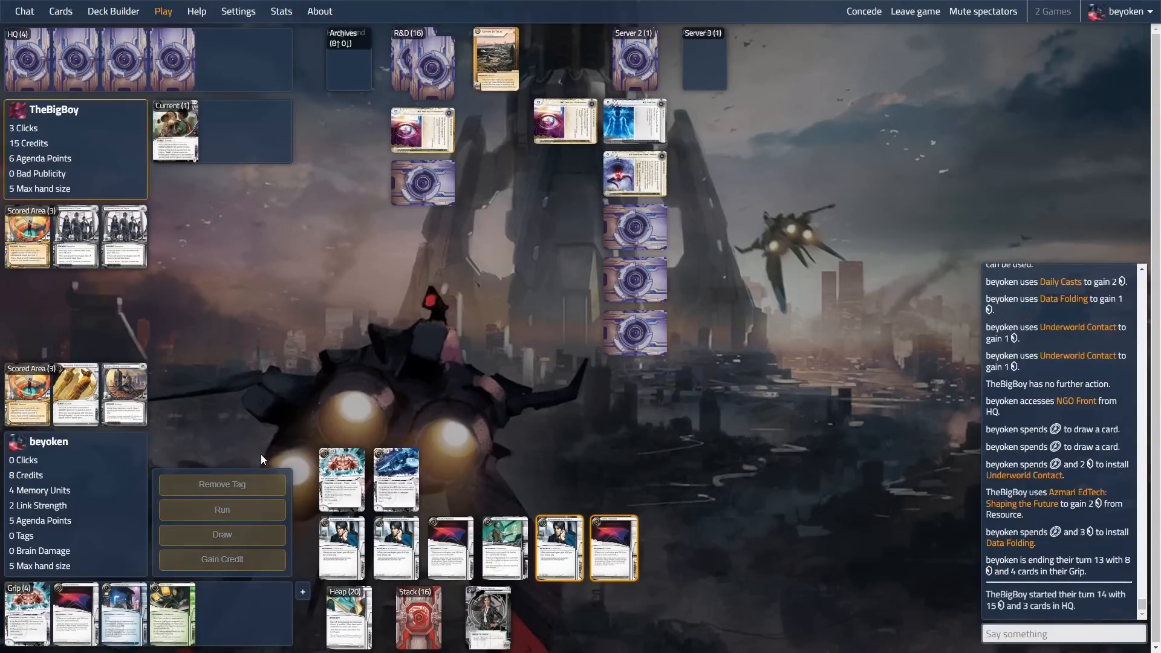